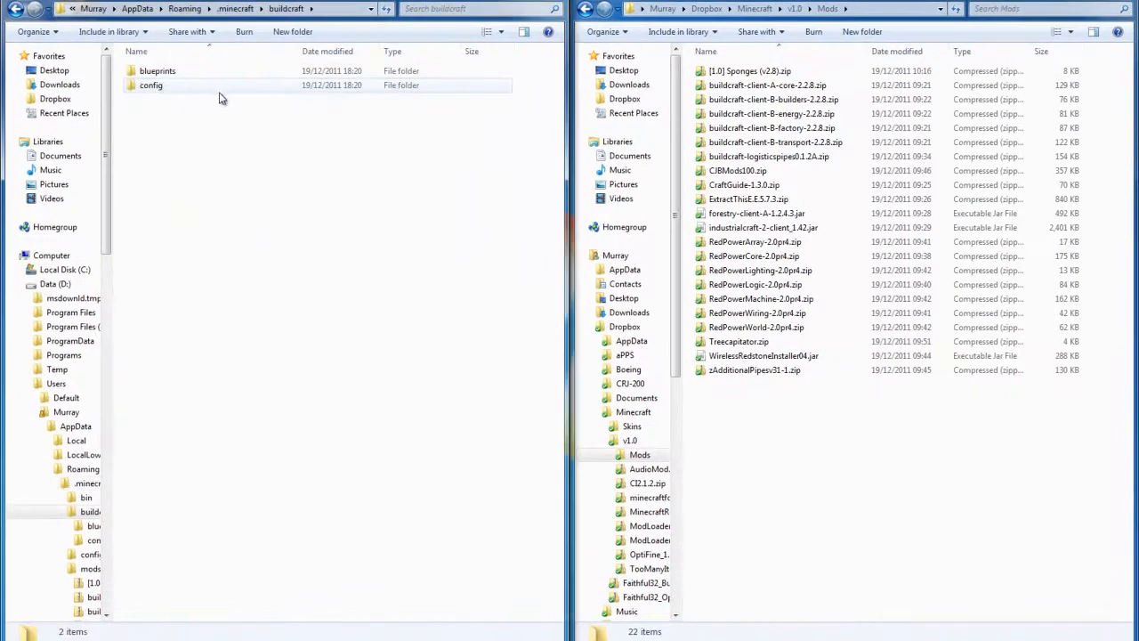
Change ChunkLoader.id to 4067 in AdditionalPipes.cfg and save the file.
{"action": "double_click", "coordinate": [150, 85]}
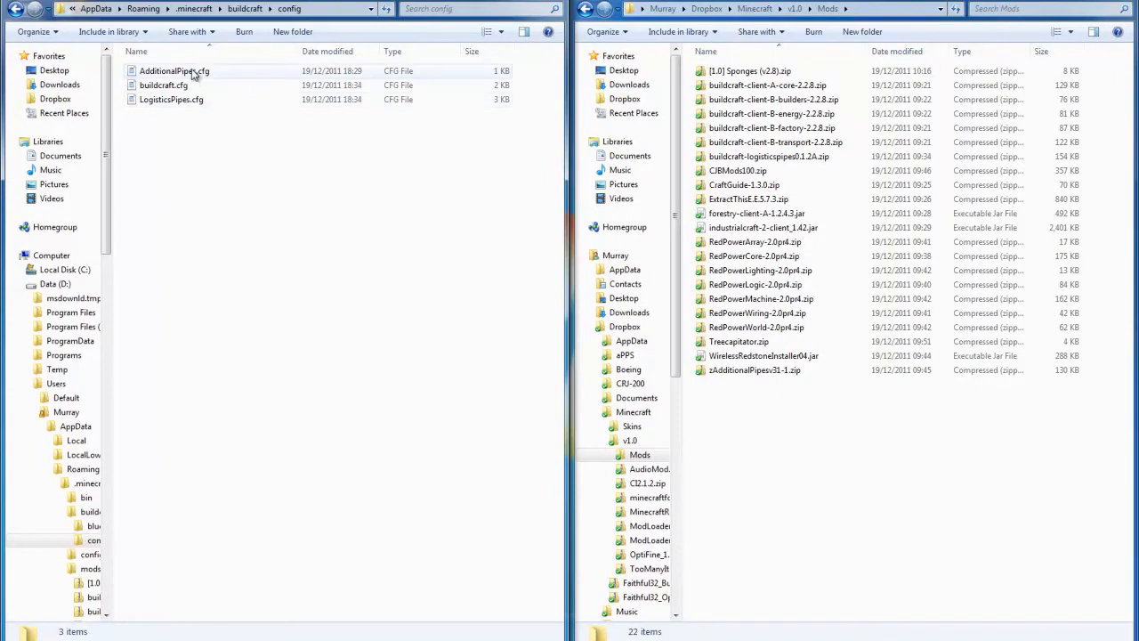
{"action": "double_click", "coordinate": [173, 71]}
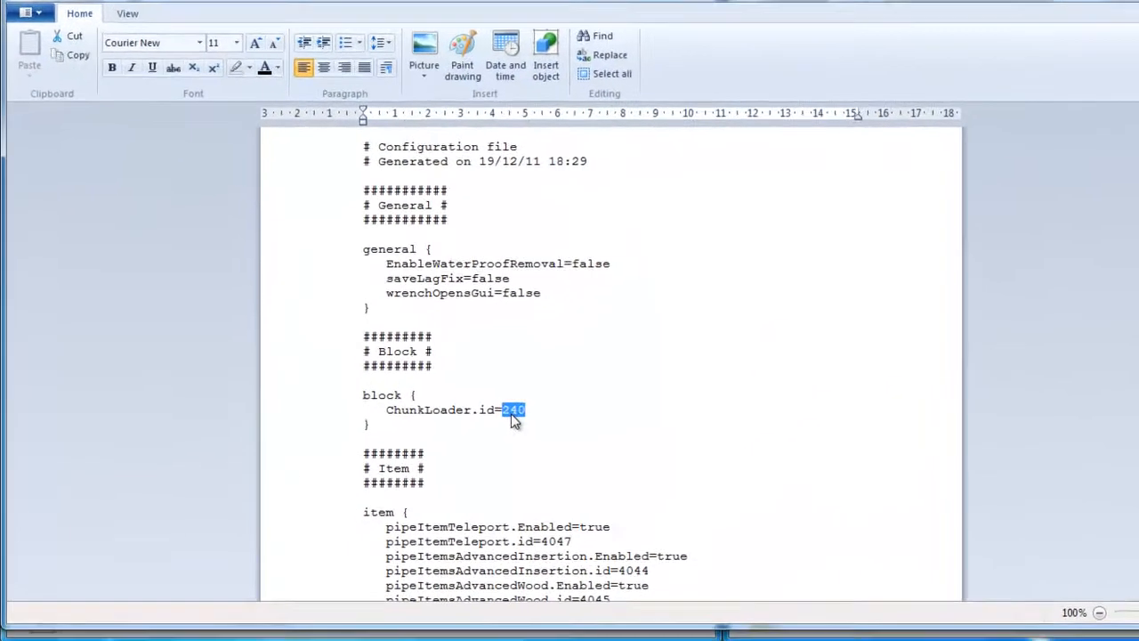
{"action": "type", "text": "4067"}
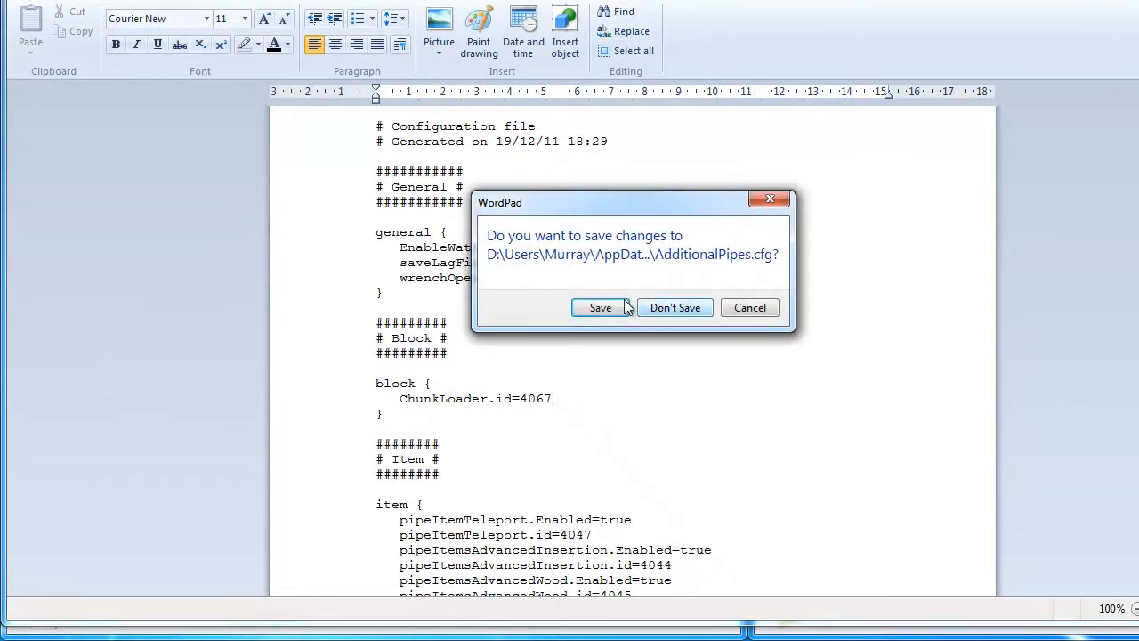
{"action": "left_click", "coordinate": [598, 306]}
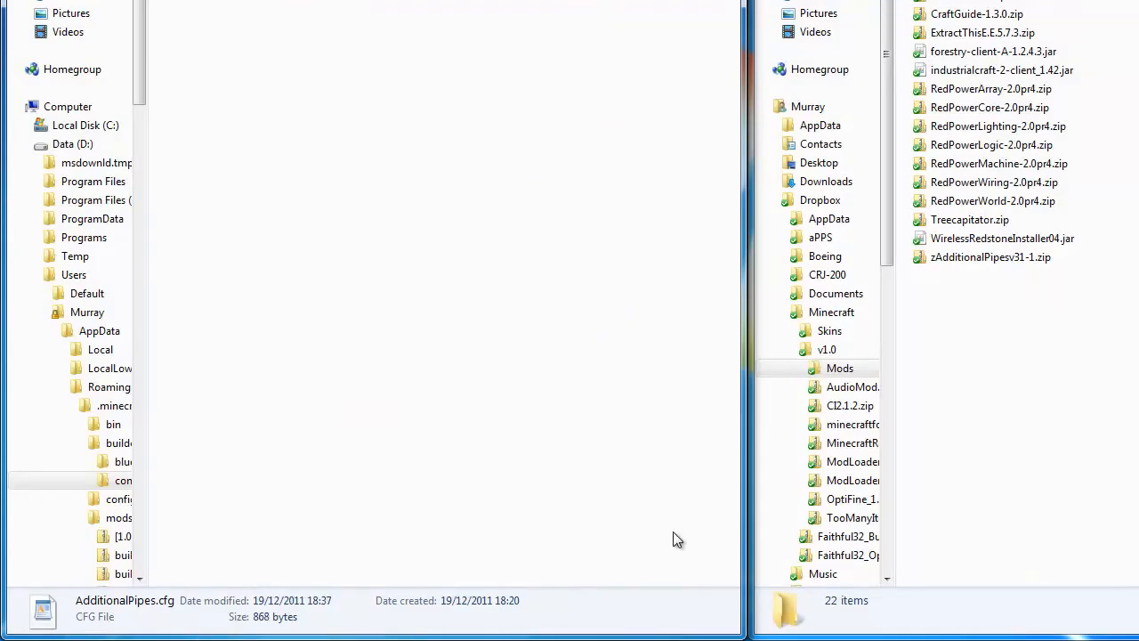
{"action": "mouse_move", "coordinate": [513, 270]}
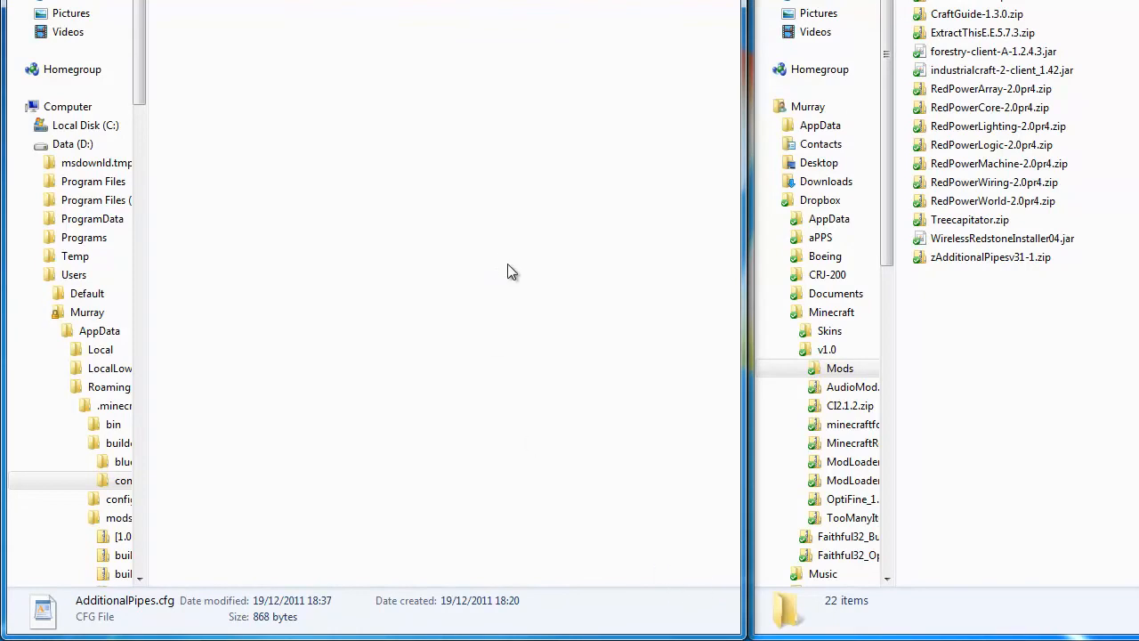
{"action": "mouse_move", "coordinate": [633, 340]}
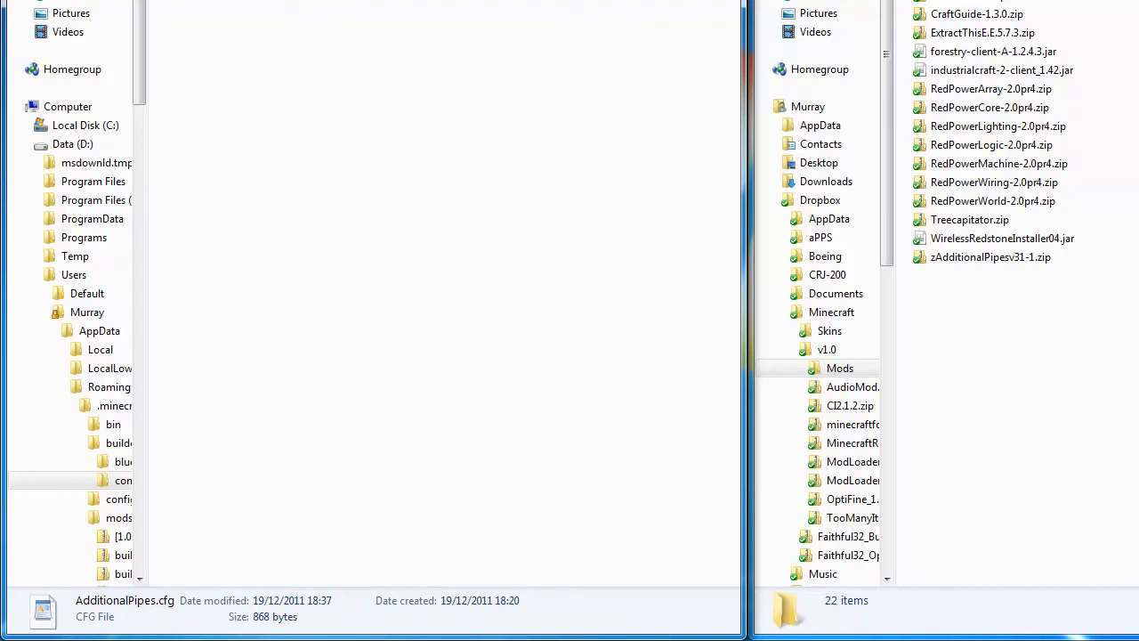
{"action": "mouse_move", "coordinate": [660, 39]}
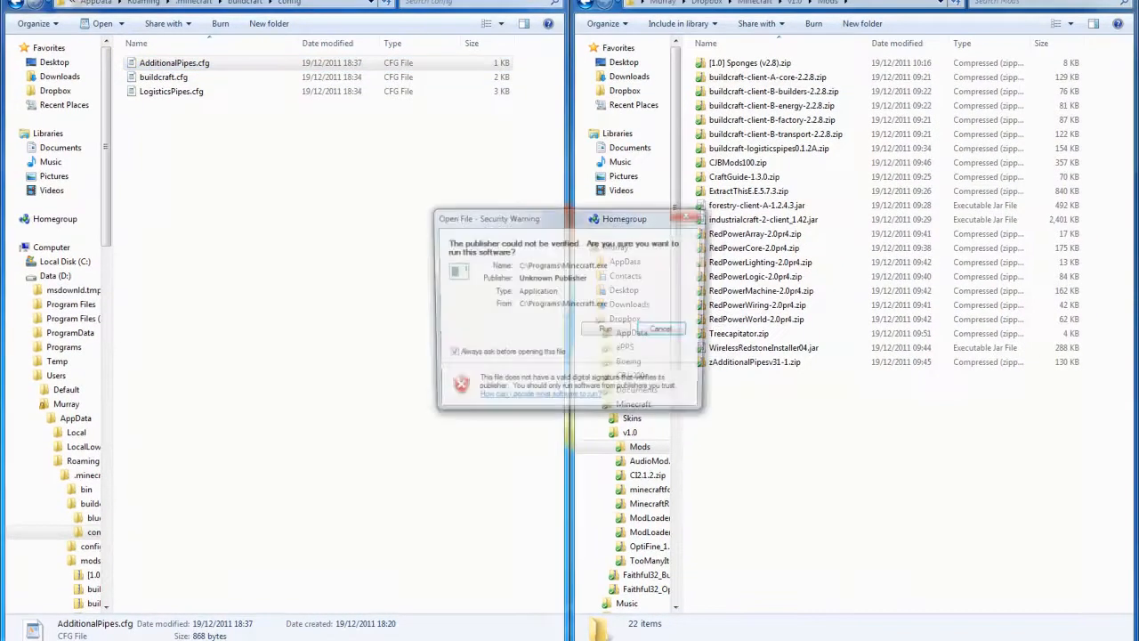
Allow the unverified Minecraft launcher to run from the security warning.
{"action": "left_click", "coordinate": [603, 327]}
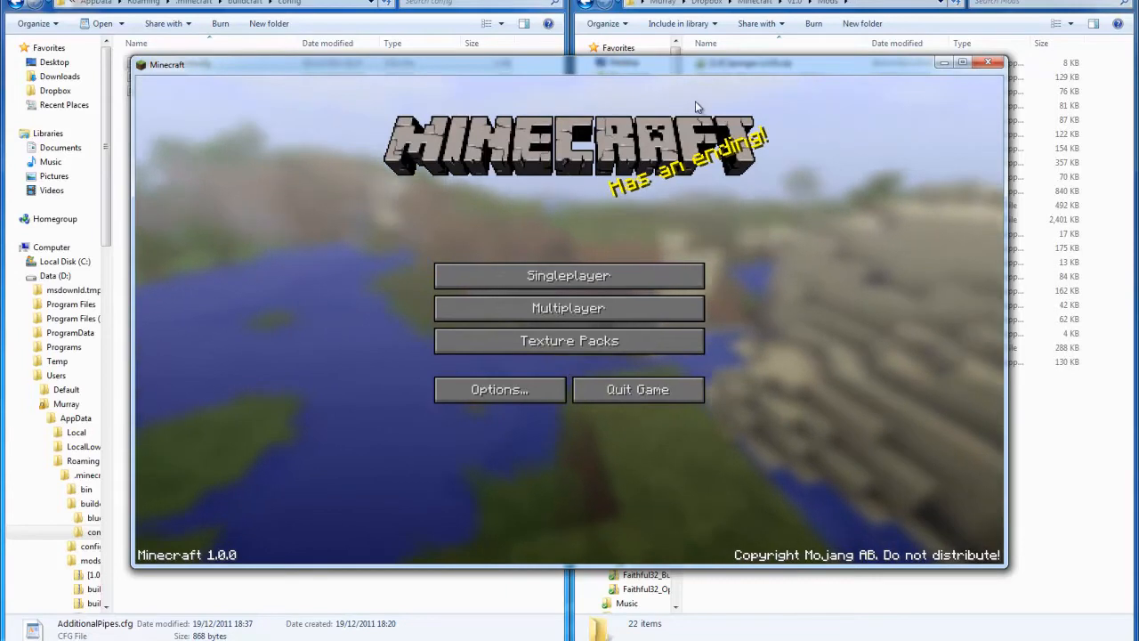
{"action": "mouse_move", "coordinate": [516, 406]}
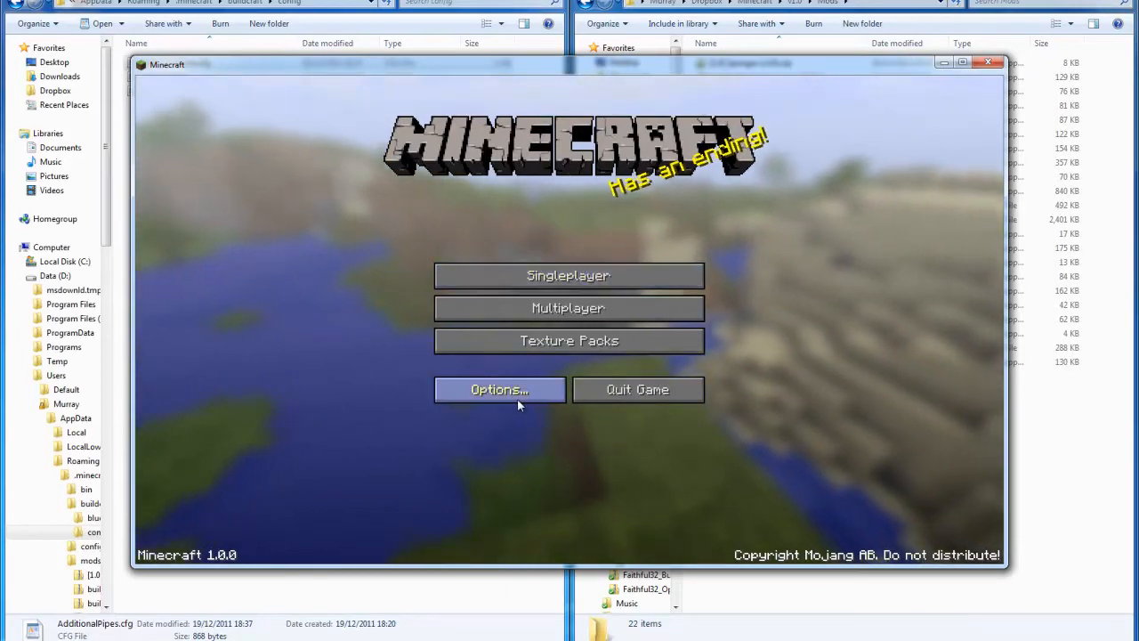
In Video Settings set Mipmap Level 3 and Mipmap Type Linear, leaving animations unchanged.
{"action": "left_click", "coordinate": [498, 389]}
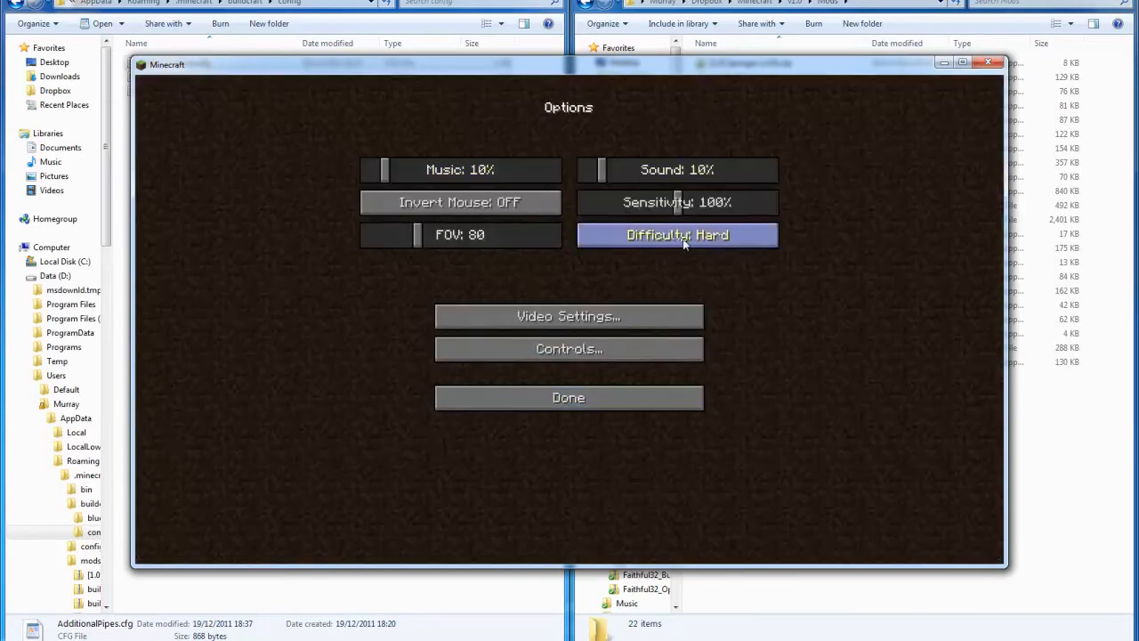
{"action": "left_click", "coordinate": [568, 316]}
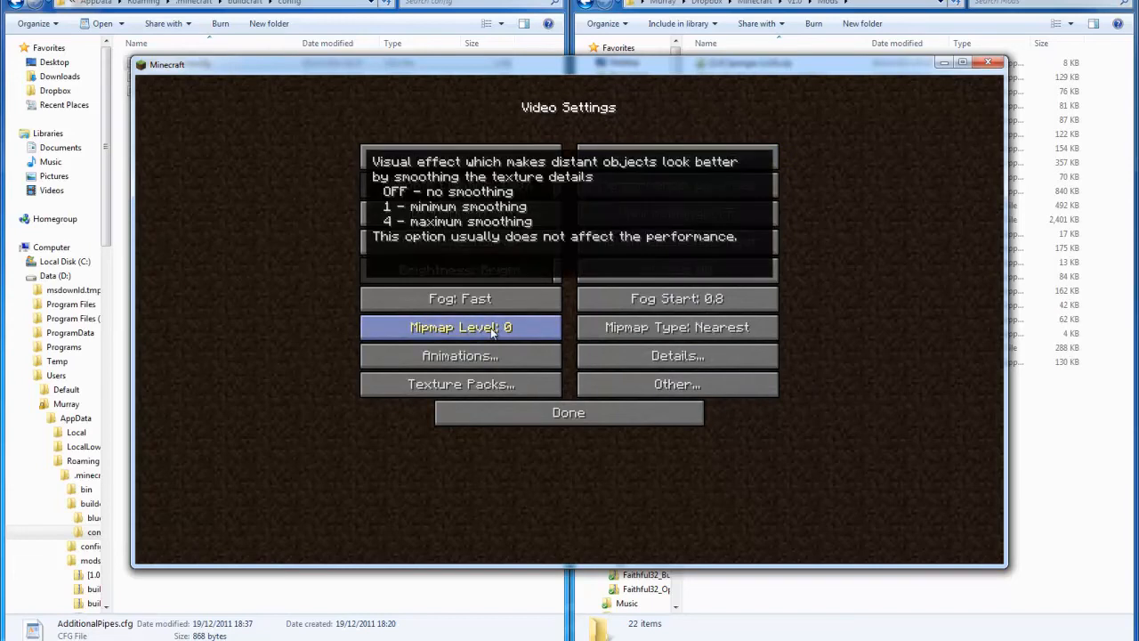
{"action": "left_click", "coordinate": [459, 327]}
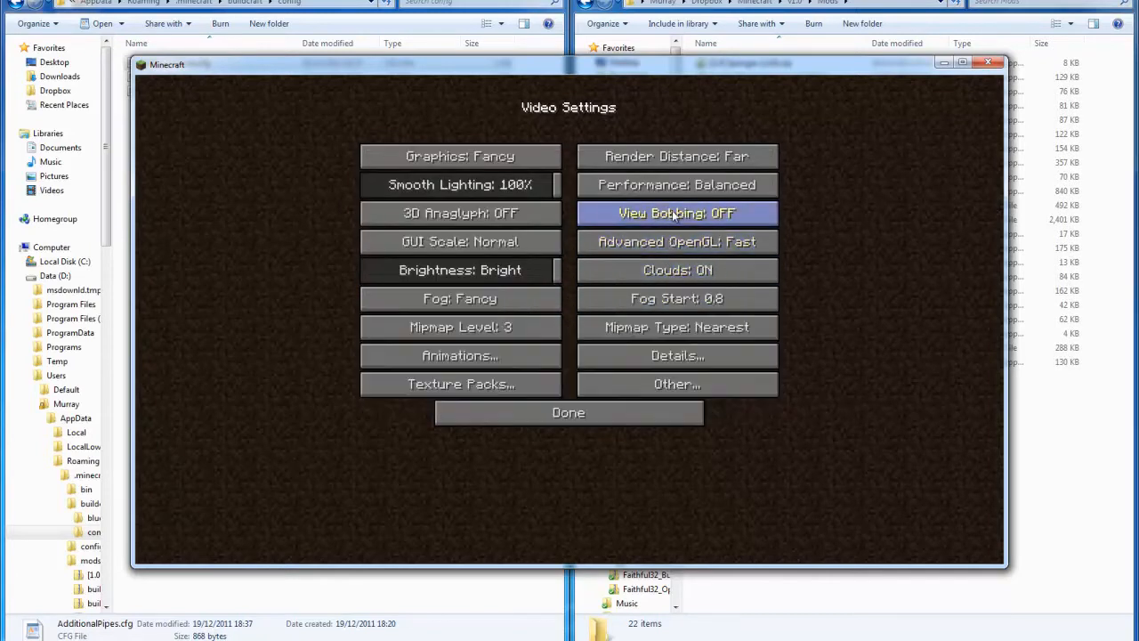
{"action": "mouse_move", "coordinate": [484, 171]}
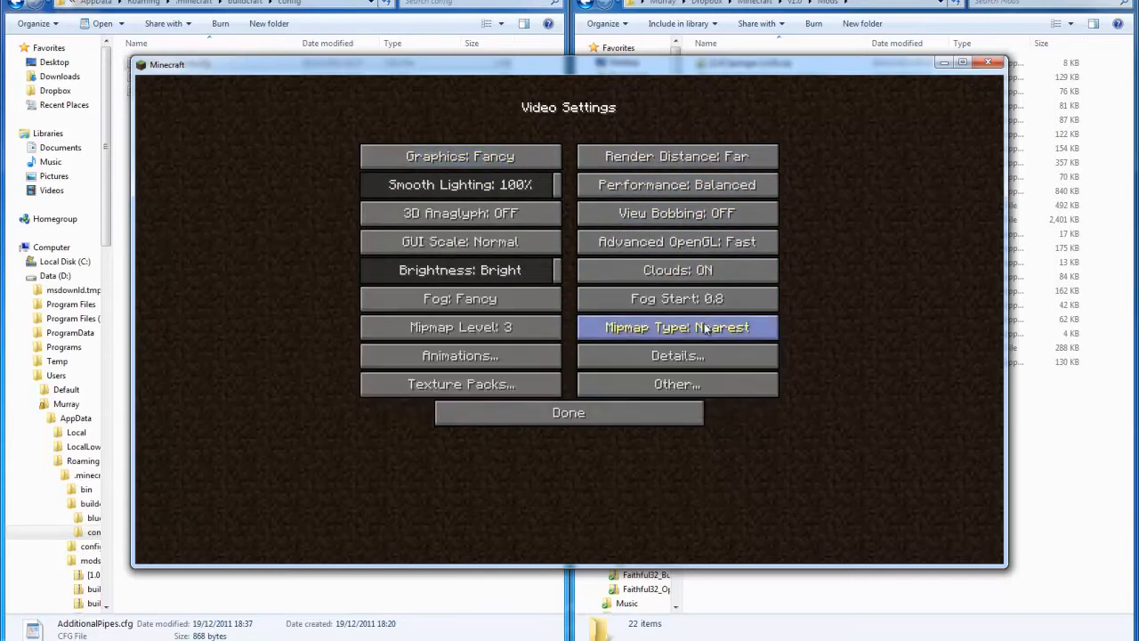
{"action": "mouse_move", "coordinate": [692, 327]}
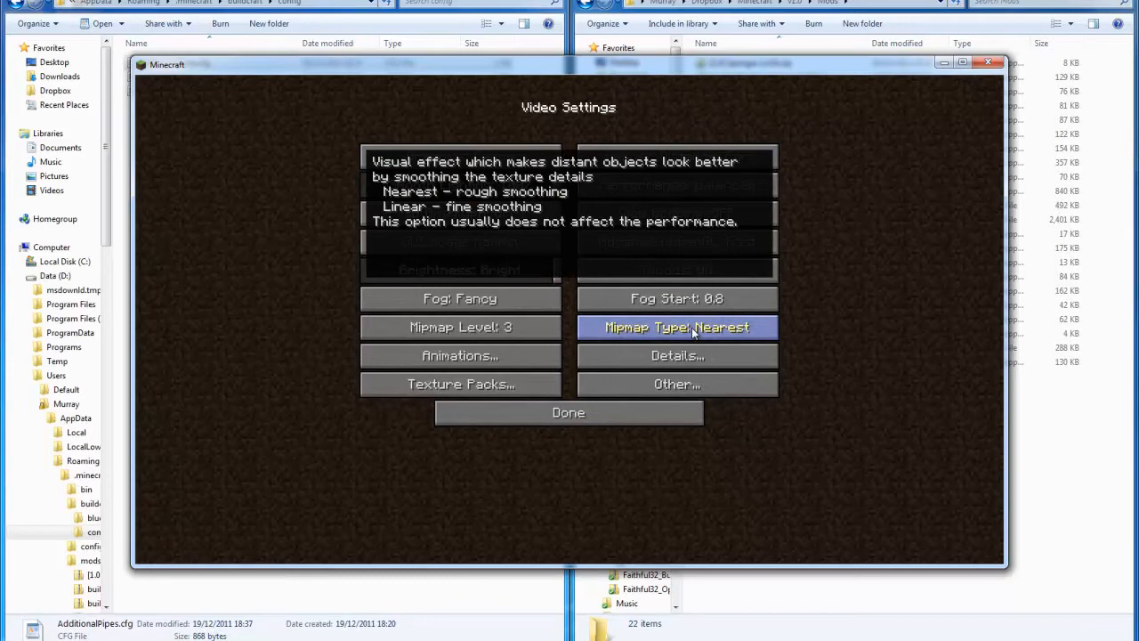
{"action": "left_click", "coordinate": [676, 327]}
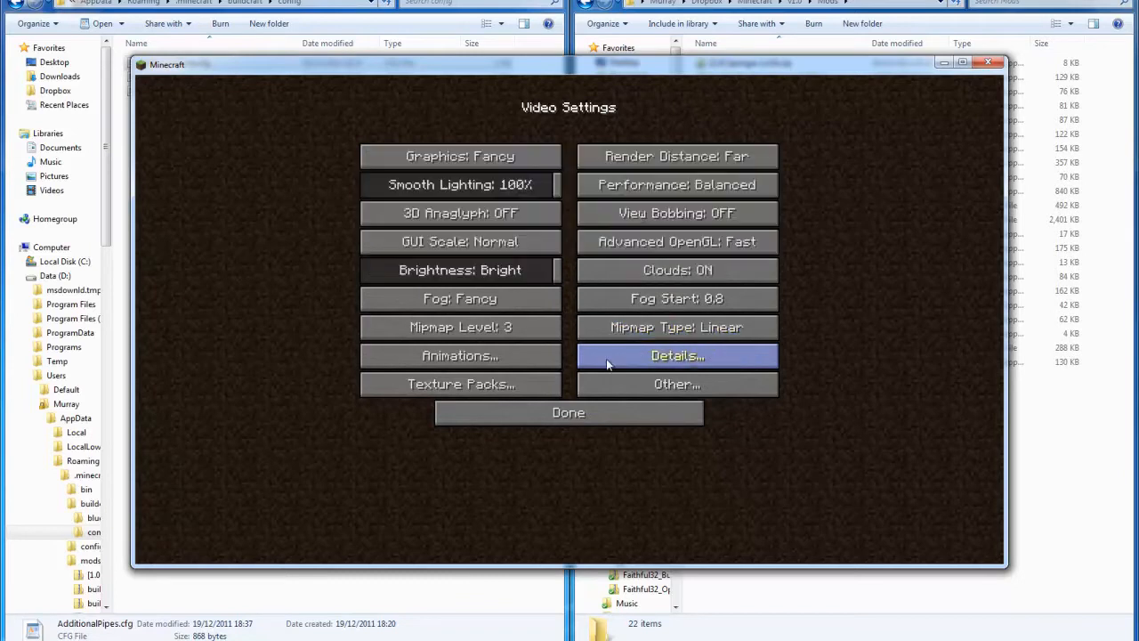
{"action": "left_click", "coordinate": [459, 356]}
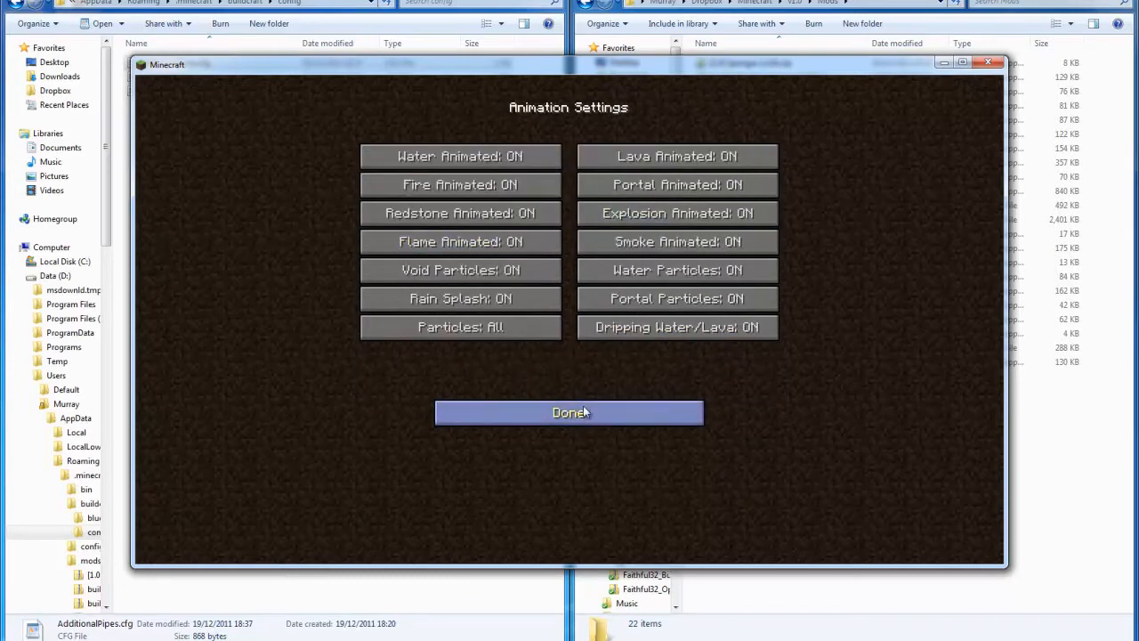
{"action": "left_click", "coordinate": [567, 413]}
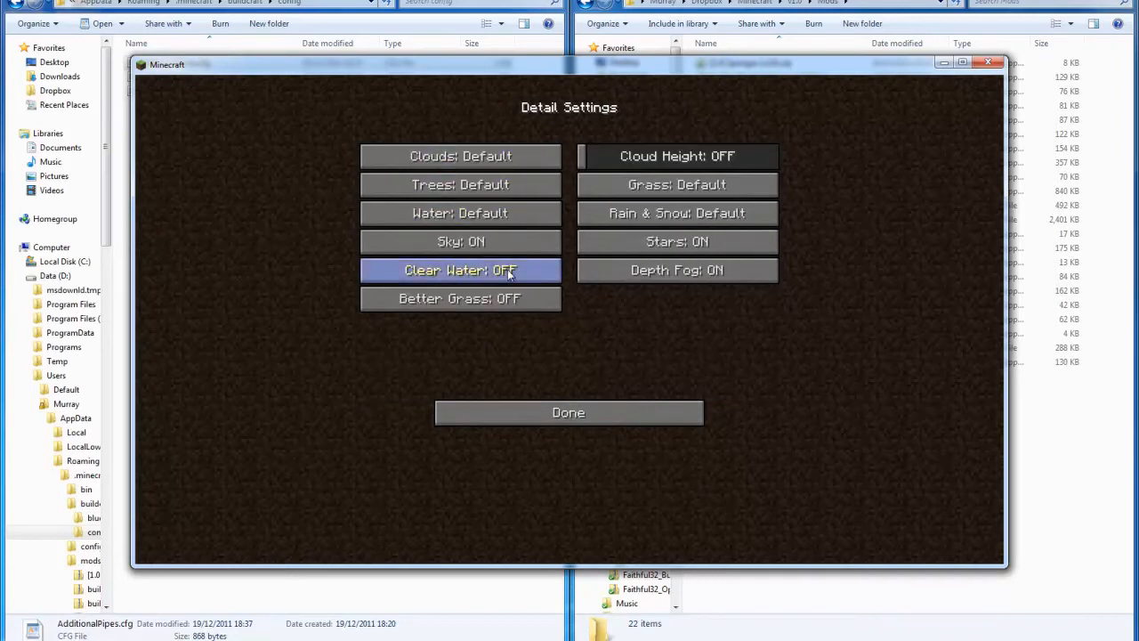
{"action": "mouse_move", "coordinate": [677, 183]}
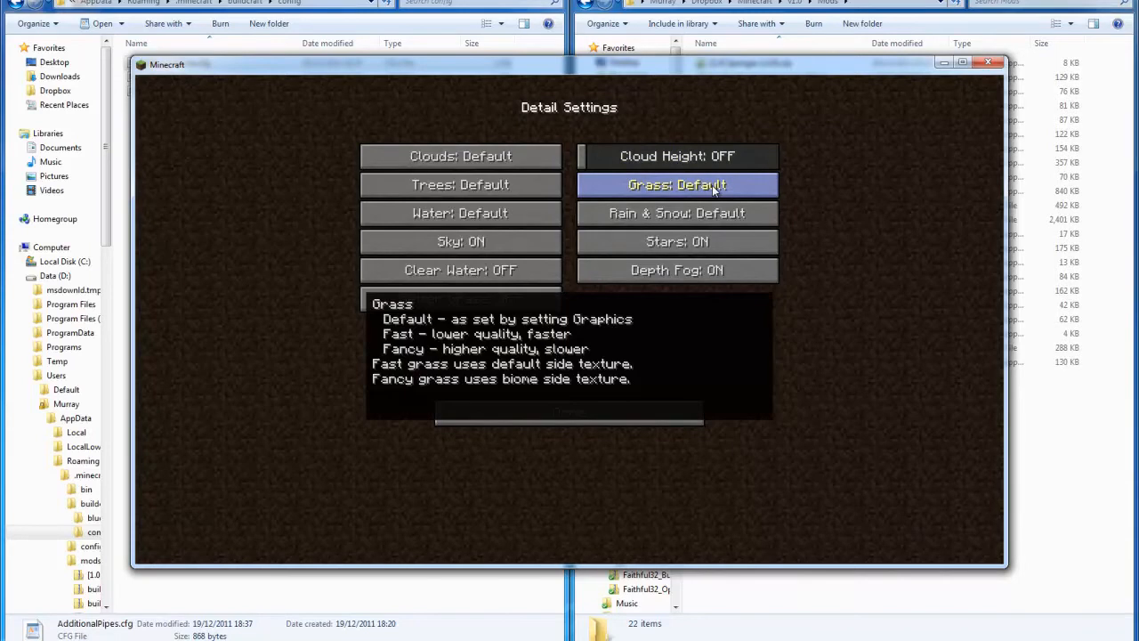
{"action": "mouse_move", "coordinate": [672, 305]}
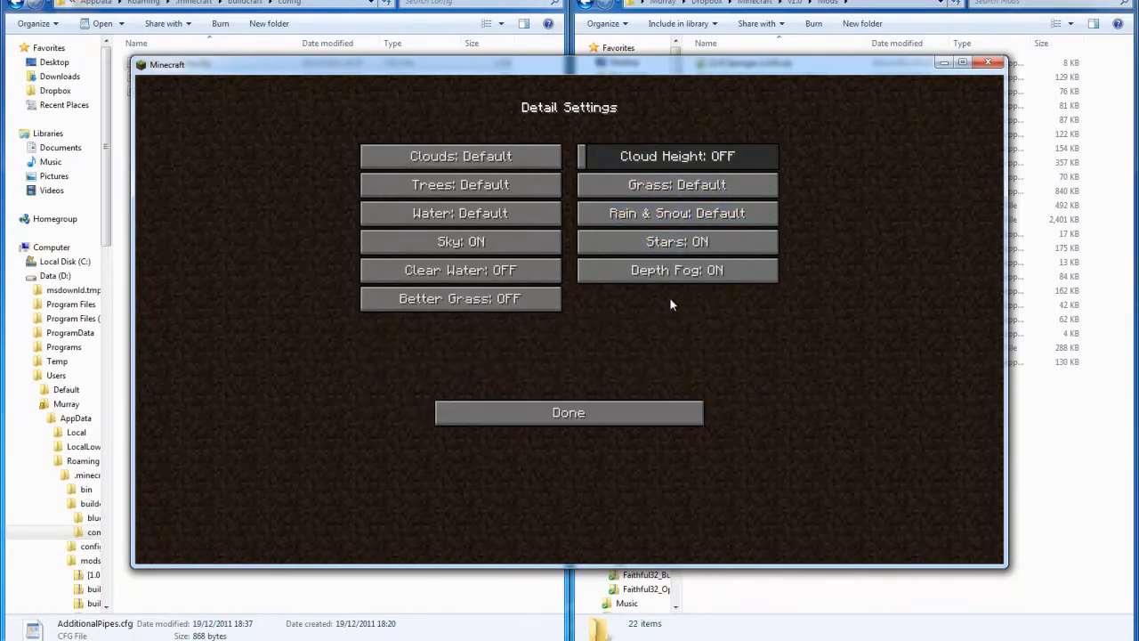
Keep the current texture pack, then set Preloaded Chunks to 8 and Dynamic Updates ON.
{"action": "left_click", "coordinate": [568, 413]}
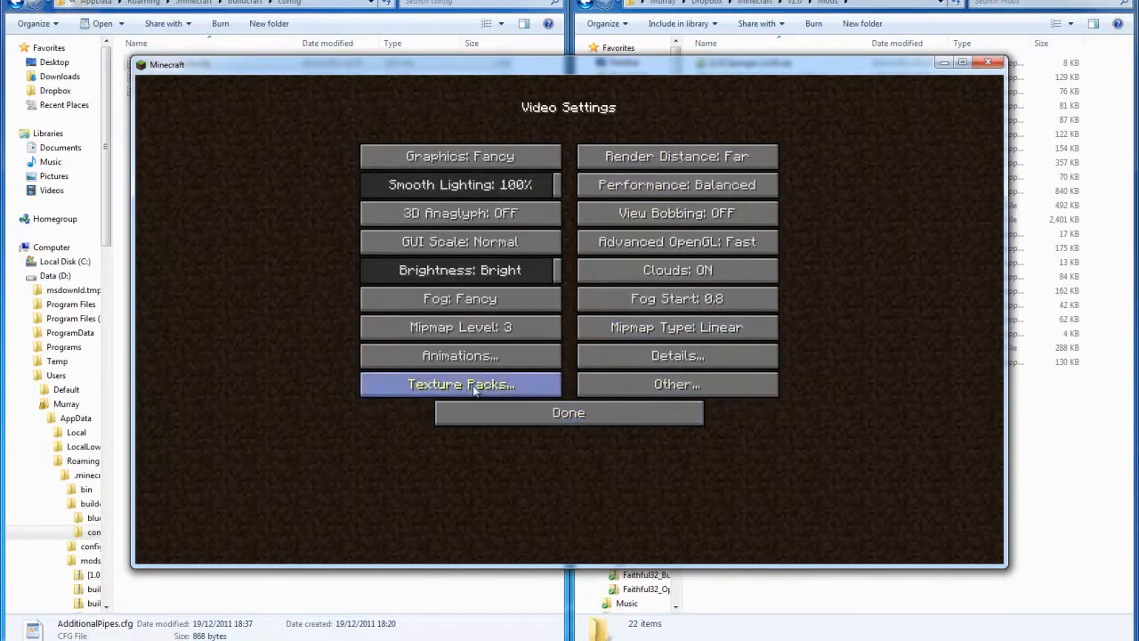
{"action": "mouse_move", "coordinate": [676, 385]}
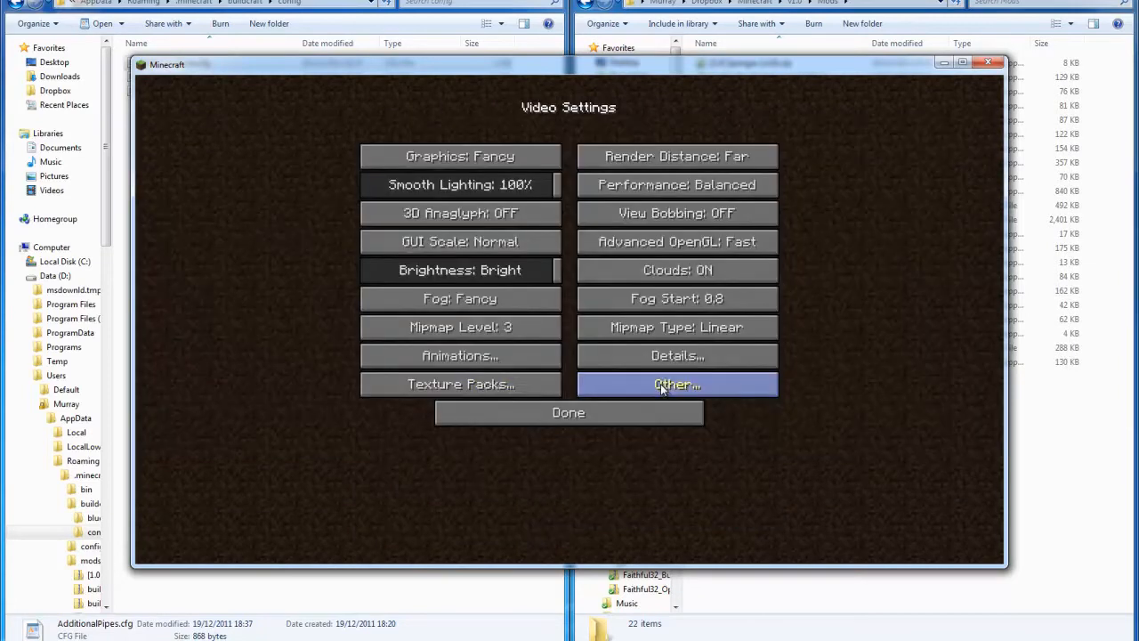
{"action": "left_click", "coordinate": [459, 384]}
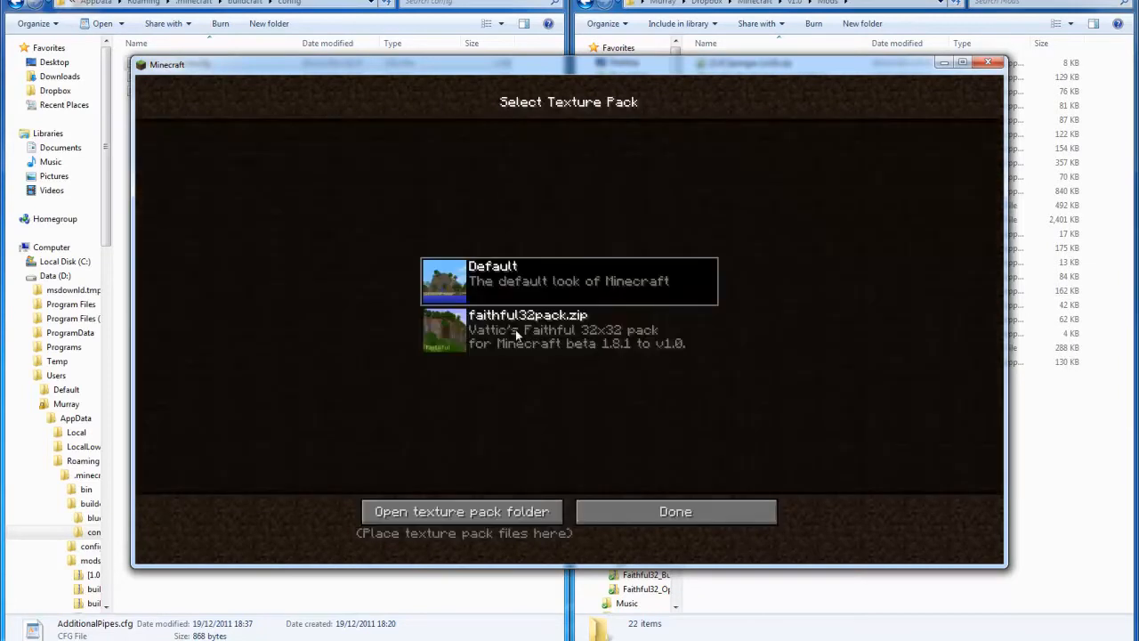
{"action": "left_click", "coordinate": [676, 510]}
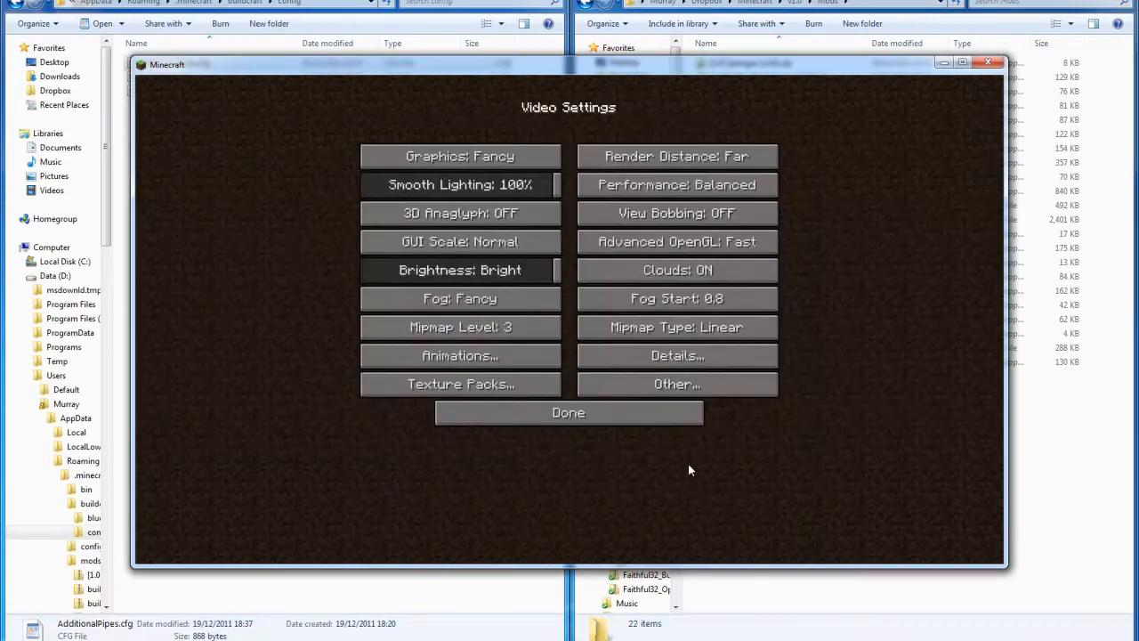
{"action": "left_click", "coordinate": [676, 384]}
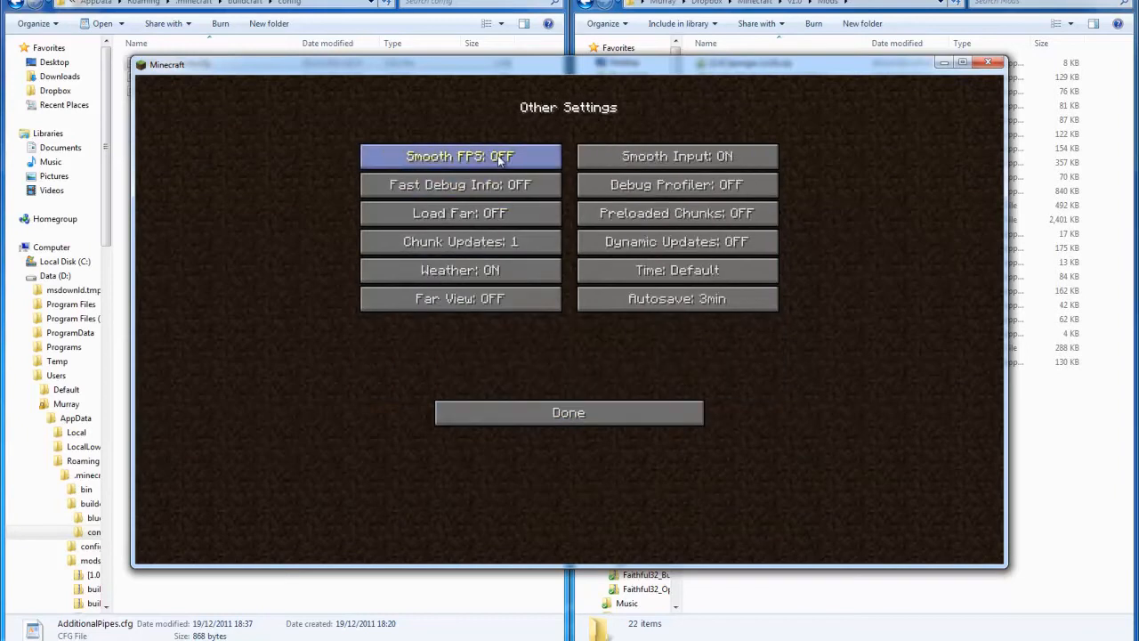
{"action": "mouse_move", "coordinate": [509, 183]}
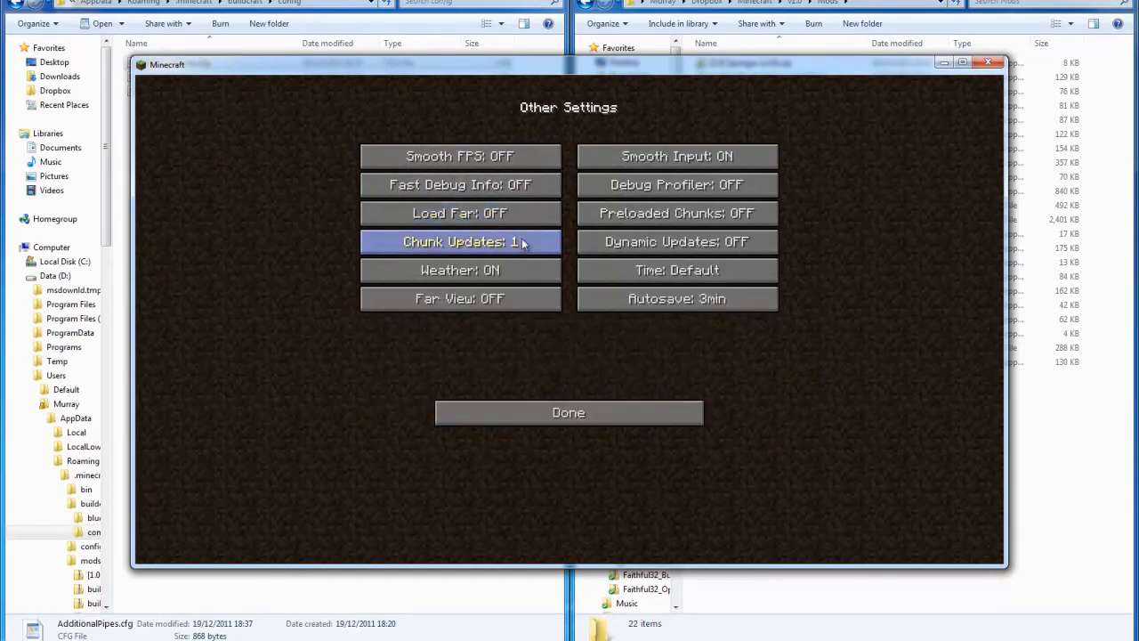
{"action": "mouse_move", "coordinate": [514, 256]}
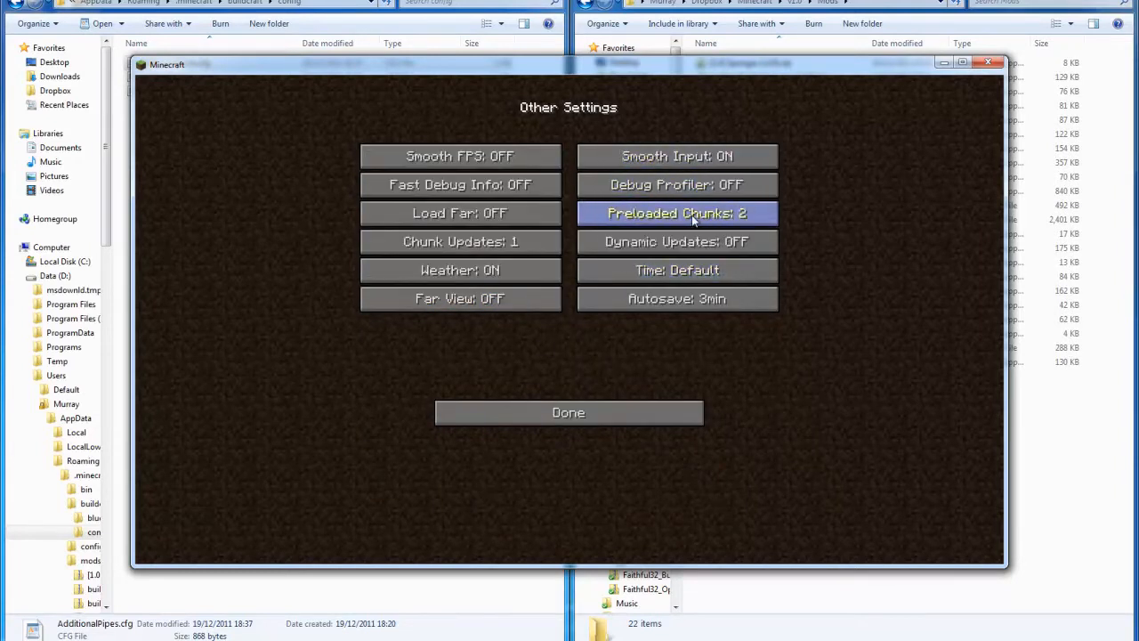
{"action": "left_click", "coordinate": [676, 213]}
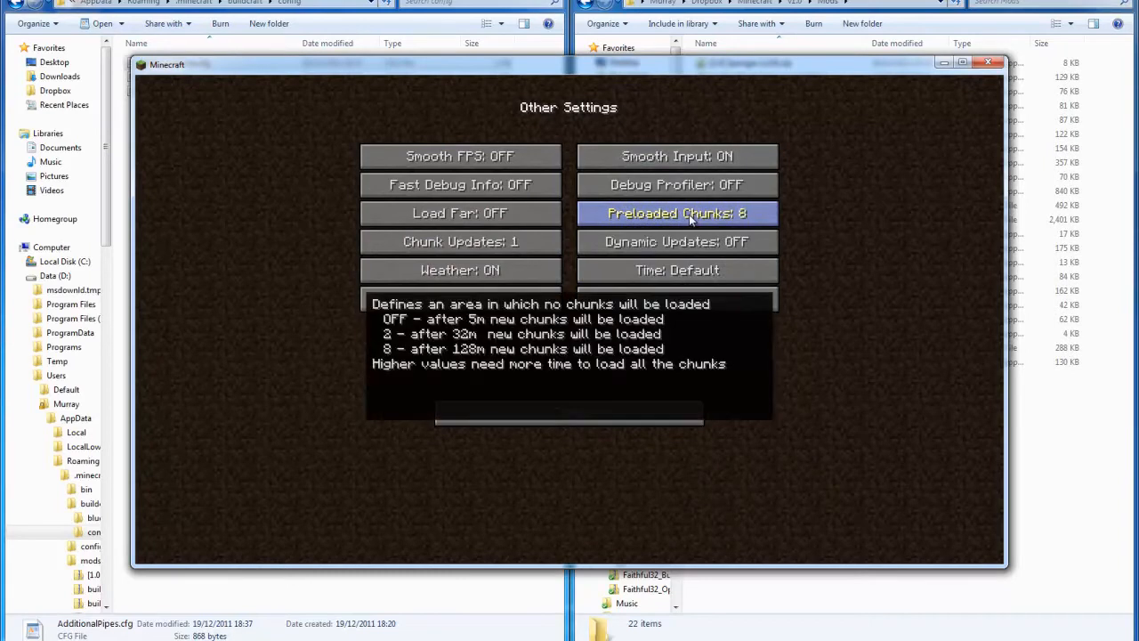
{"action": "mouse_move", "coordinate": [679, 253]}
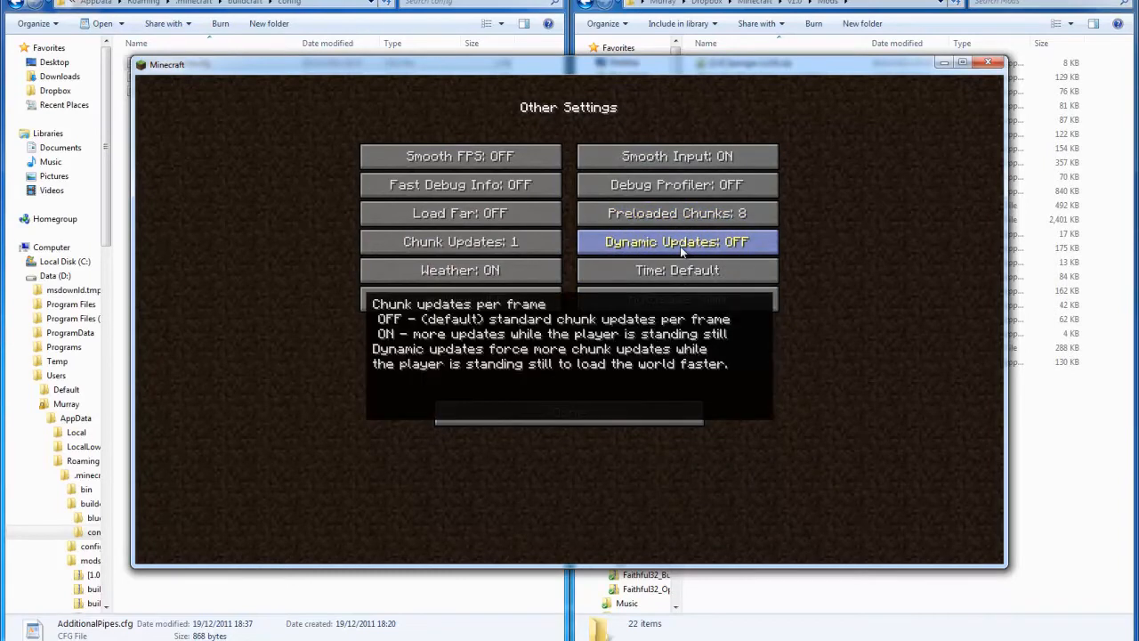
{"action": "left_click", "coordinate": [676, 242]}
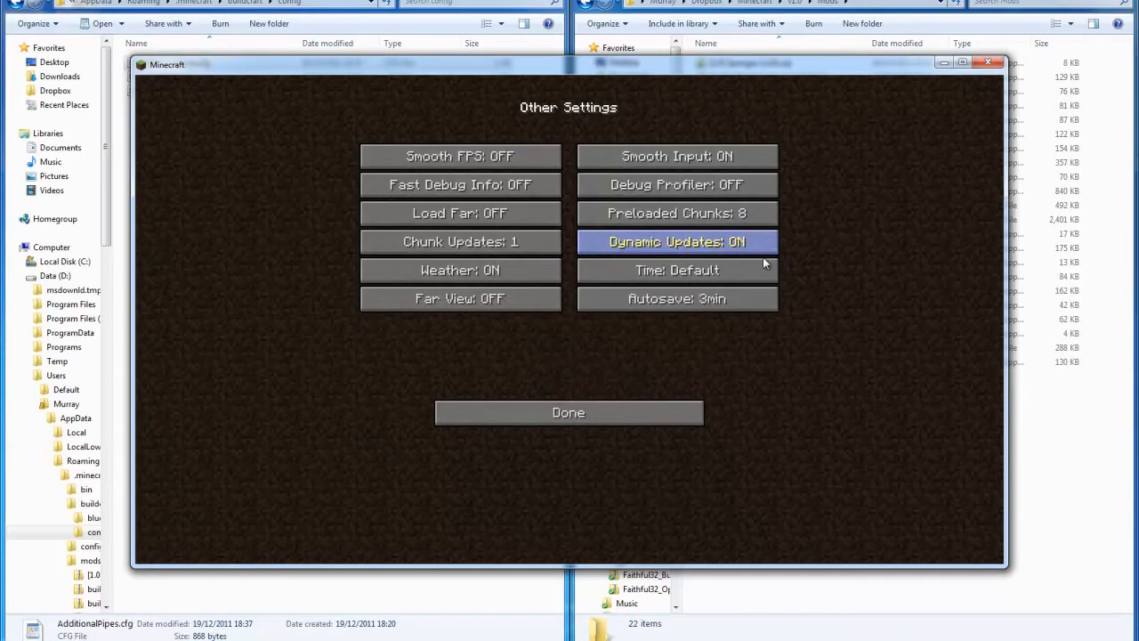
{"action": "mouse_move", "coordinate": [672, 363]}
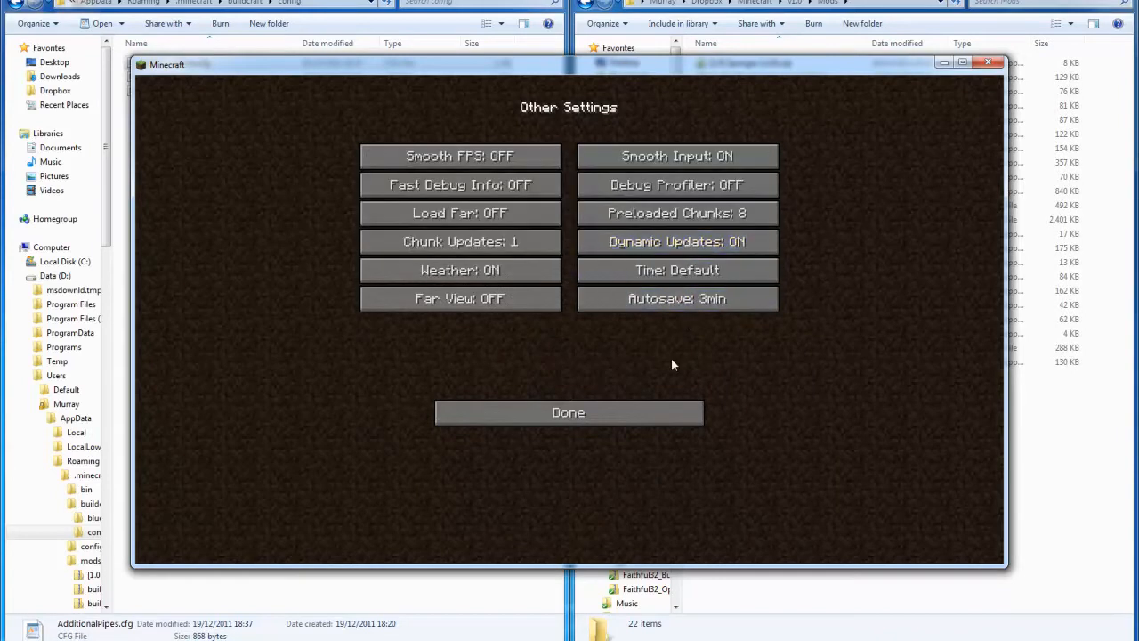
{"action": "left_click", "coordinate": [568, 413]}
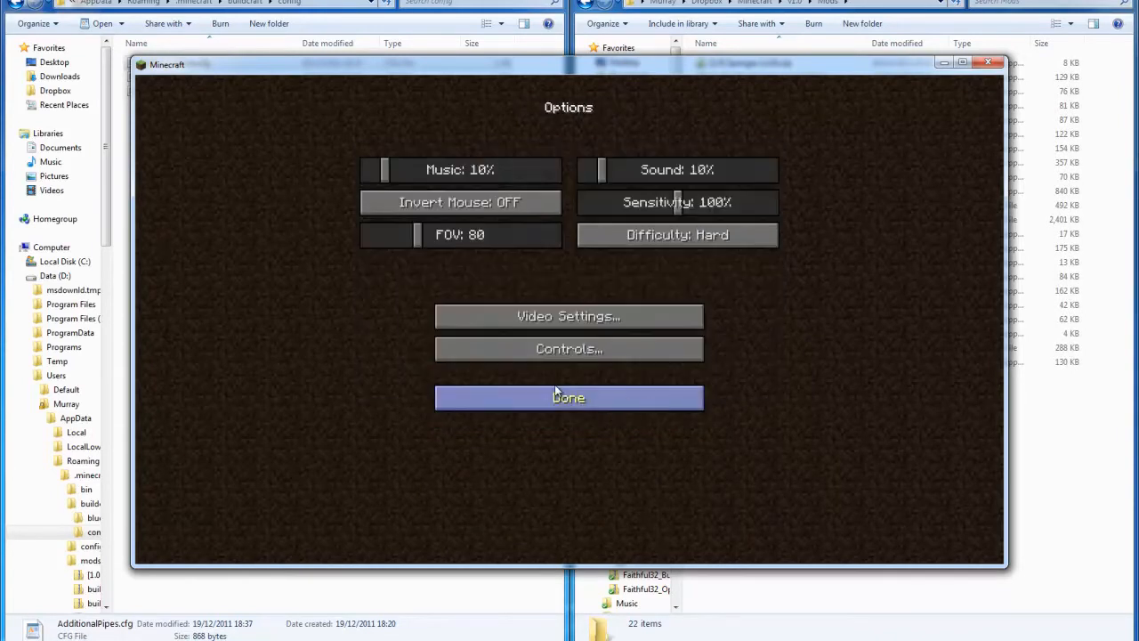
{"action": "left_click", "coordinate": [567, 397]}
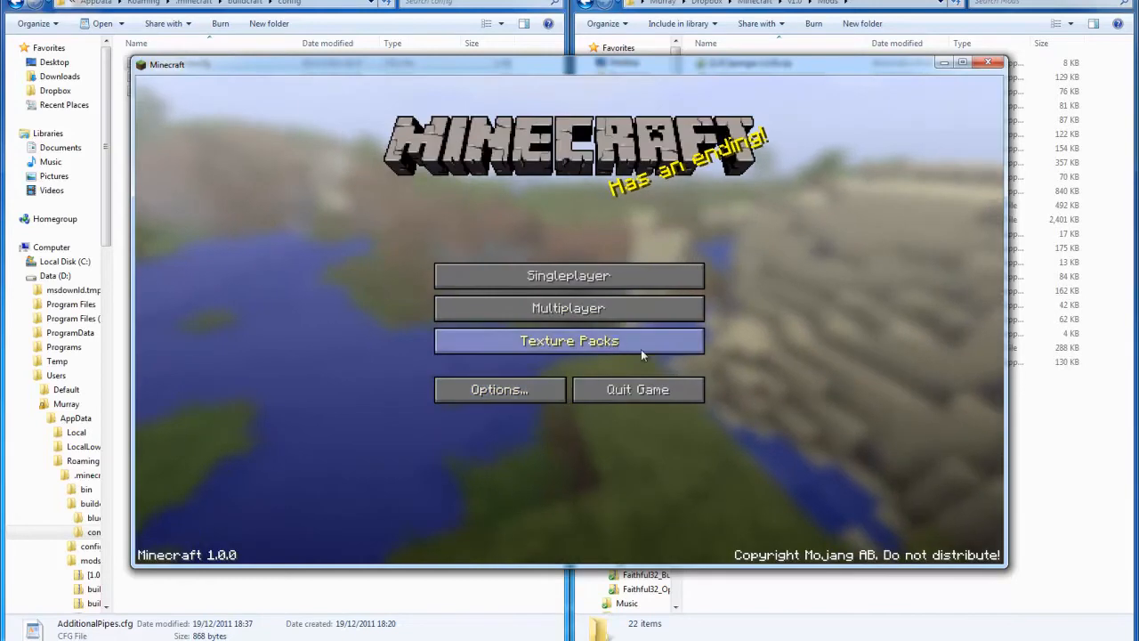
{"action": "mouse_move", "coordinate": [570, 274]}
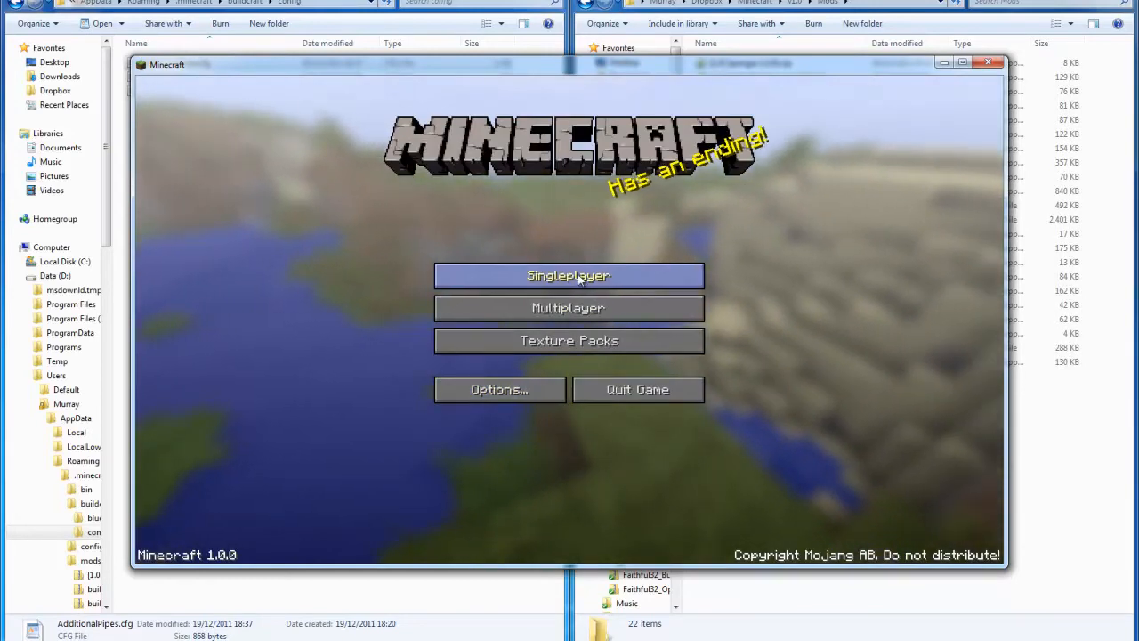
{"action": "mouse_move", "coordinate": [591, 347]}
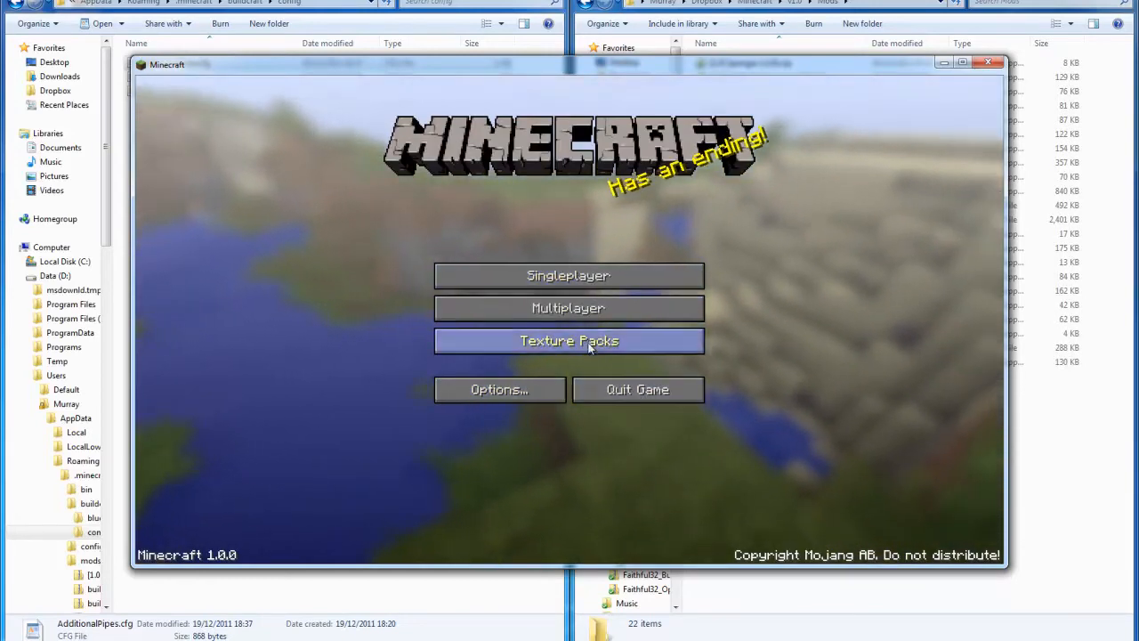
{"action": "left_click", "coordinate": [570, 342]}
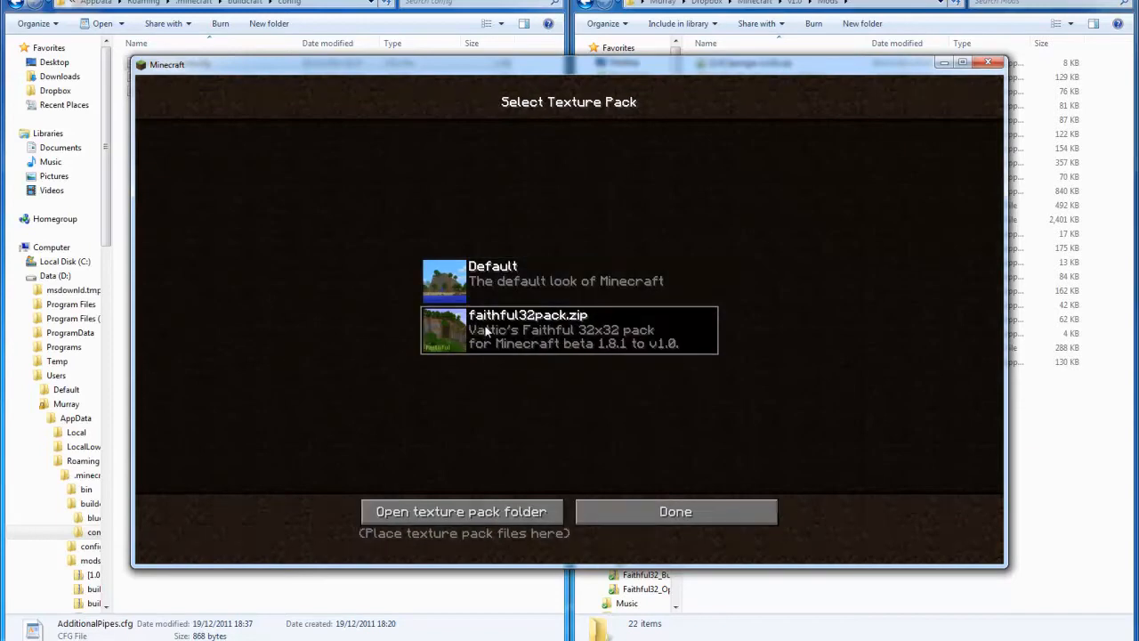
{"action": "left_click", "coordinate": [676, 511]}
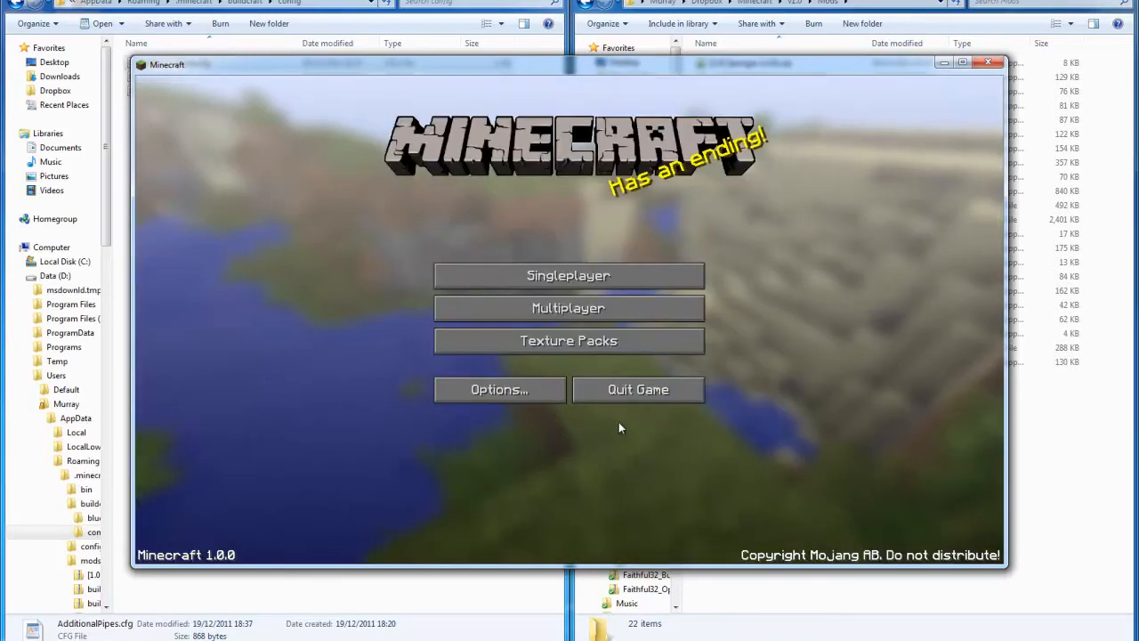
{"action": "mouse_move", "coordinate": [570, 274]}
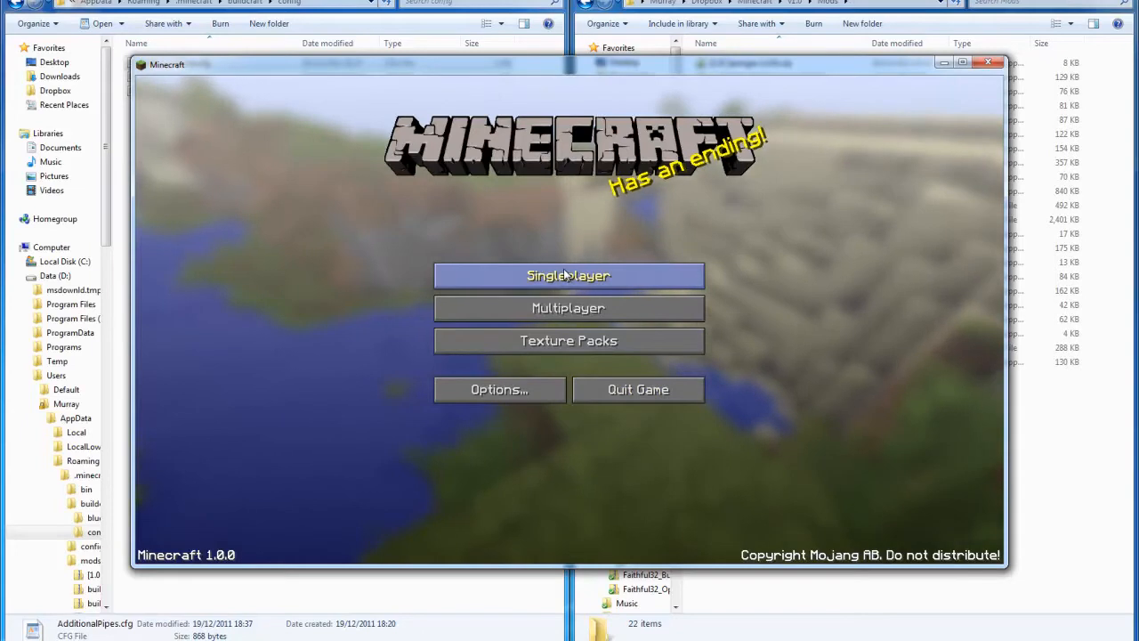
Start a new world named 'PMUK Plays... 1.0' with game mode Hardcore.
{"action": "left_click", "coordinate": [569, 274]}
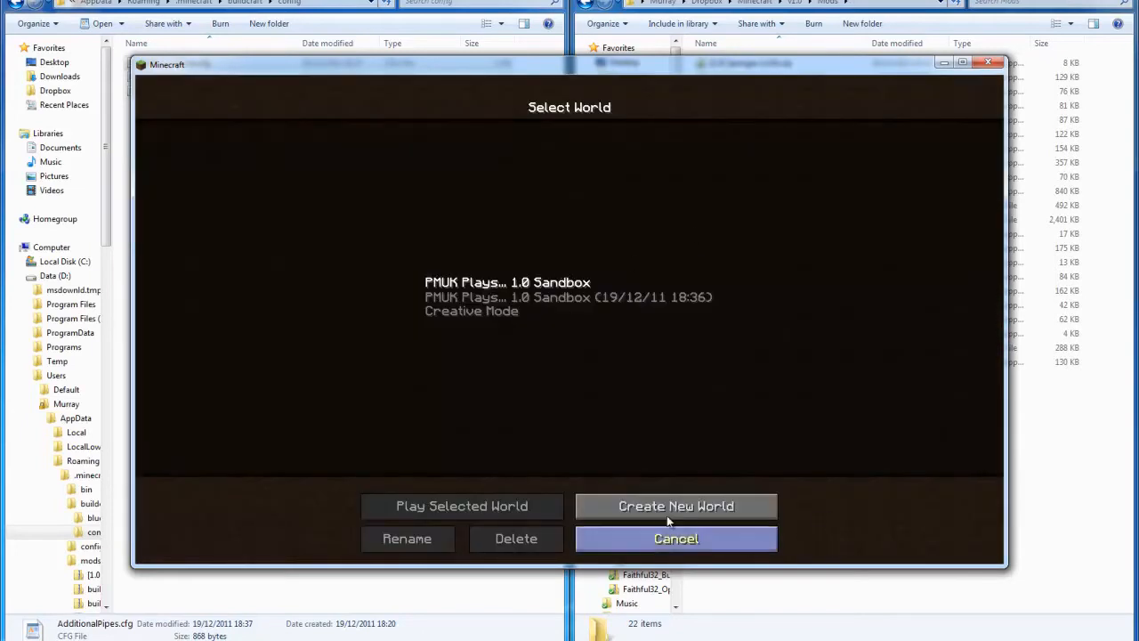
{"action": "left_click", "coordinate": [676, 506]}
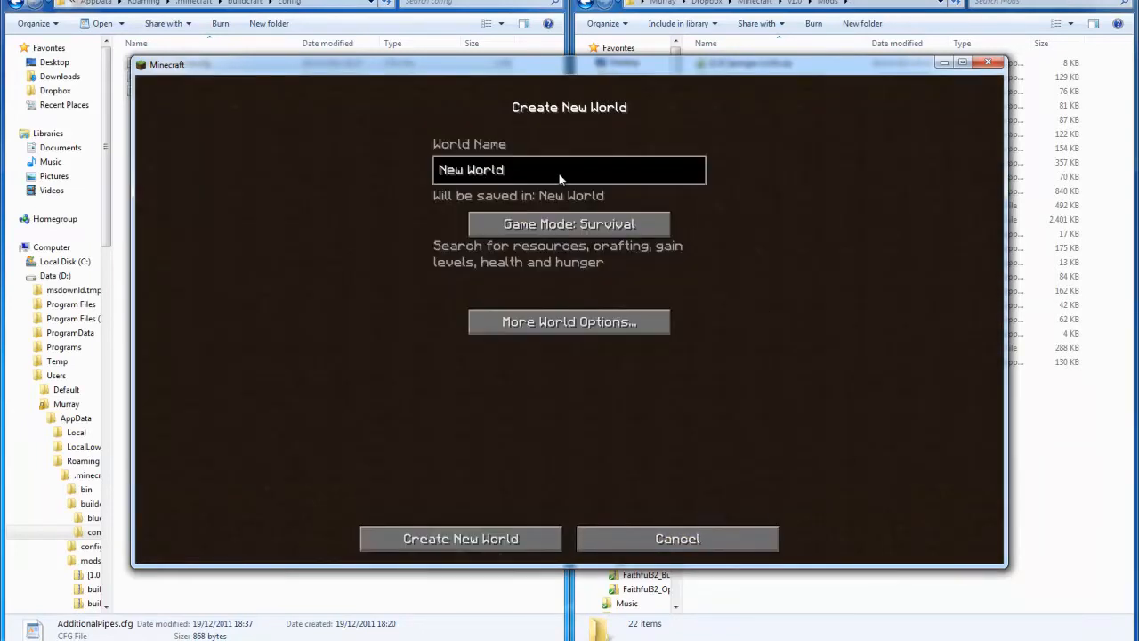
{"action": "key", "text": "ctrl+a"}
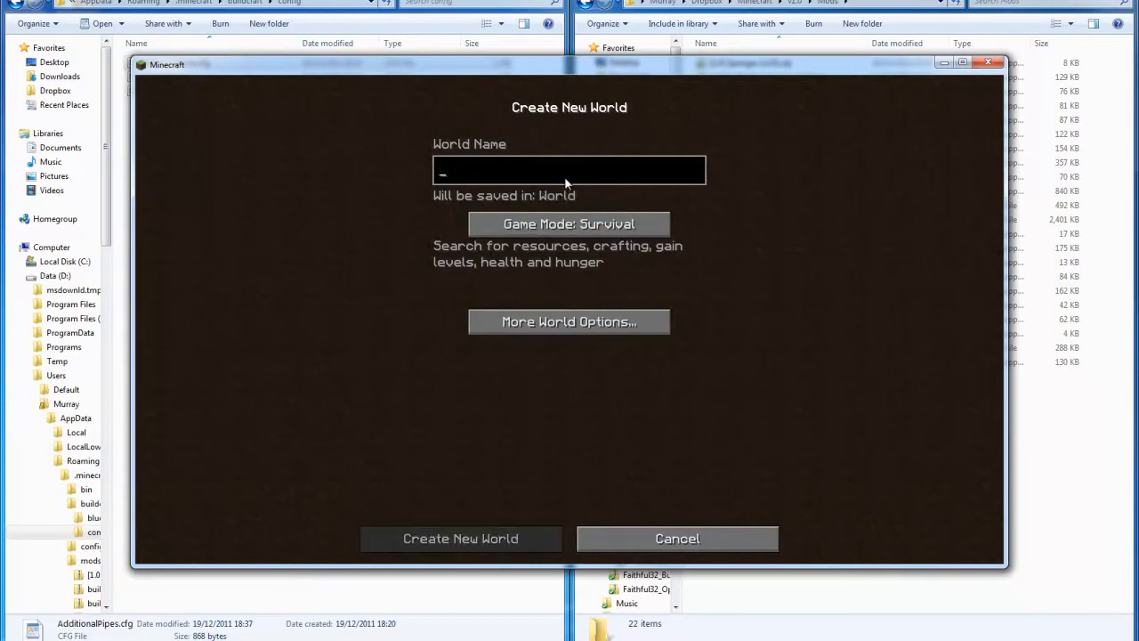
{"action": "type", "text": "PMUK Plays... 1"}
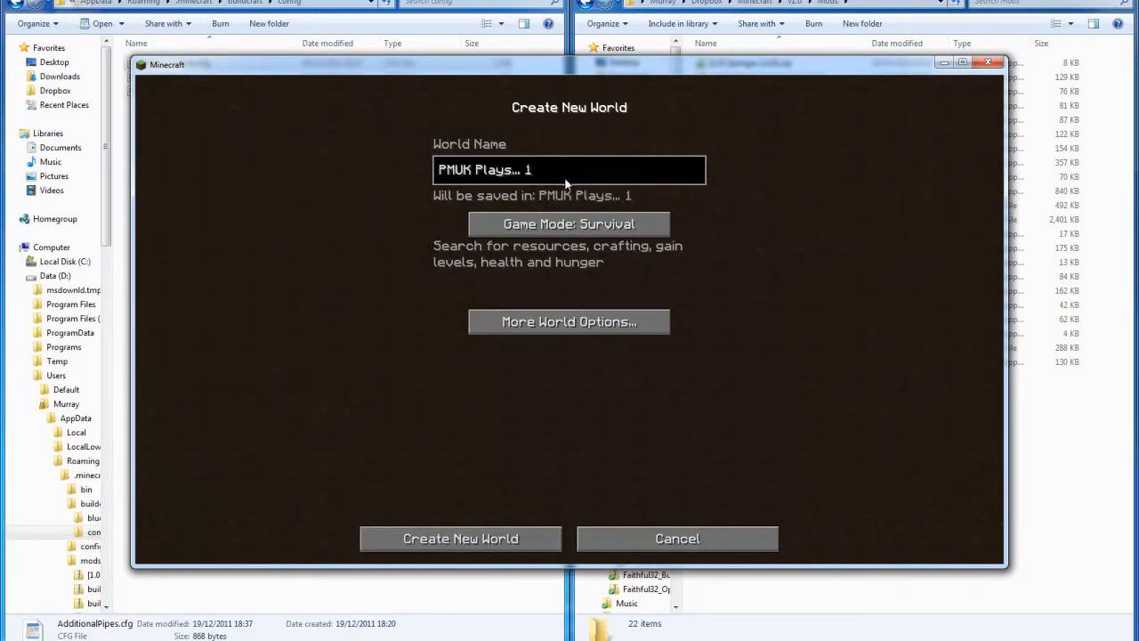
{"action": "type", "text": ".0"}
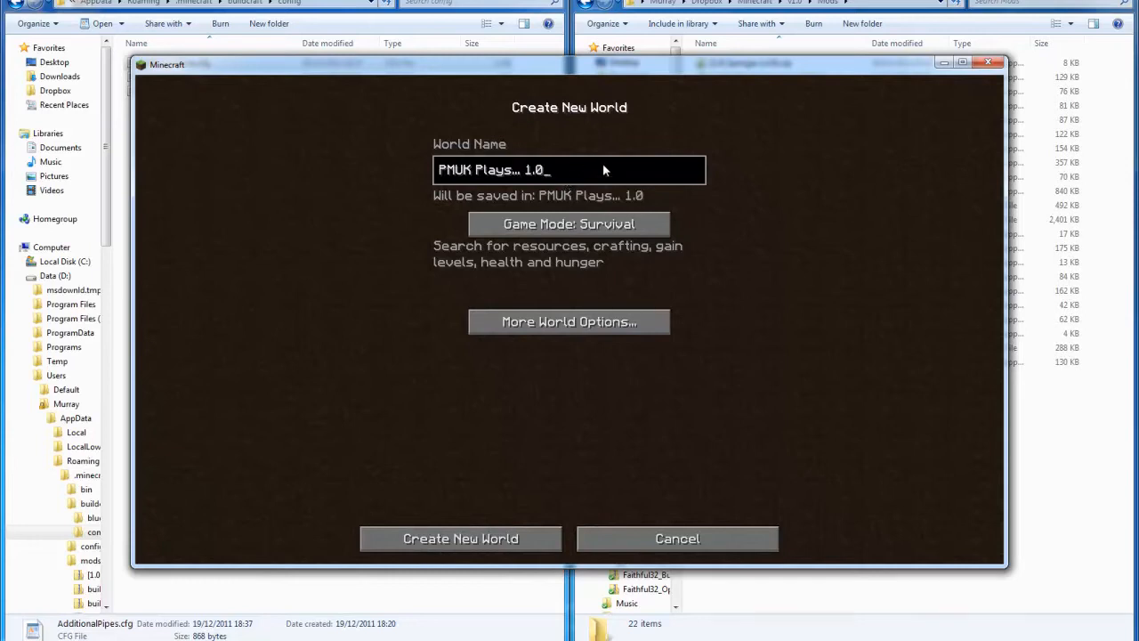
{"action": "mouse_move", "coordinate": [569, 176]}
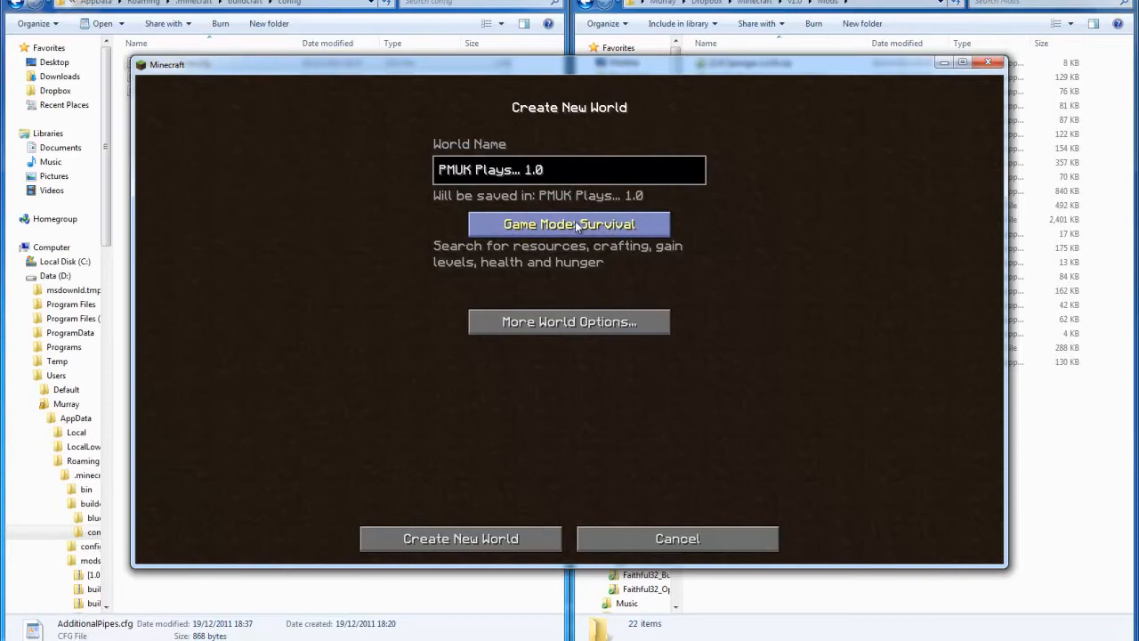
{"action": "left_click", "coordinate": [569, 224]}
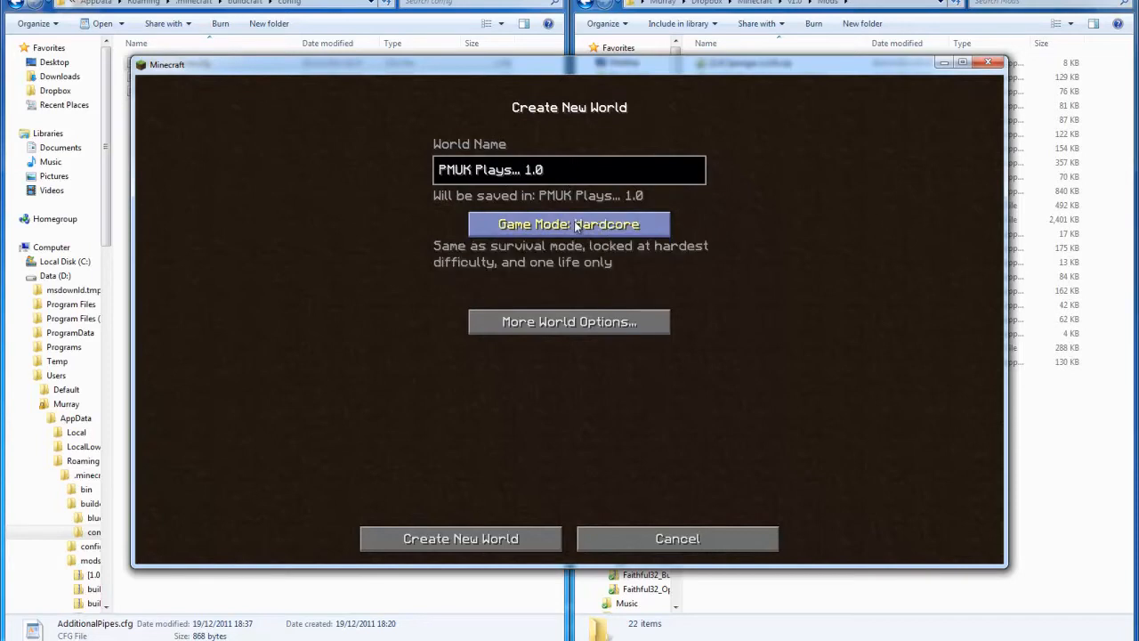
{"action": "mouse_move", "coordinate": [587, 198]}
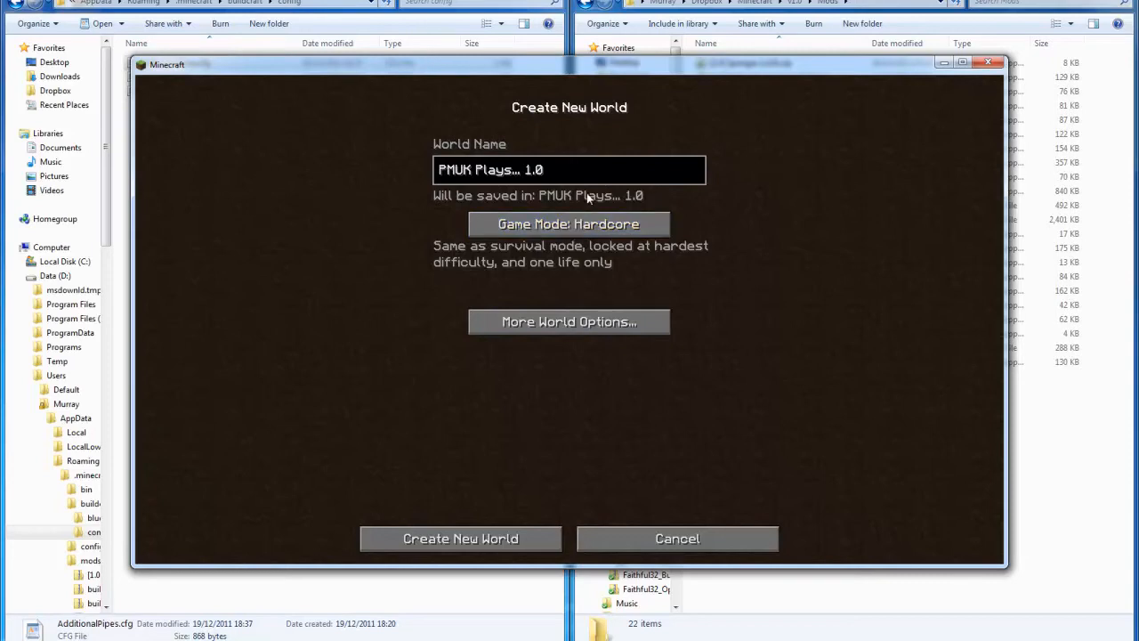
{"action": "mouse_move", "coordinate": [623, 303]}
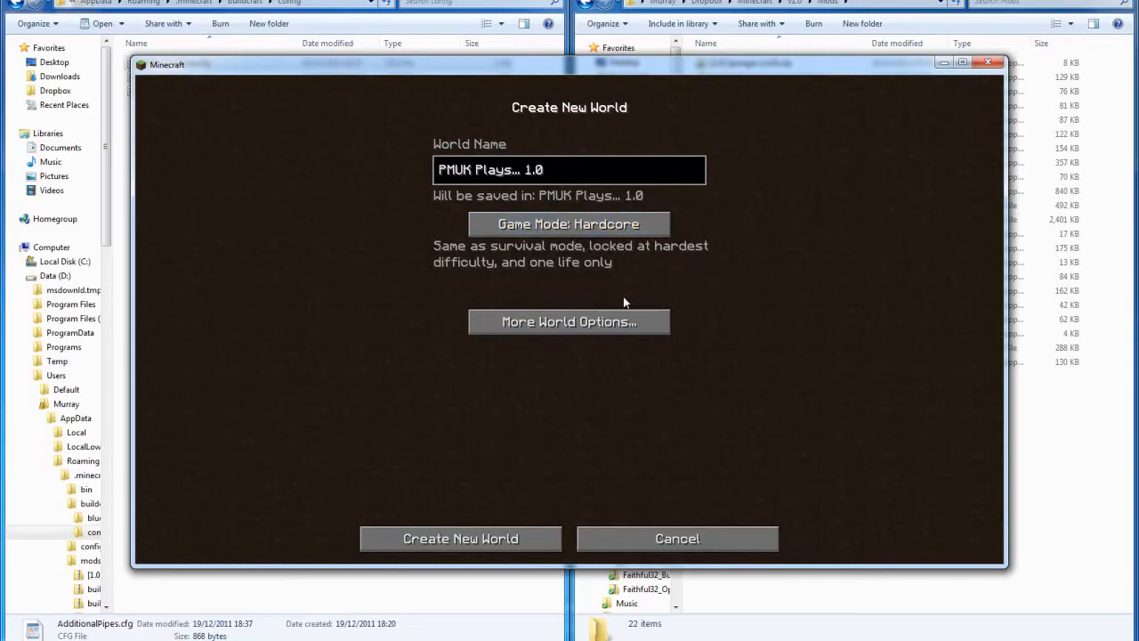
Enter the seed 'PMUK Plays... 1.0' in More World Options and keep it.
{"action": "left_click", "coordinate": [570, 321]}
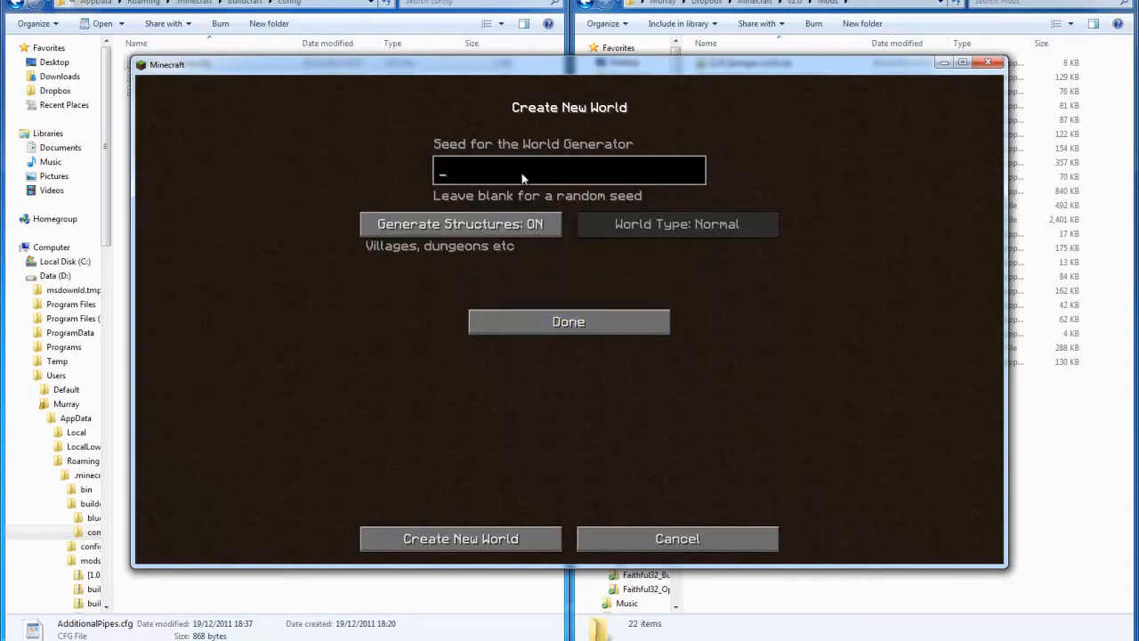
{"action": "type", "text": "PM"}
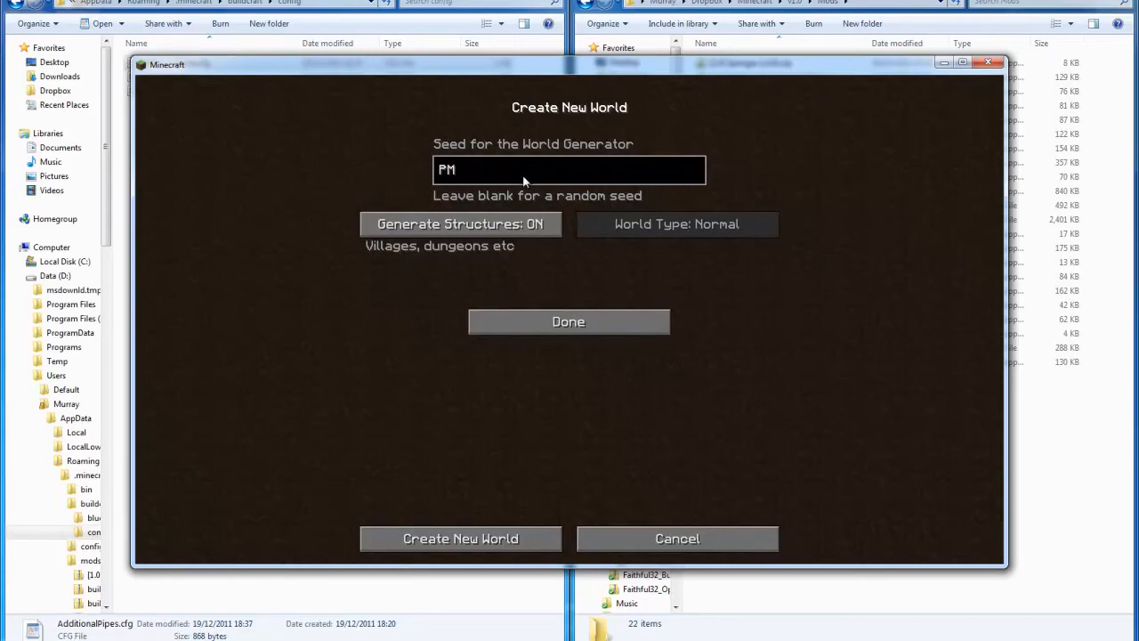
{"action": "type", "text": "UK Plays"}
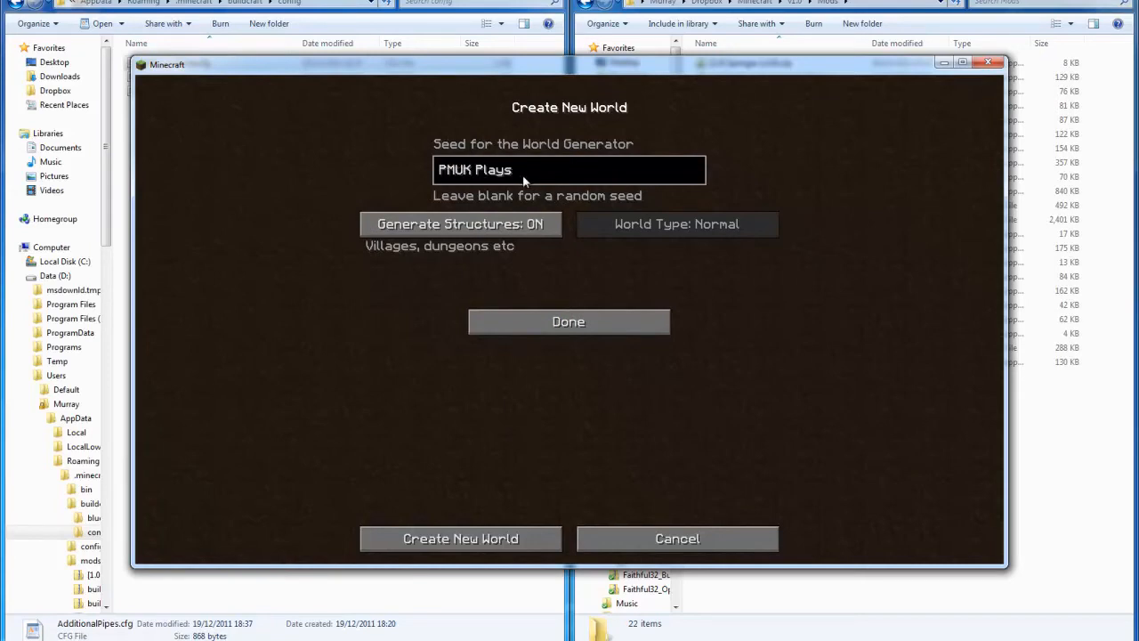
{"action": "type", "text": "... 1"}
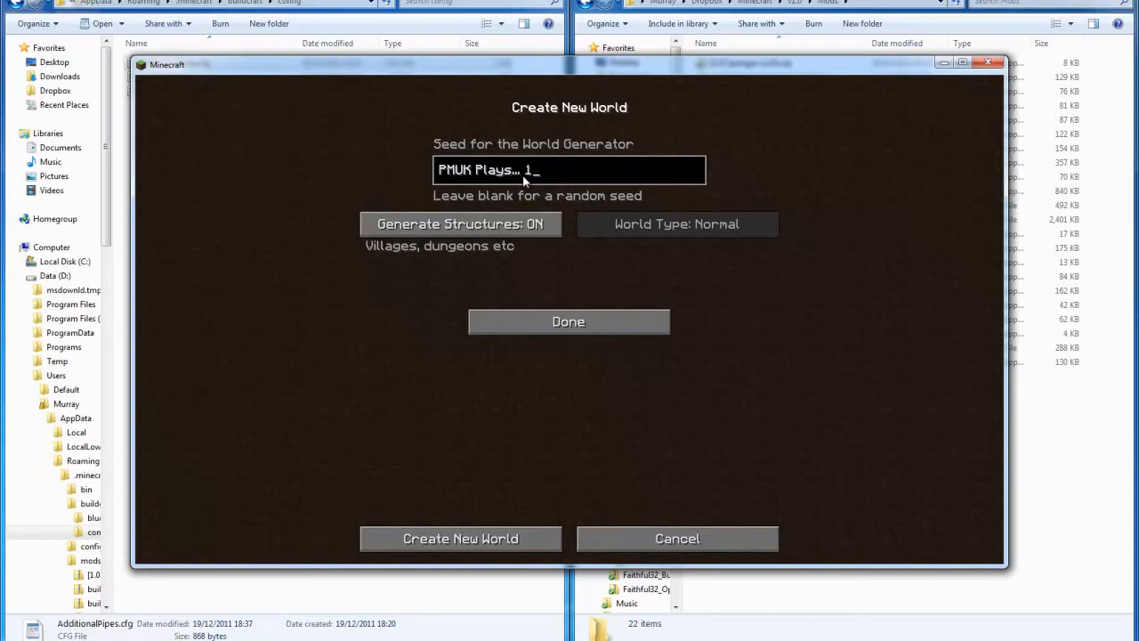
{"action": "type", "text": ".0"}
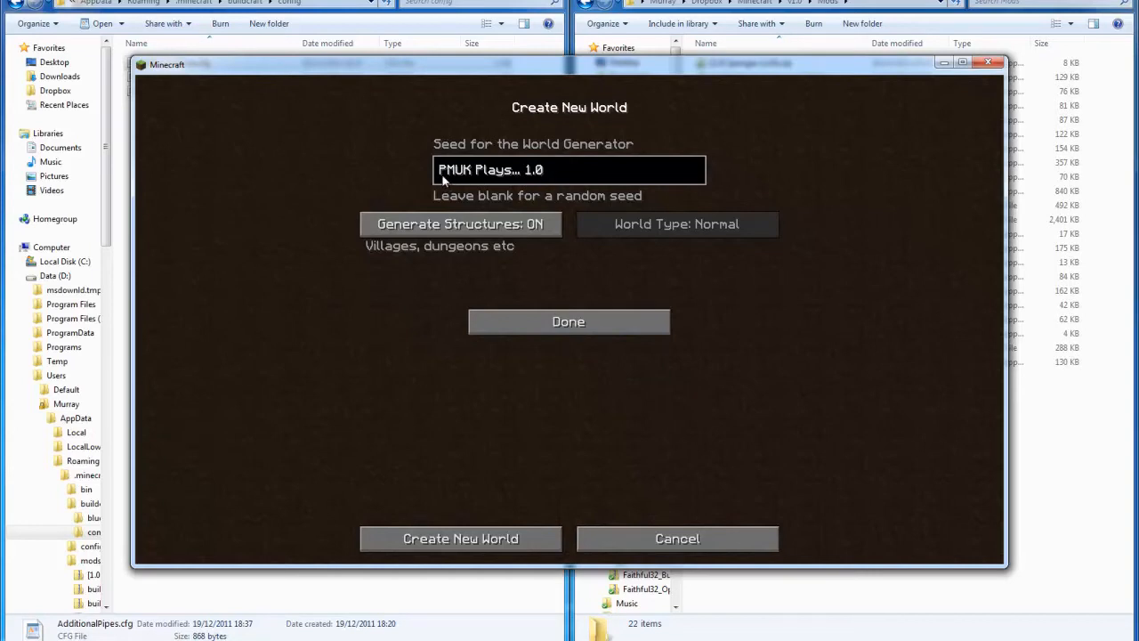
{"action": "mouse_move", "coordinate": [477, 181]}
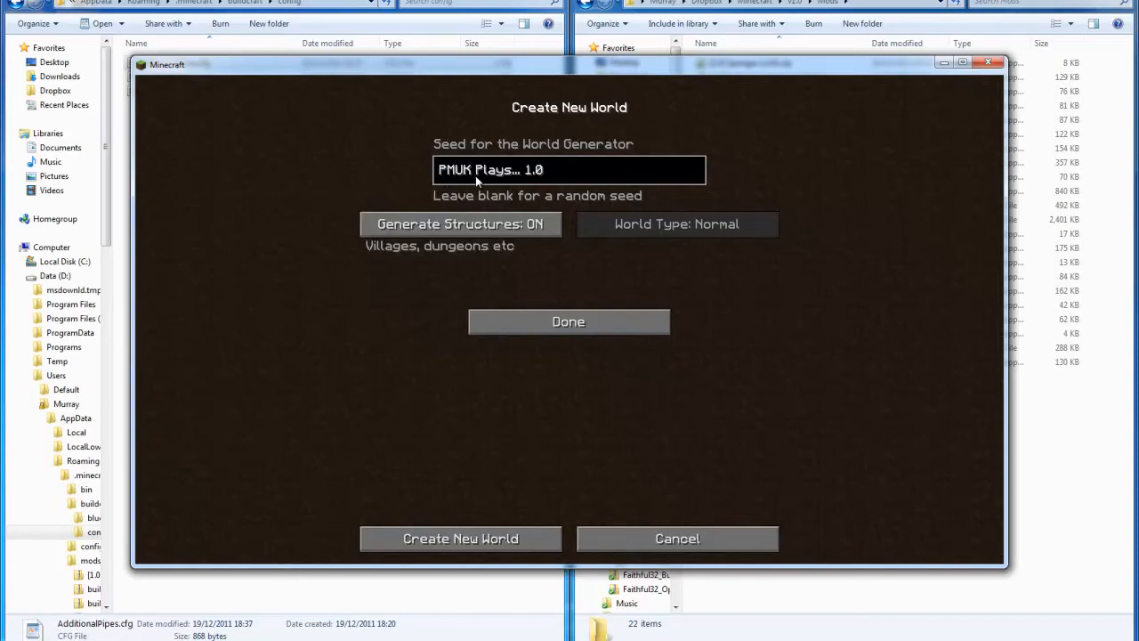
{"action": "mouse_move", "coordinate": [509, 182]}
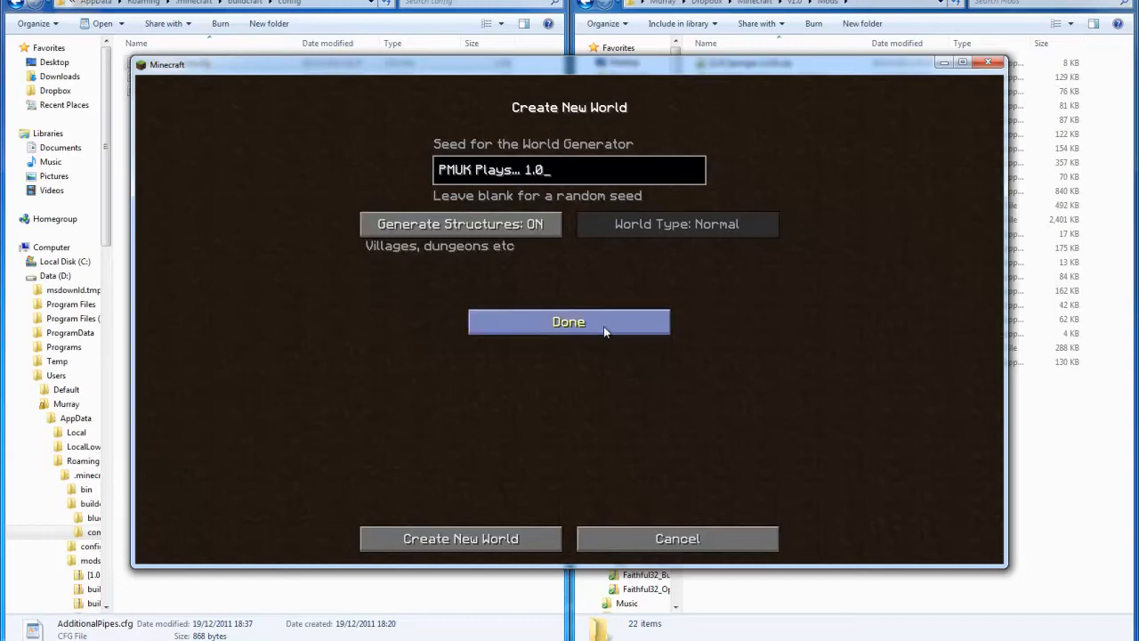
{"action": "left_click", "coordinate": [570, 320]}
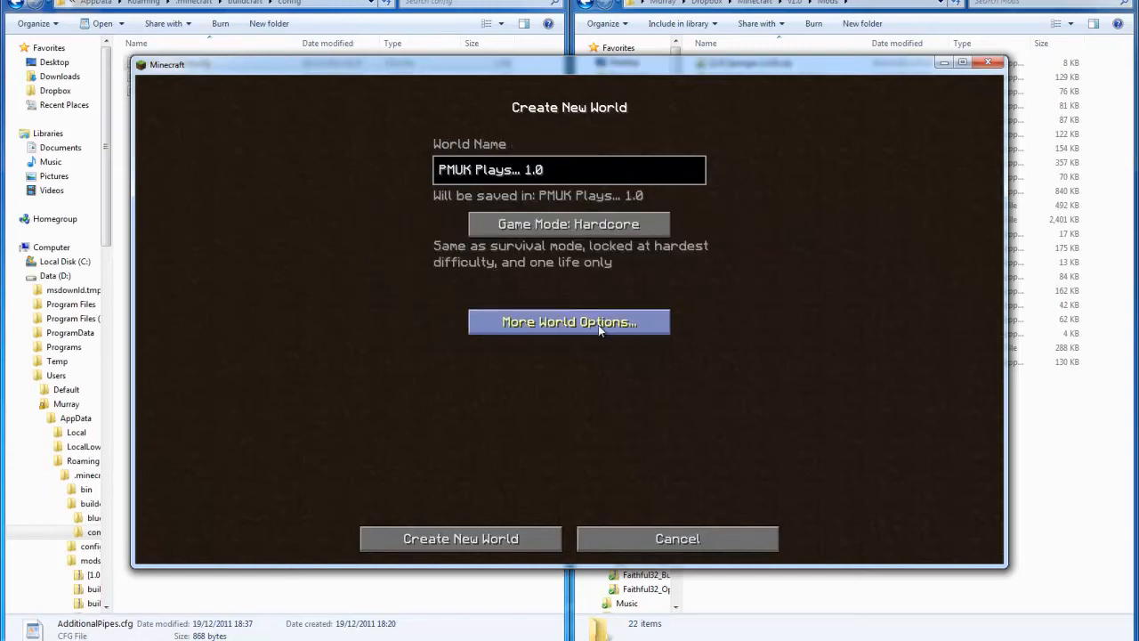
{"action": "mouse_move", "coordinate": [487, 500]}
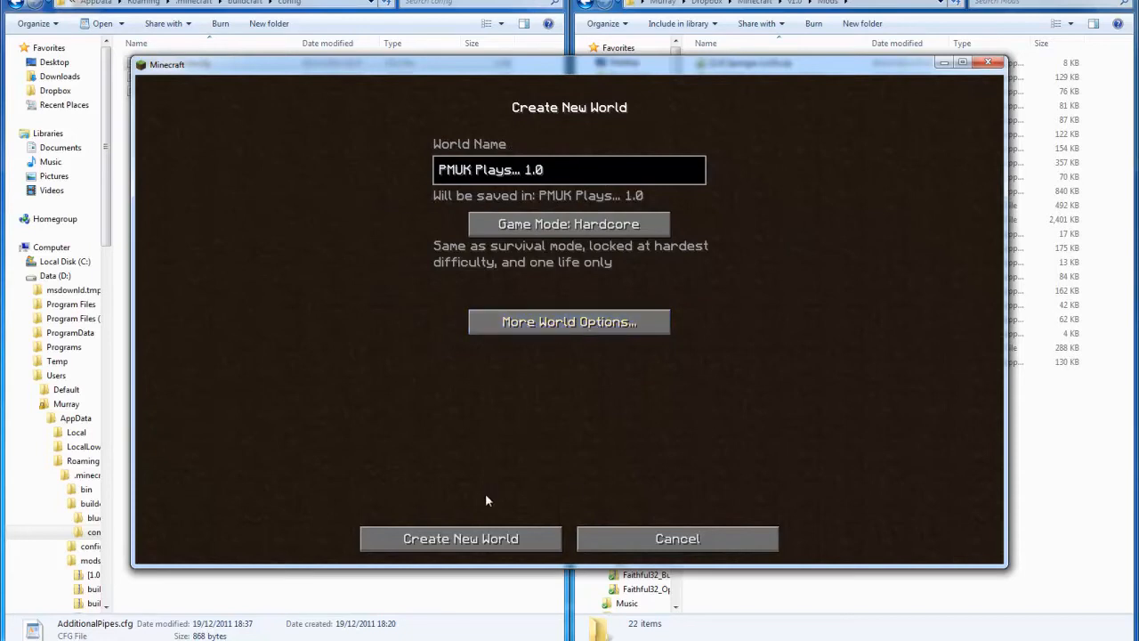
Generate the new Hardcore world and spawn into it.
{"action": "left_click", "coordinate": [459, 537]}
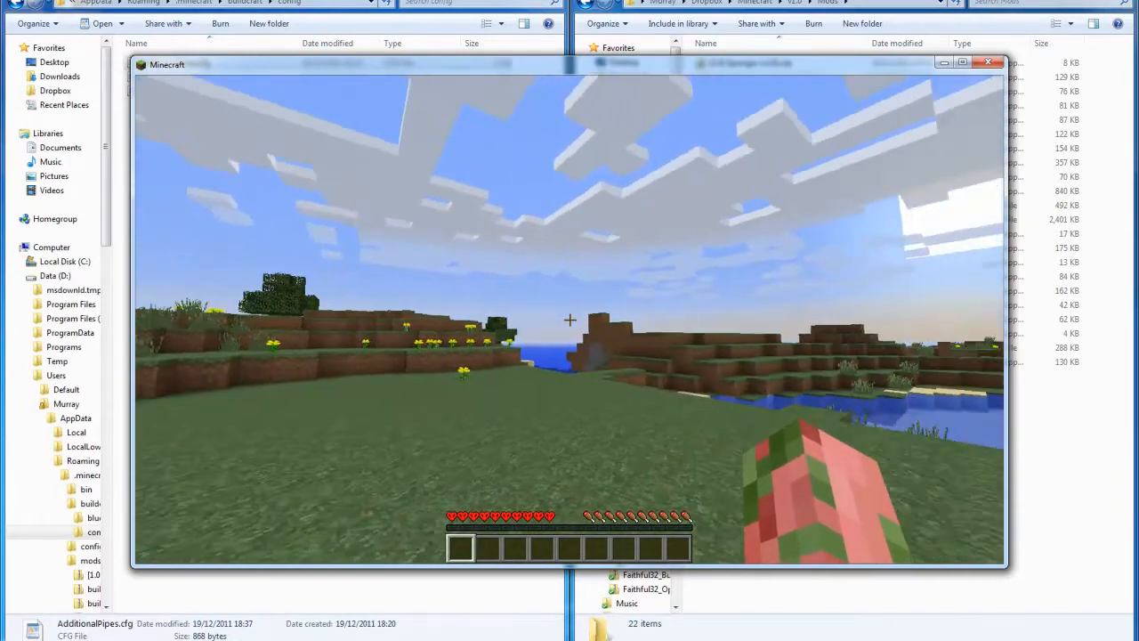
{"action": "mouse_move", "coordinate": [569, 321]}
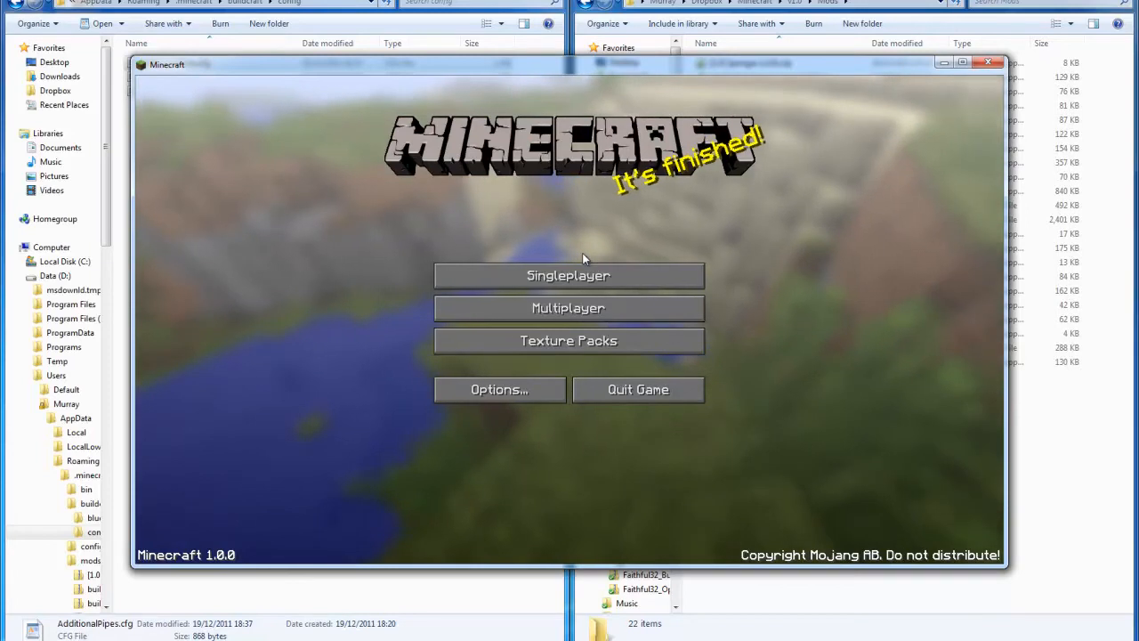
{"action": "mouse_move", "coordinate": [569, 281]}
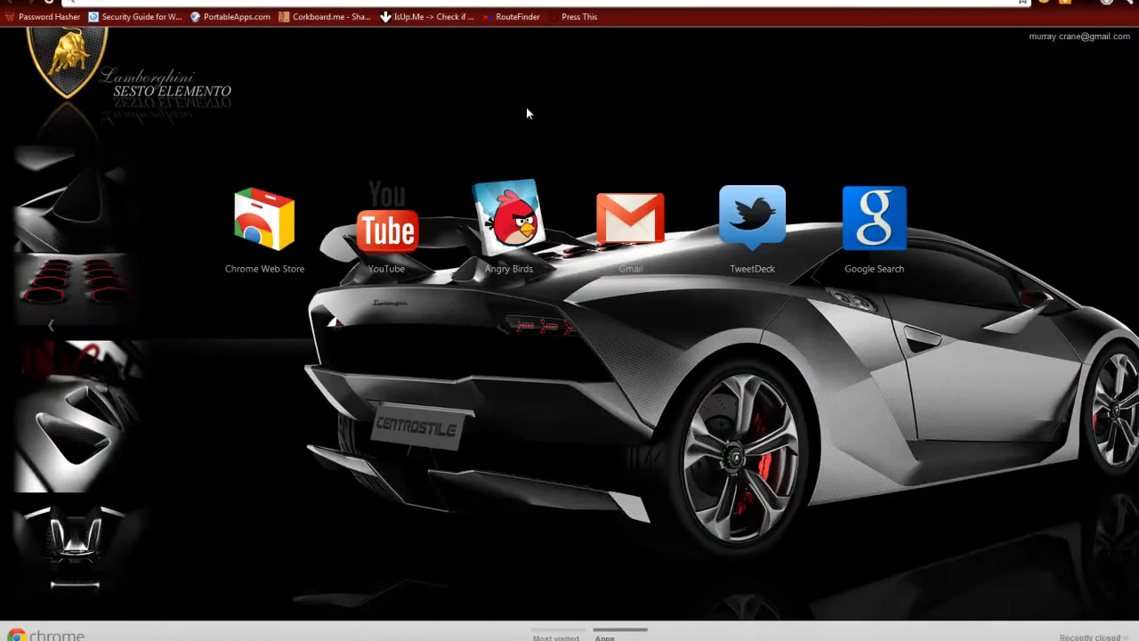
Load the PMUK Ponderings blog from the Chrome address bar.
{"action": "type", "text": "murraycrane.org"}
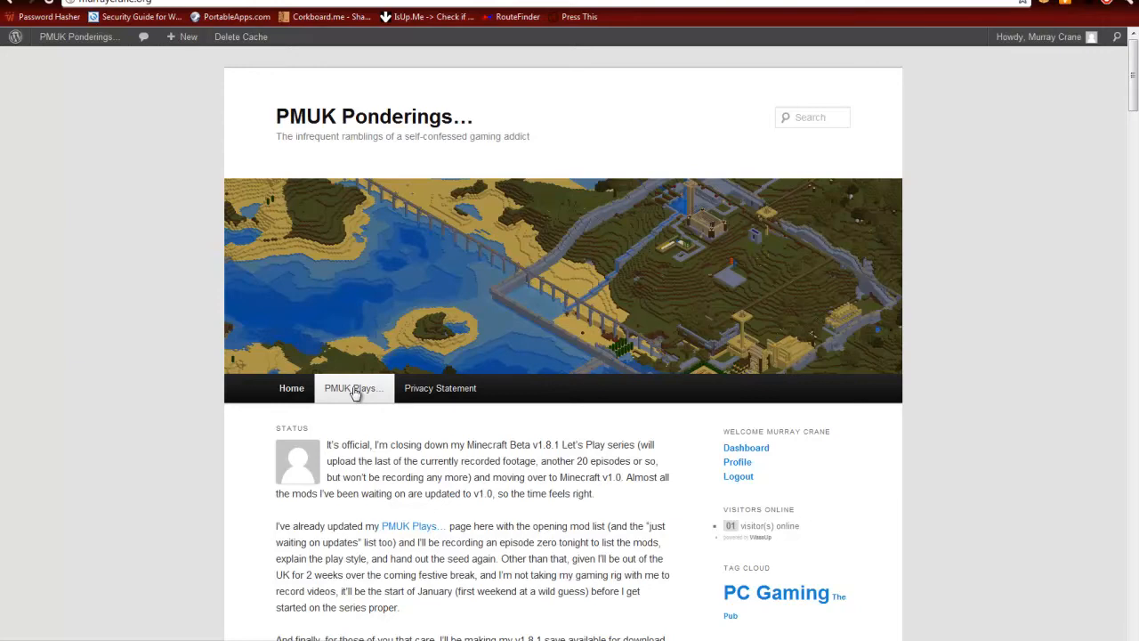
{"action": "mouse_move", "coordinate": [342, 384]}
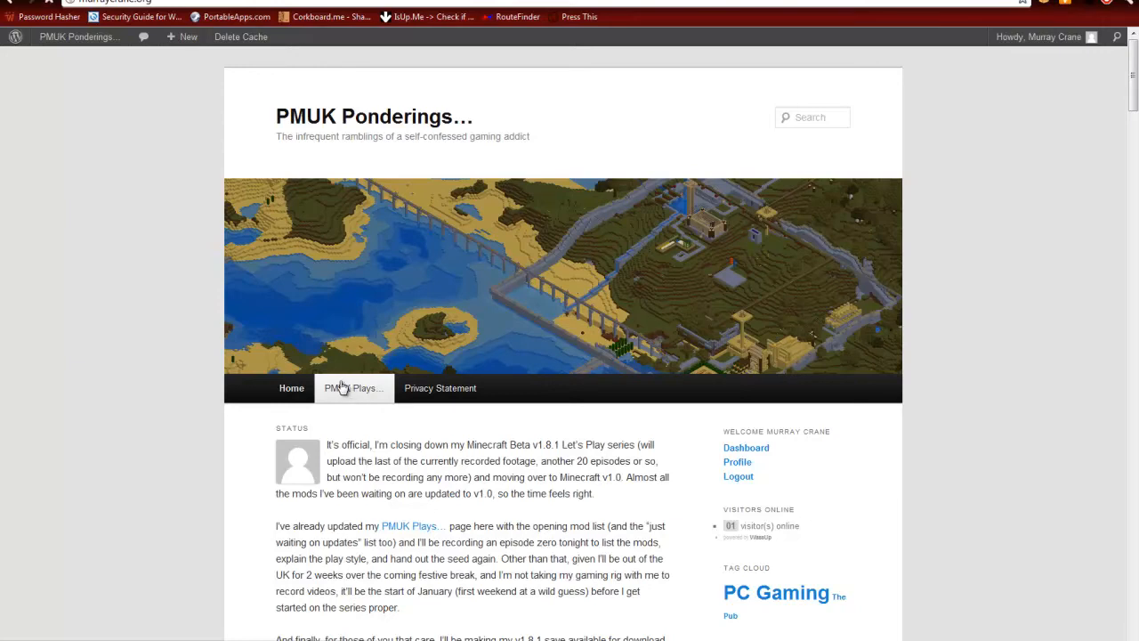
{"action": "left_click", "coordinate": [352, 388]}
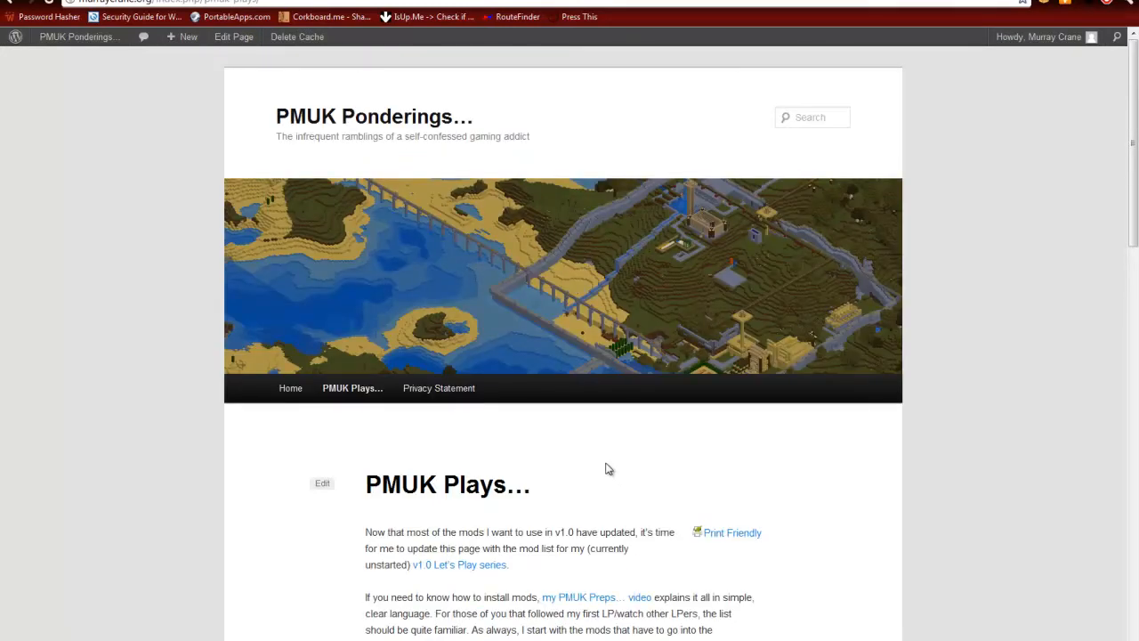
{"action": "mouse_move", "coordinate": [605, 459]}
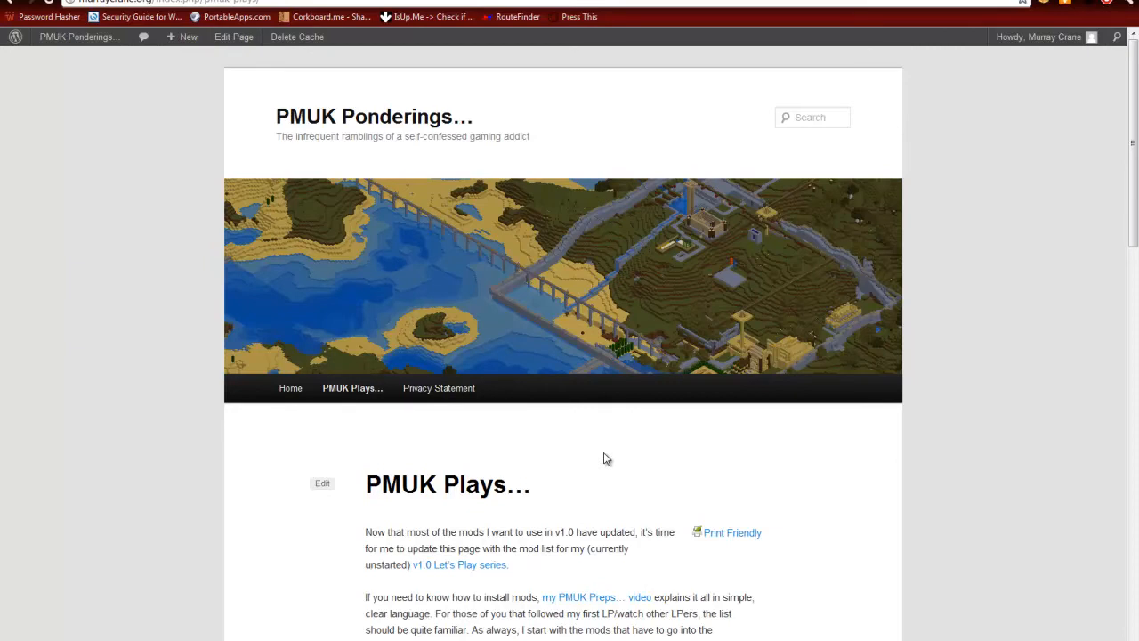
{"action": "mouse_move", "coordinate": [601, 452]}
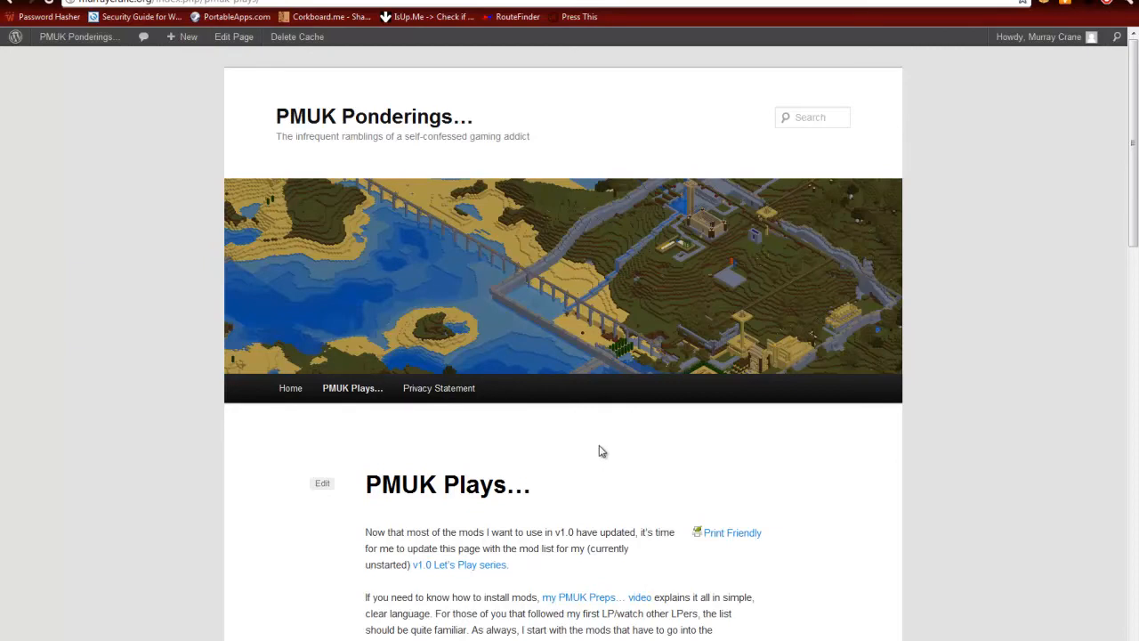
{"action": "scroll", "scroll_direction": "down", "scroll_amount": 3}
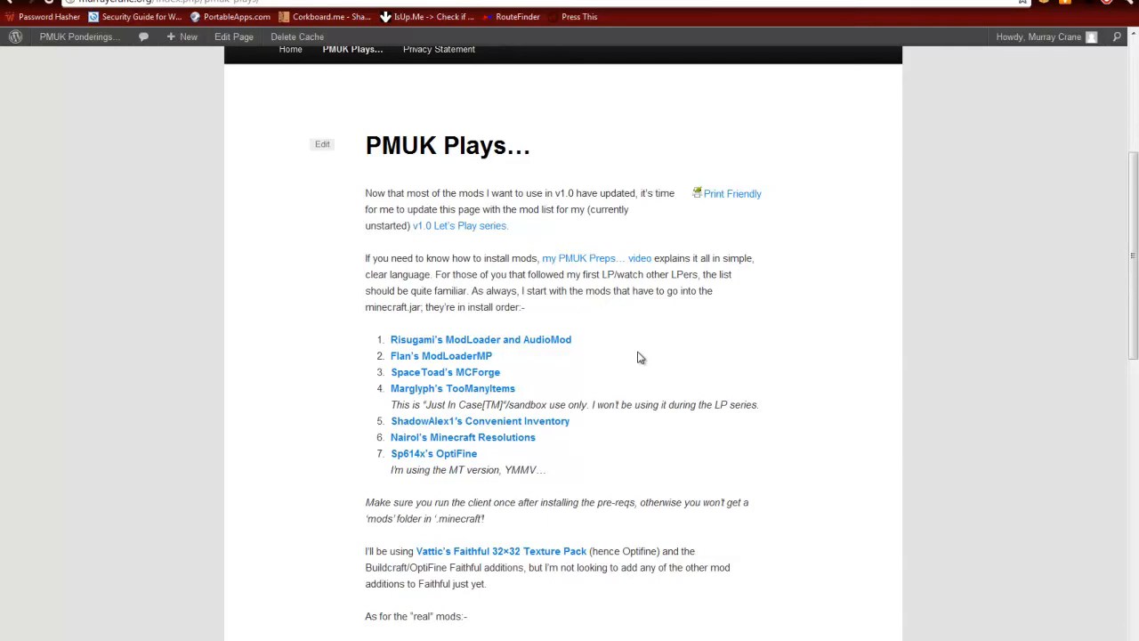
{"action": "mouse_move", "coordinate": [545, 381]}
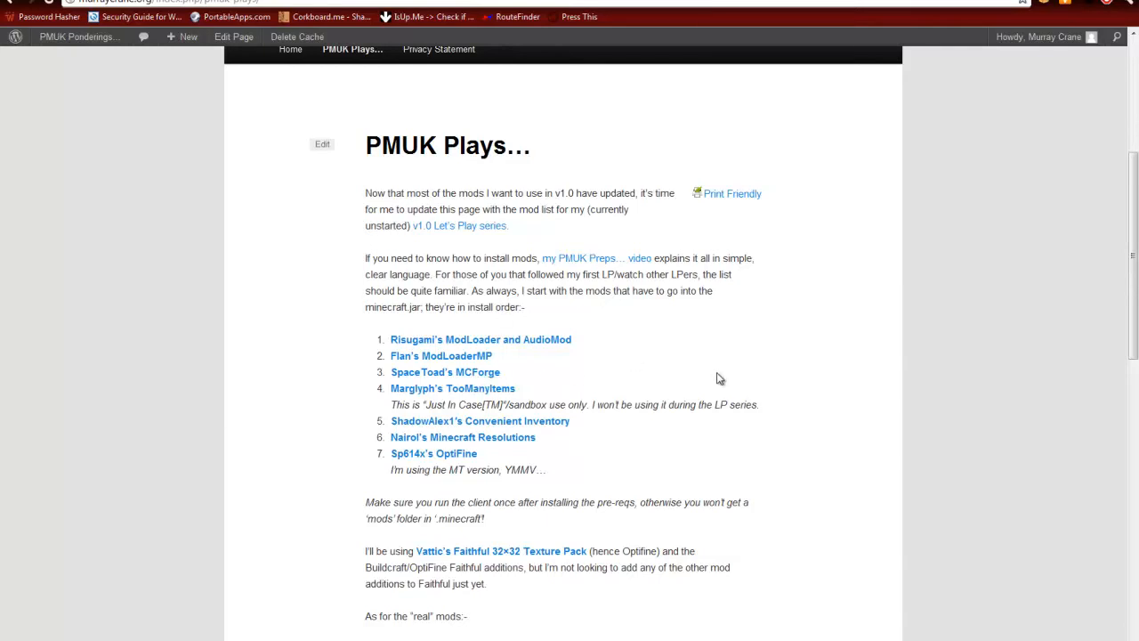
{"action": "mouse_move", "coordinate": [711, 378]}
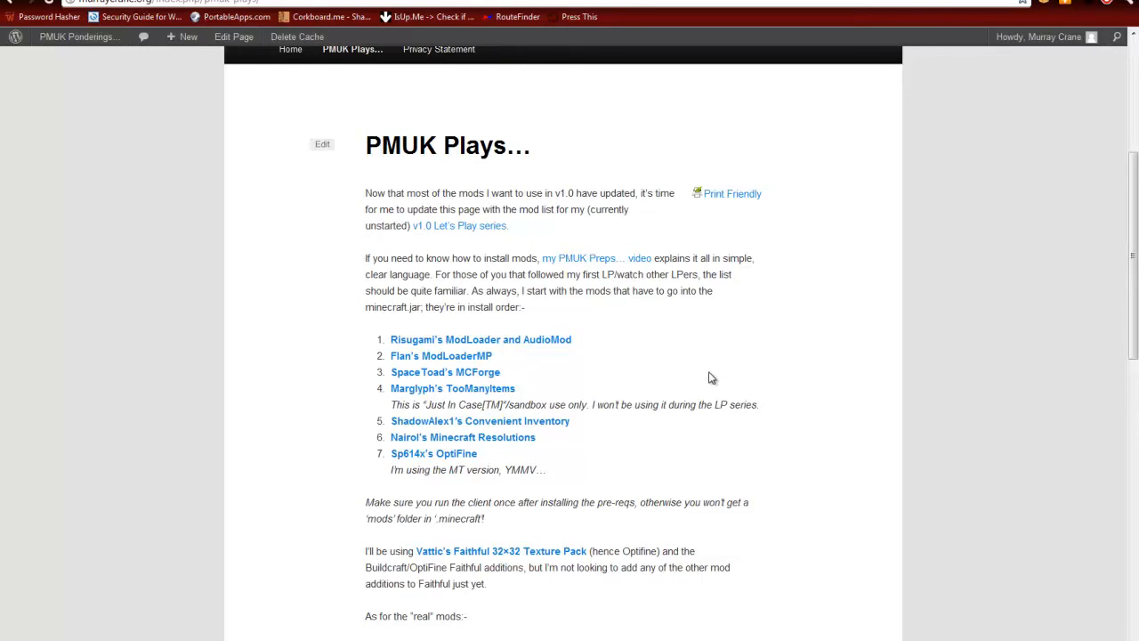
{"action": "mouse_move", "coordinate": [472, 440]}
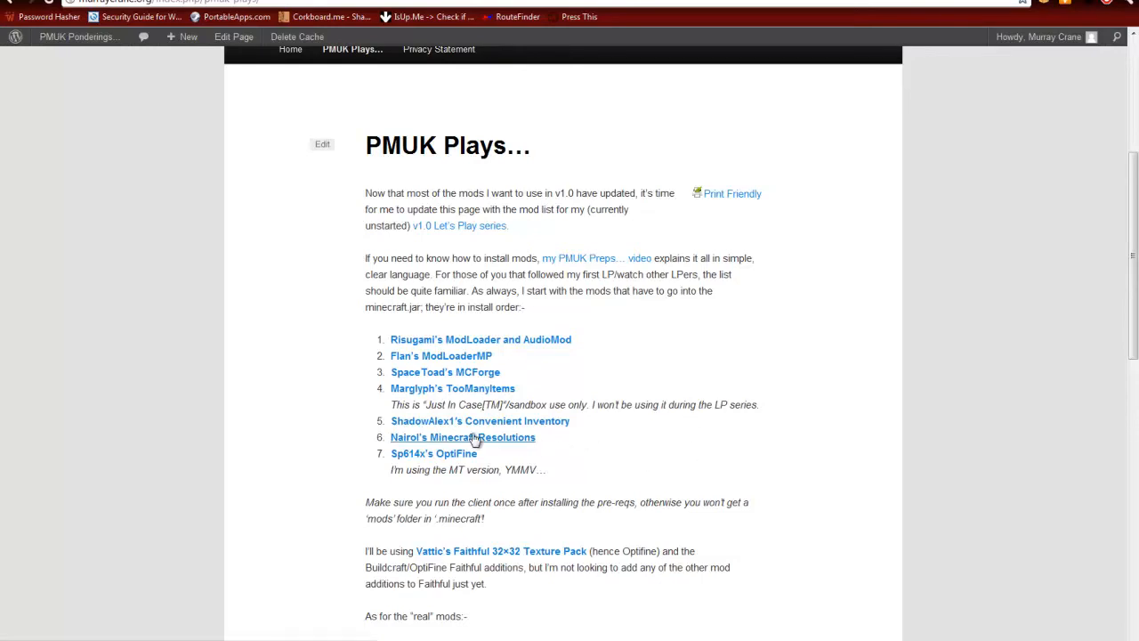
{"action": "mouse_move", "coordinate": [477, 430]}
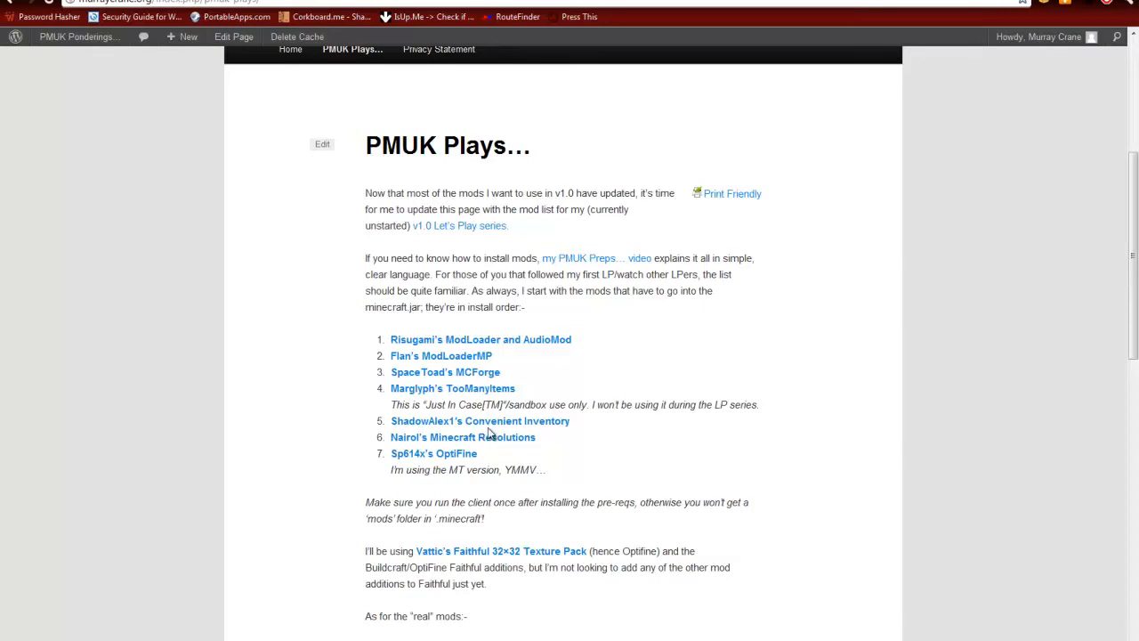
{"action": "mouse_move", "coordinate": [573, 428]}
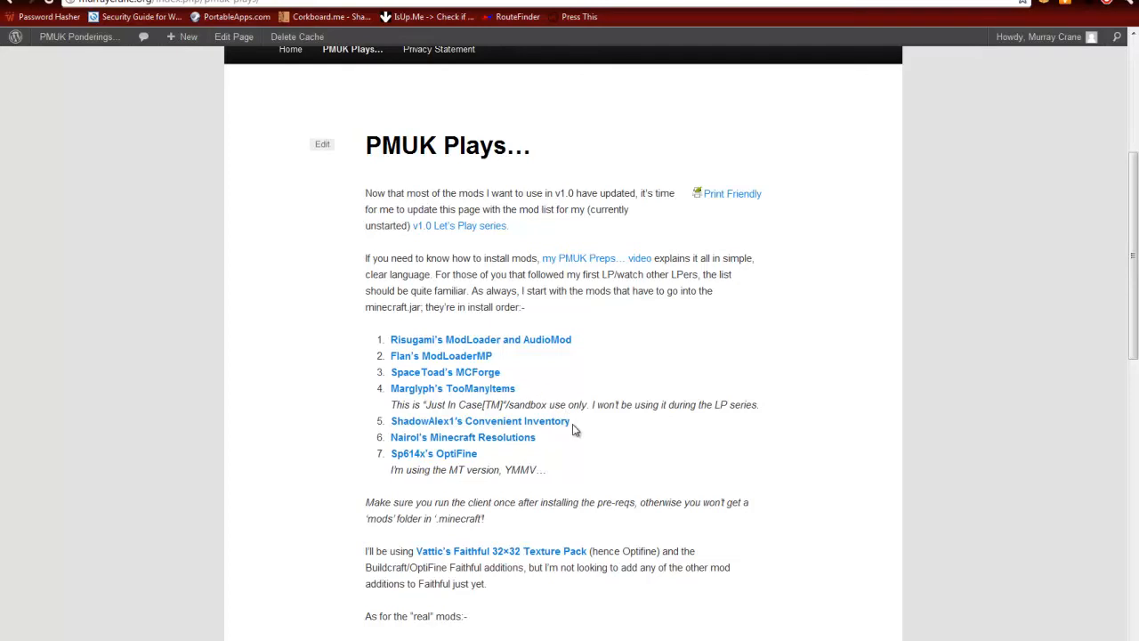
{"action": "mouse_move", "coordinate": [559, 434]}
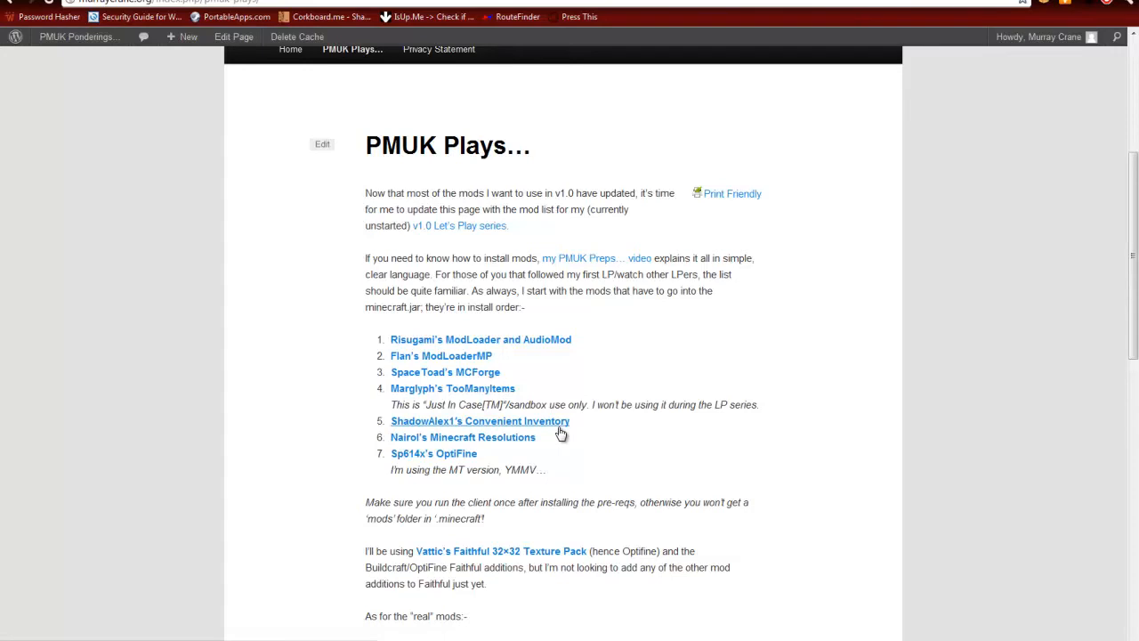
{"action": "mouse_move", "coordinate": [427, 468]}
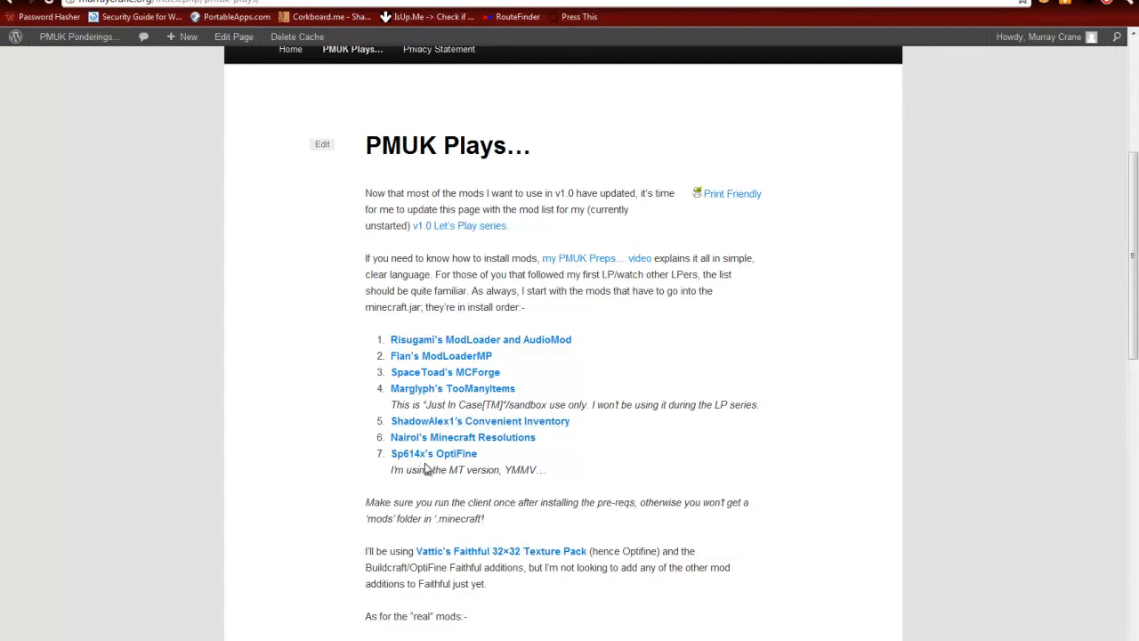
{"action": "mouse_move", "coordinate": [502, 469]}
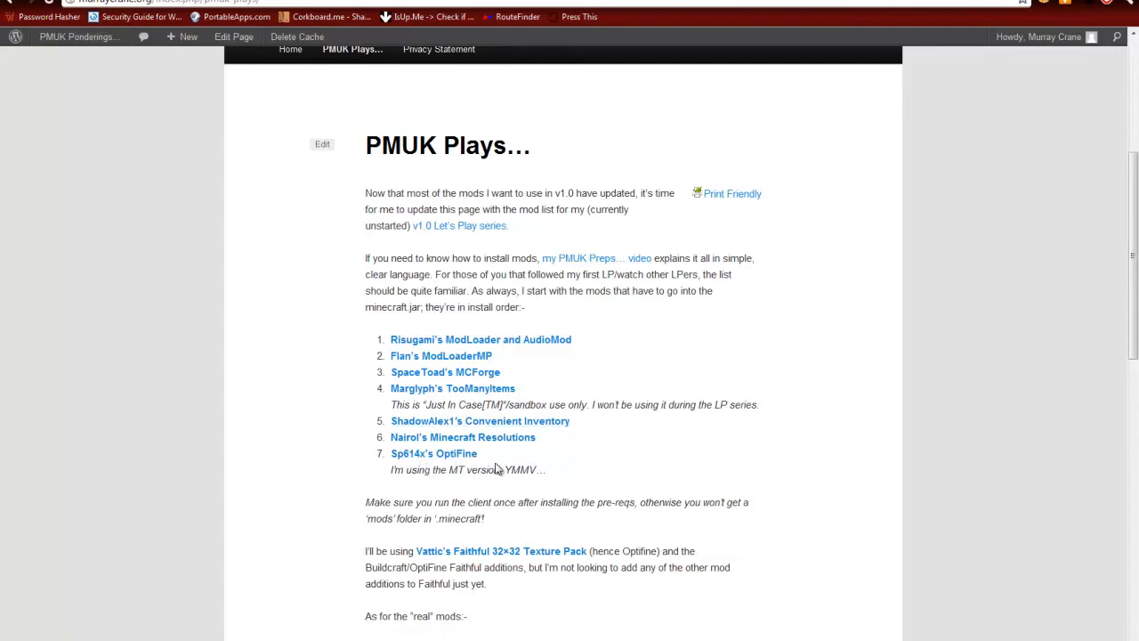
{"action": "mouse_move", "coordinate": [495, 472]}
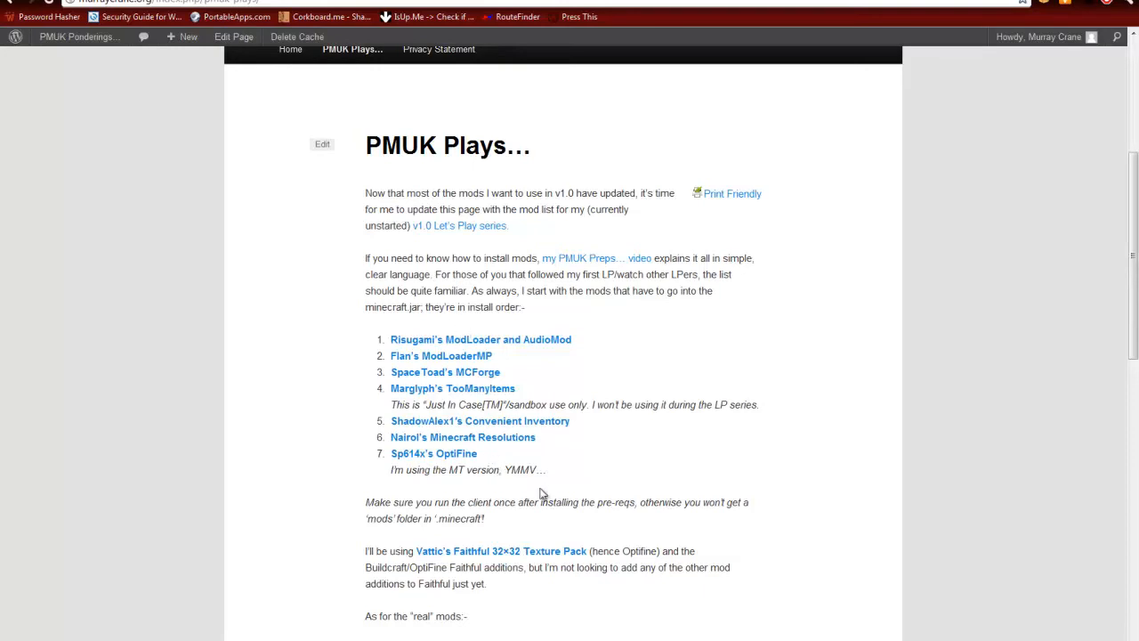
{"action": "mouse_move", "coordinate": [481, 491]}
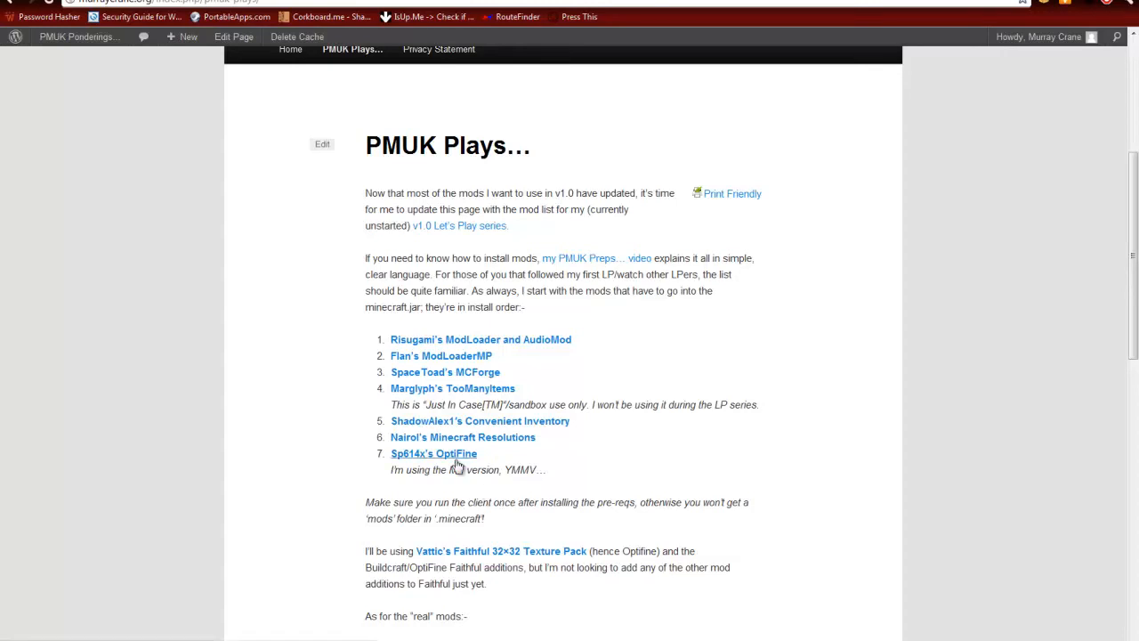
{"action": "mouse_move", "coordinate": [580, 445]}
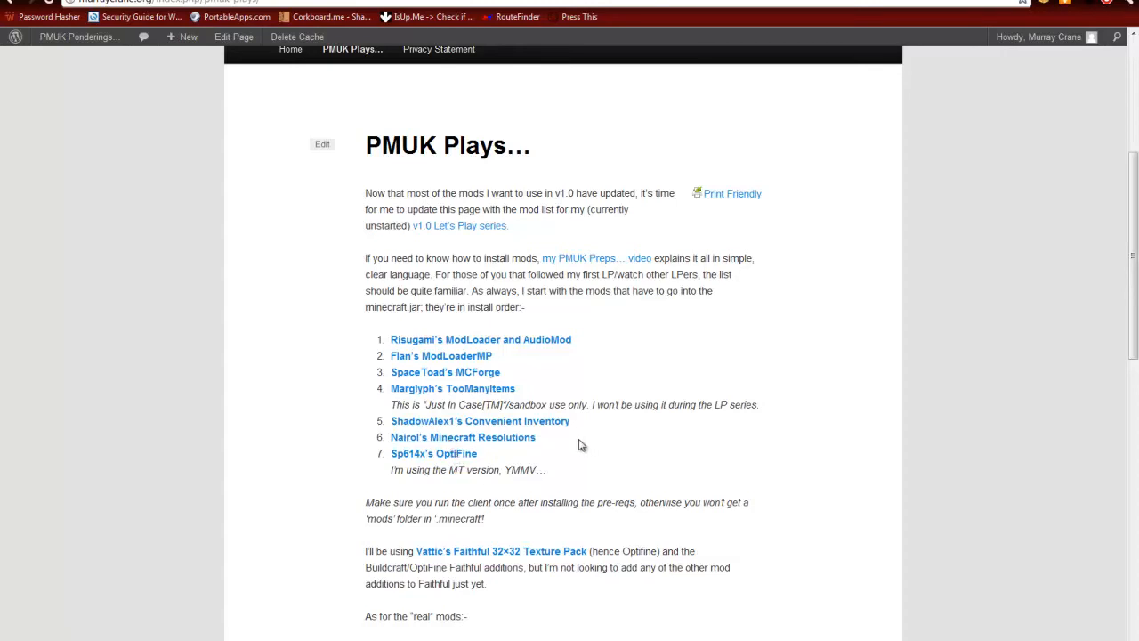
{"action": "mouse_move", "coordinate": [563, 441]}
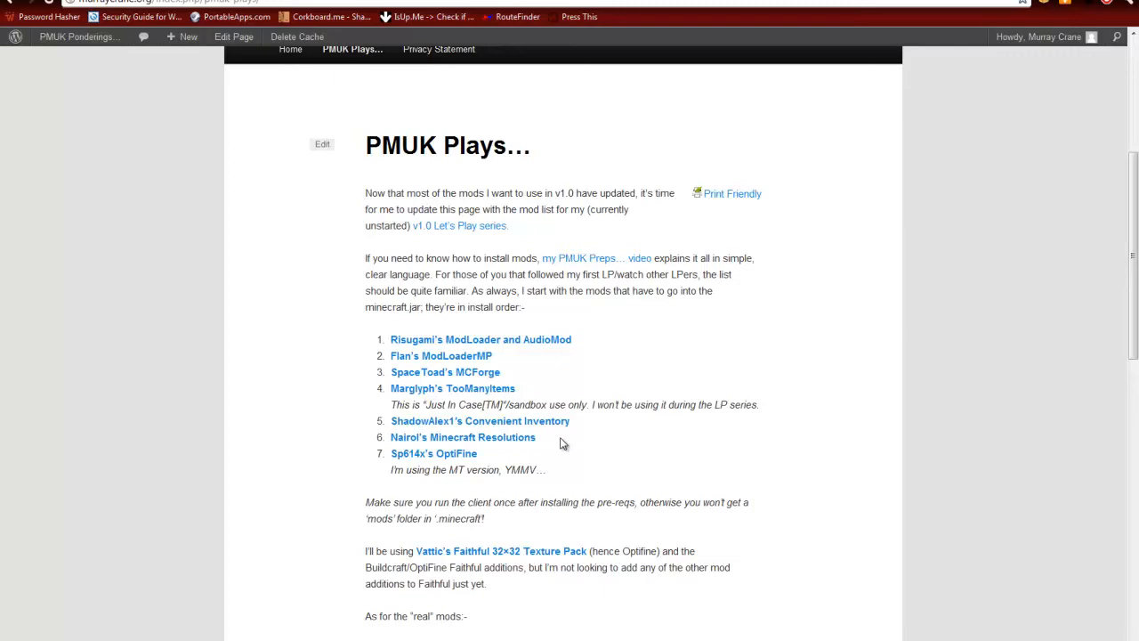
{"action": "mouse_move", "coordinate": [659, 488]}
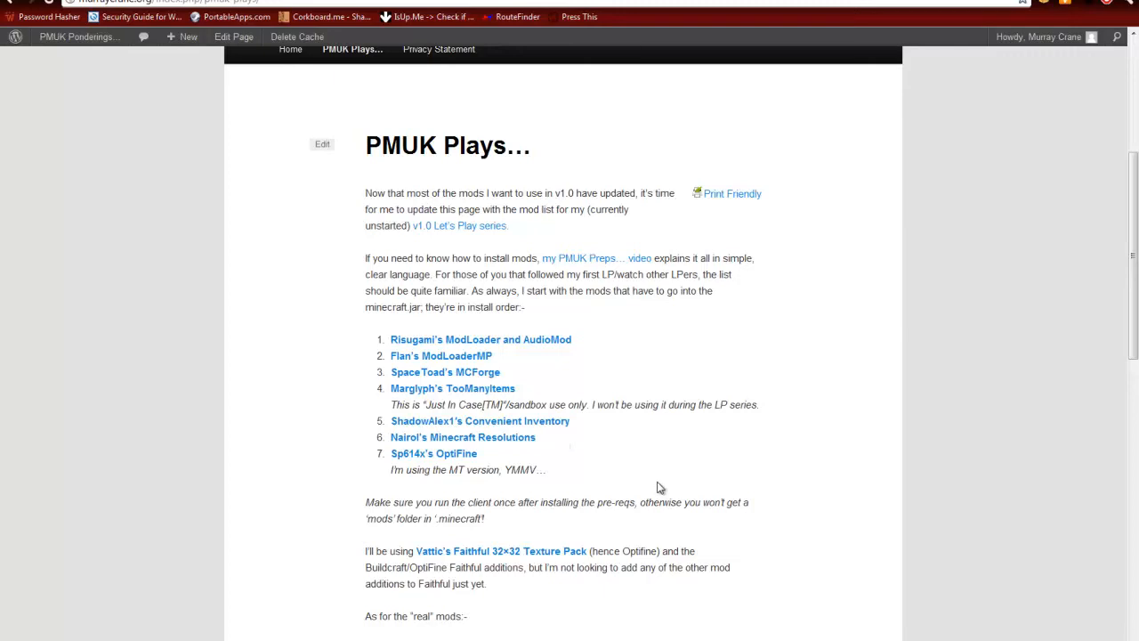
{"action": "scroll", "scroll_direction": "down", "scroll_amount": 3}
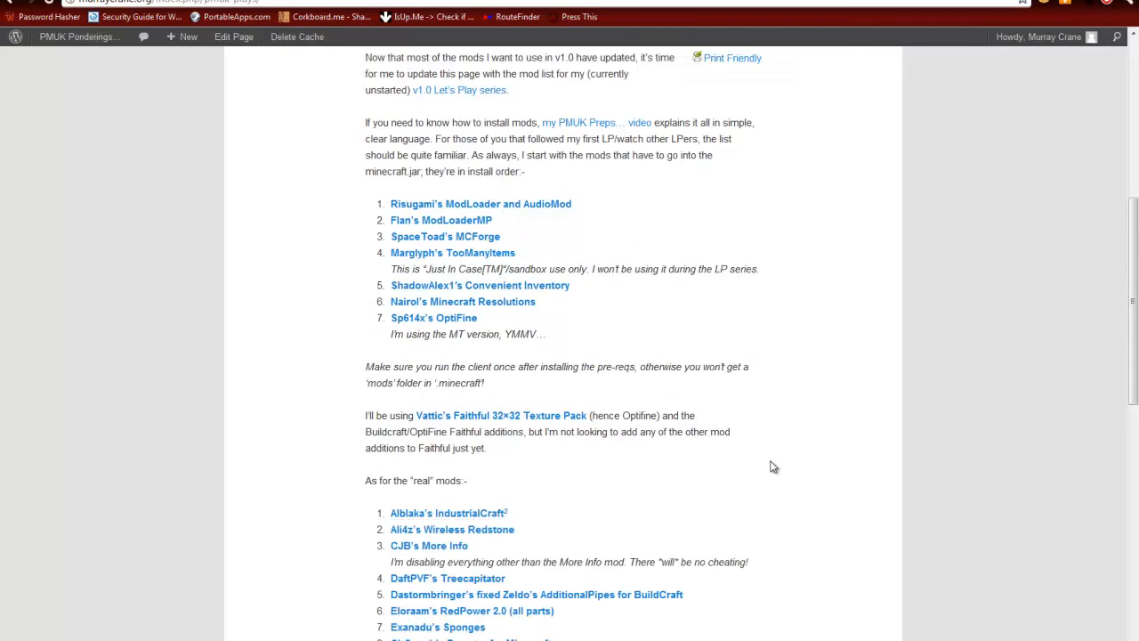
{"action": "mouse_move", "coordinate": [413, 383]}
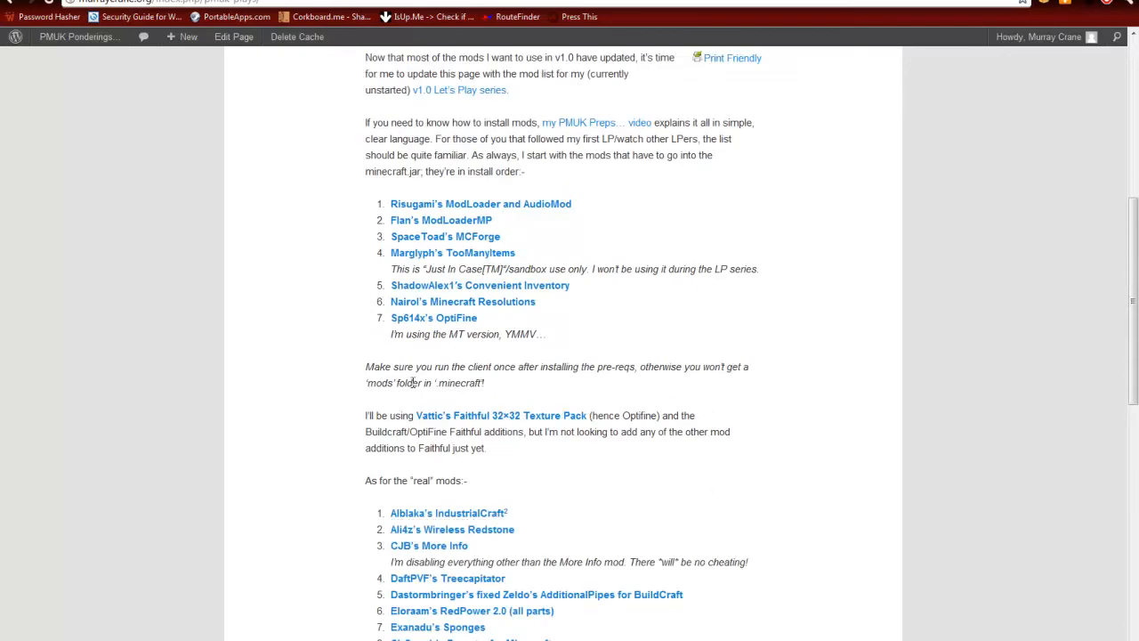
{"action": "mouse_move", "coordinate": [626, 402]}
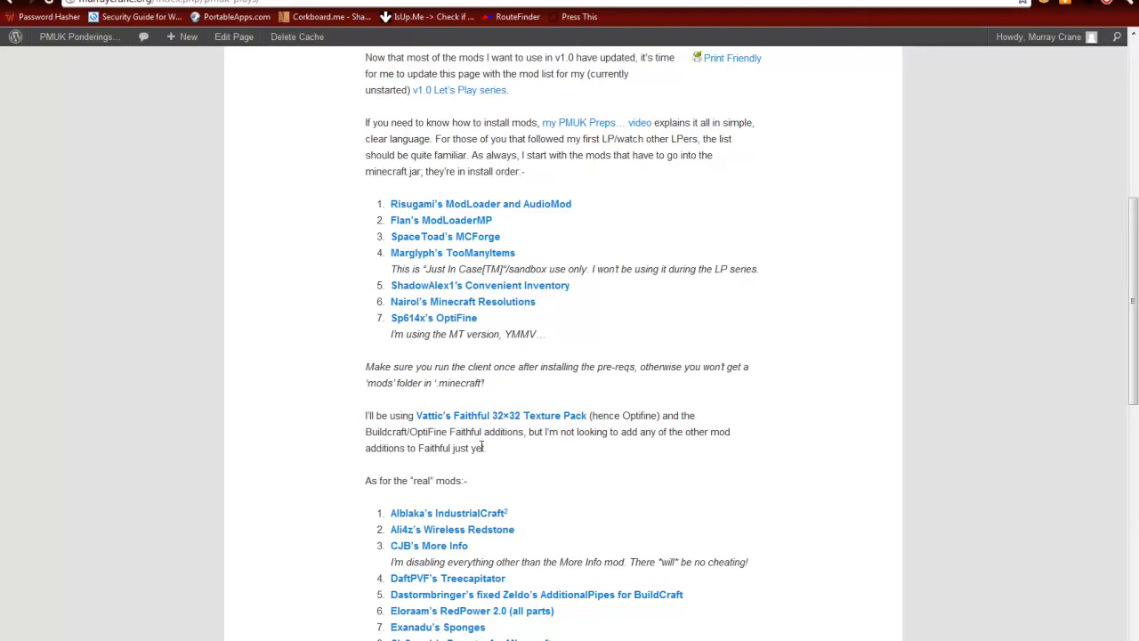
{"action": "mouse_move", "coordinate": [553, 424]}
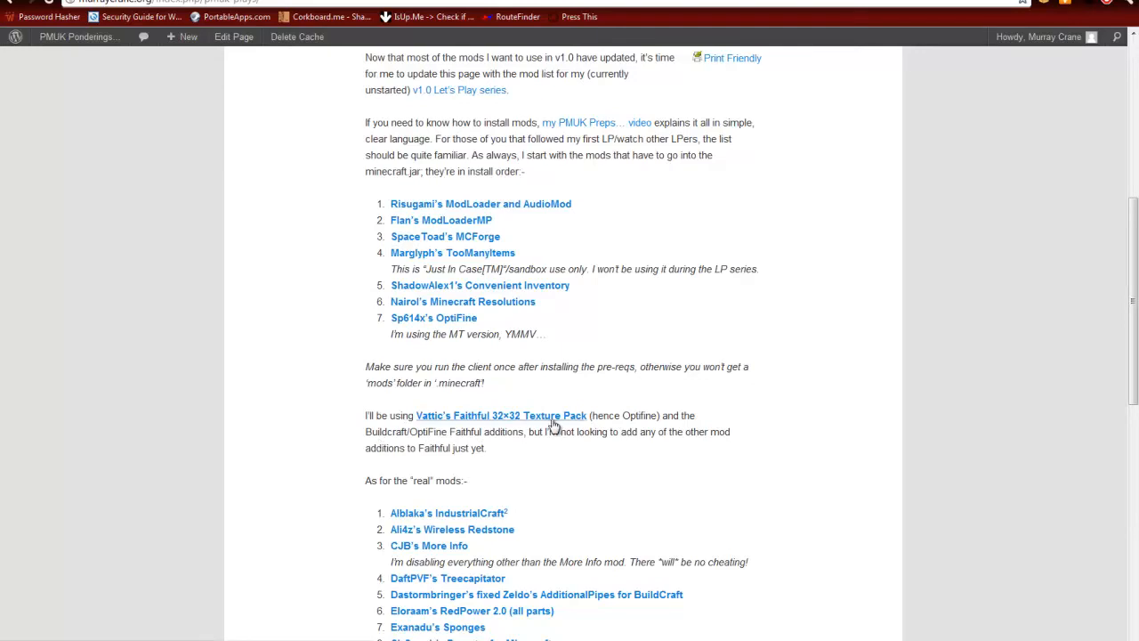
{"action": "scroll", "scroll_direction": "down", "scroll_amount": 3}
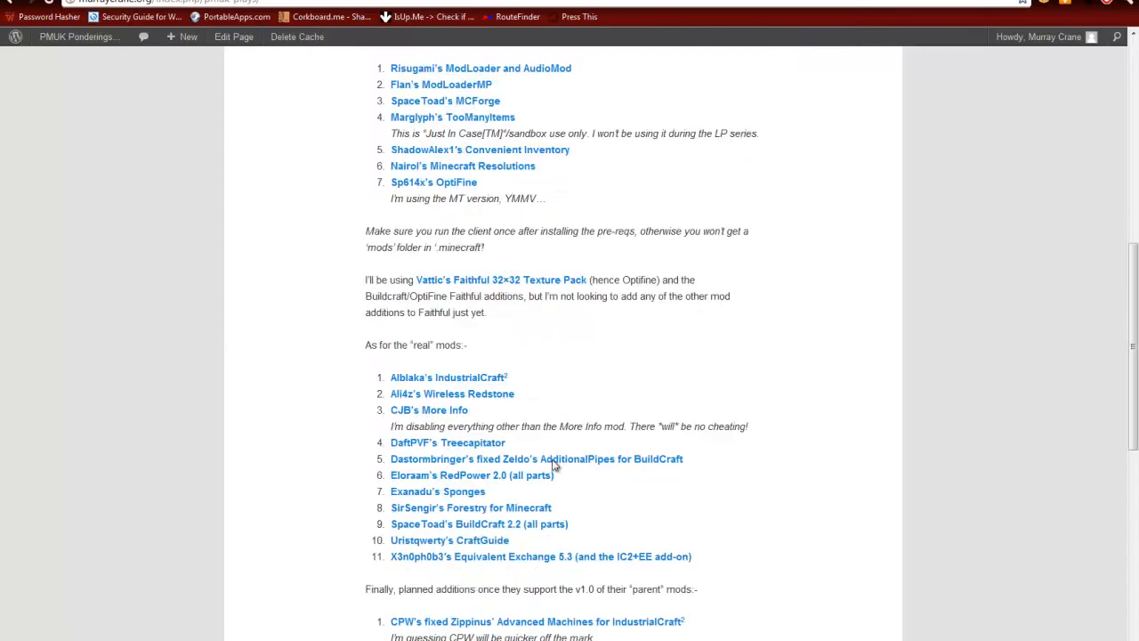
{"action": "scroll", "scroll_direction": "down", "scroll_amount": 3}
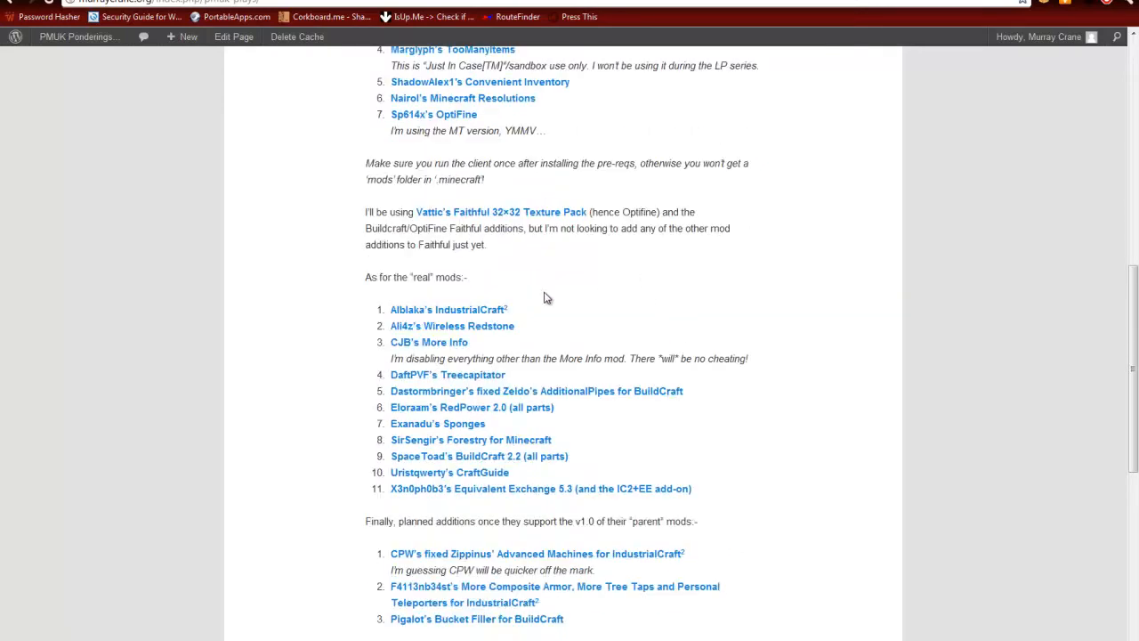
{"action": "mouse_move", "coordinate": [519, 316]}
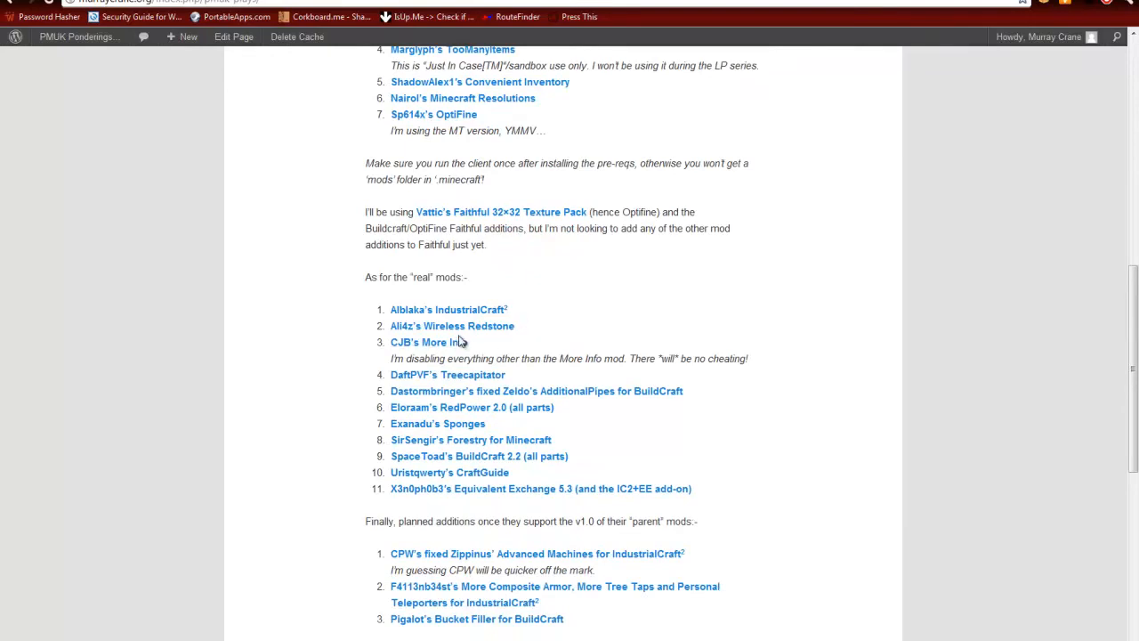
{"action": "mouse_move", "coordinate": [484, 332]}
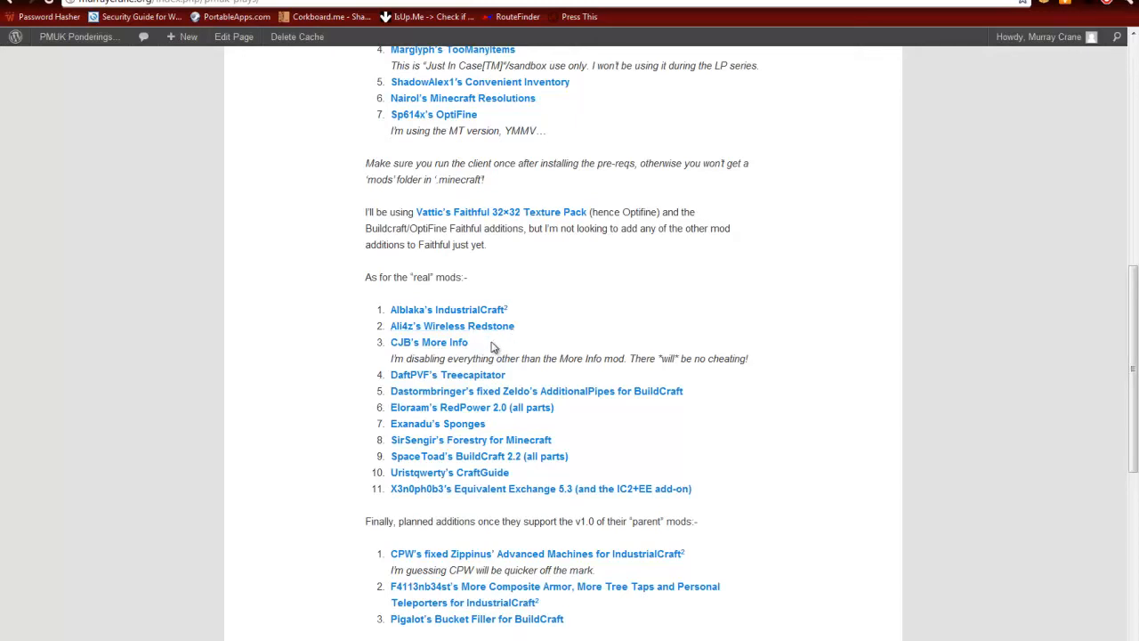
{"action": "mouse_move", "coordinate": [437, 356]}
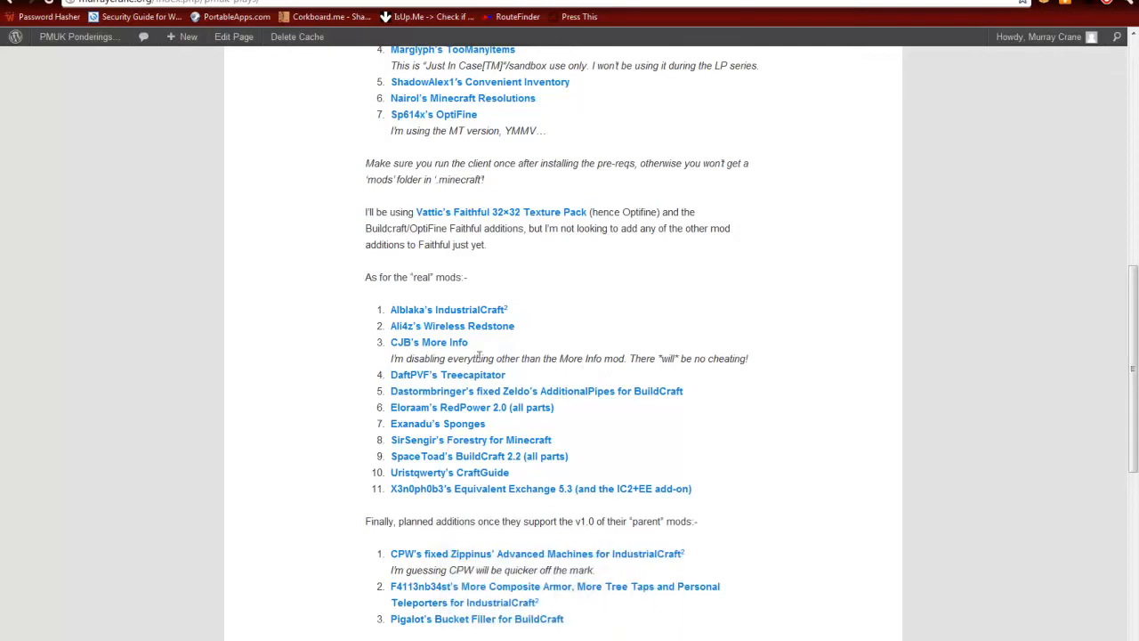
{"action": "mouse_move", "coordinate": [654, 383]}
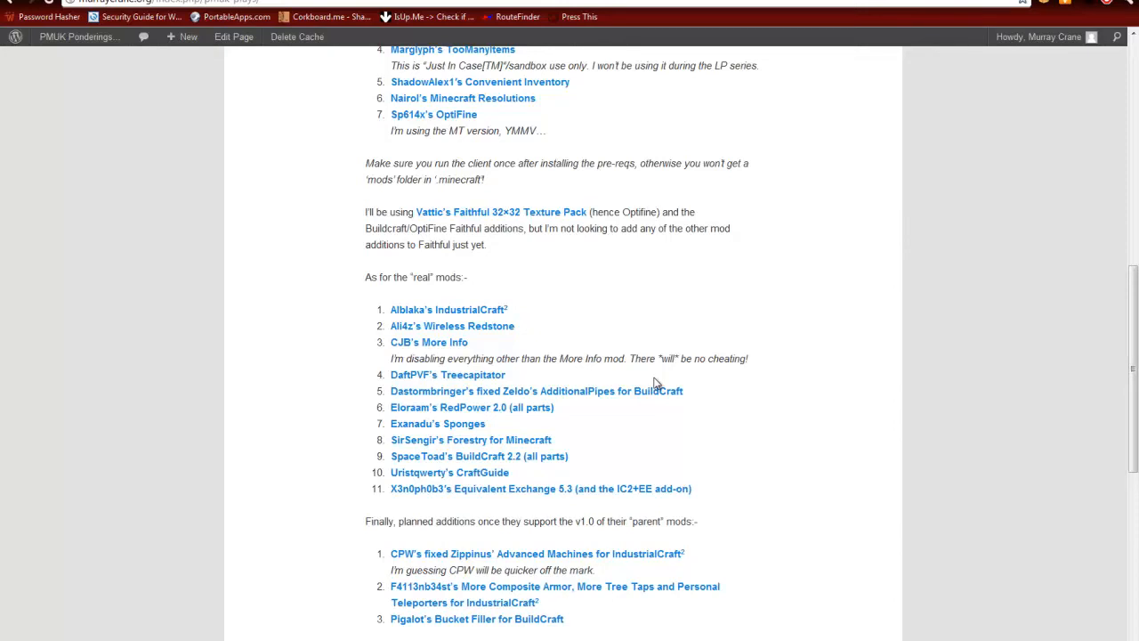
{"action": "mouse_move", "coordinate": [553, 377]}
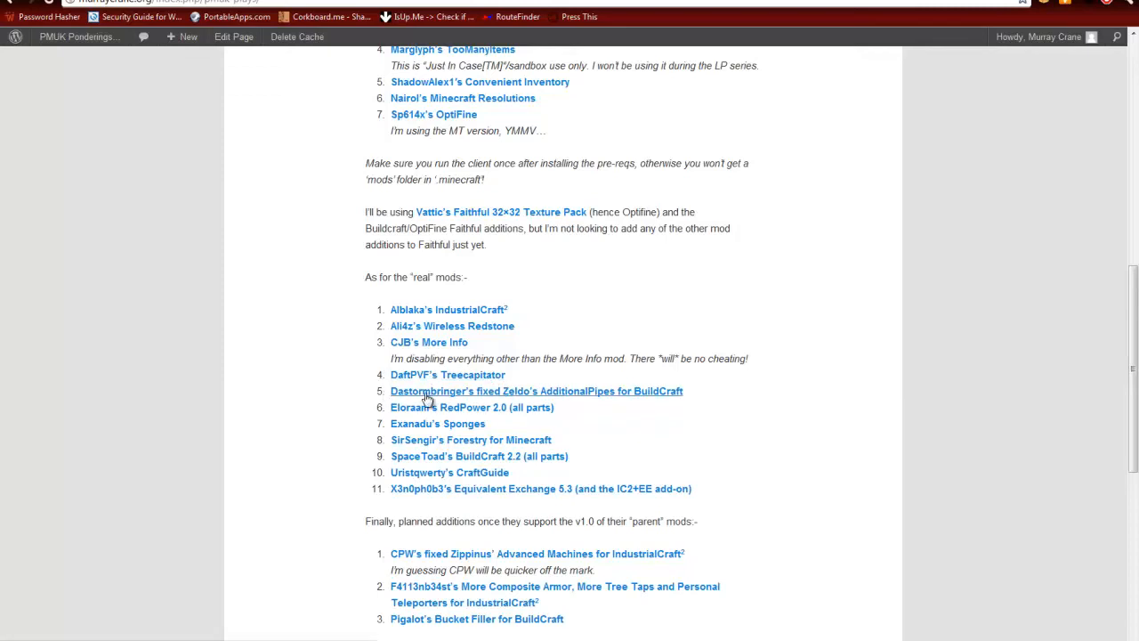
{"action": "mouse_move", "coordinate": [494, 407]}
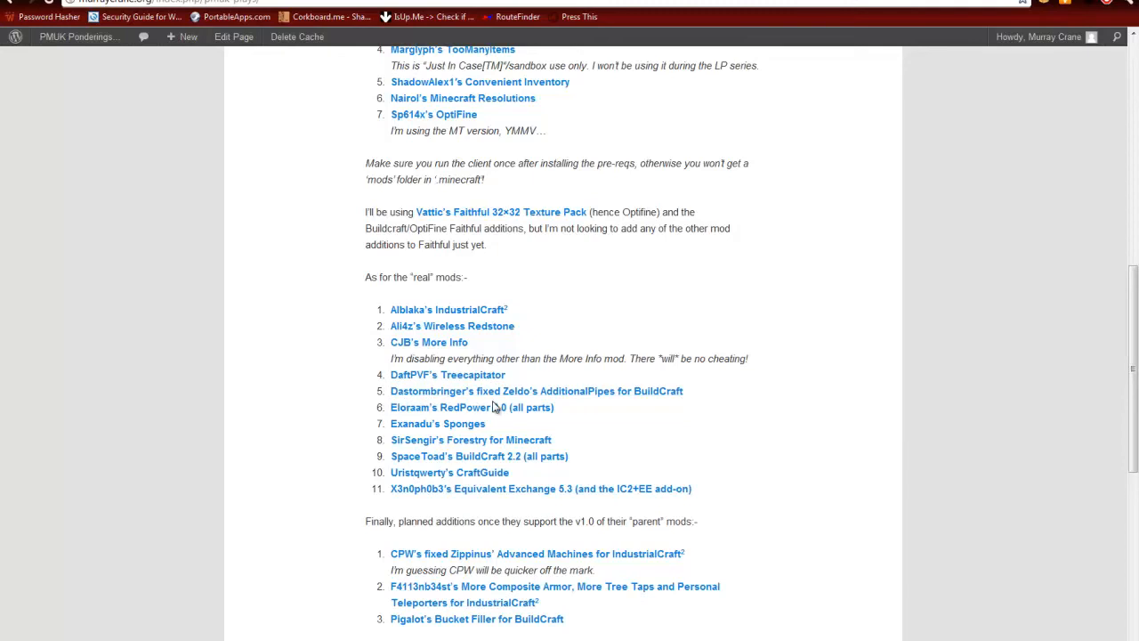
{"action": "mouse_move", "coordinate": [619, 413]}
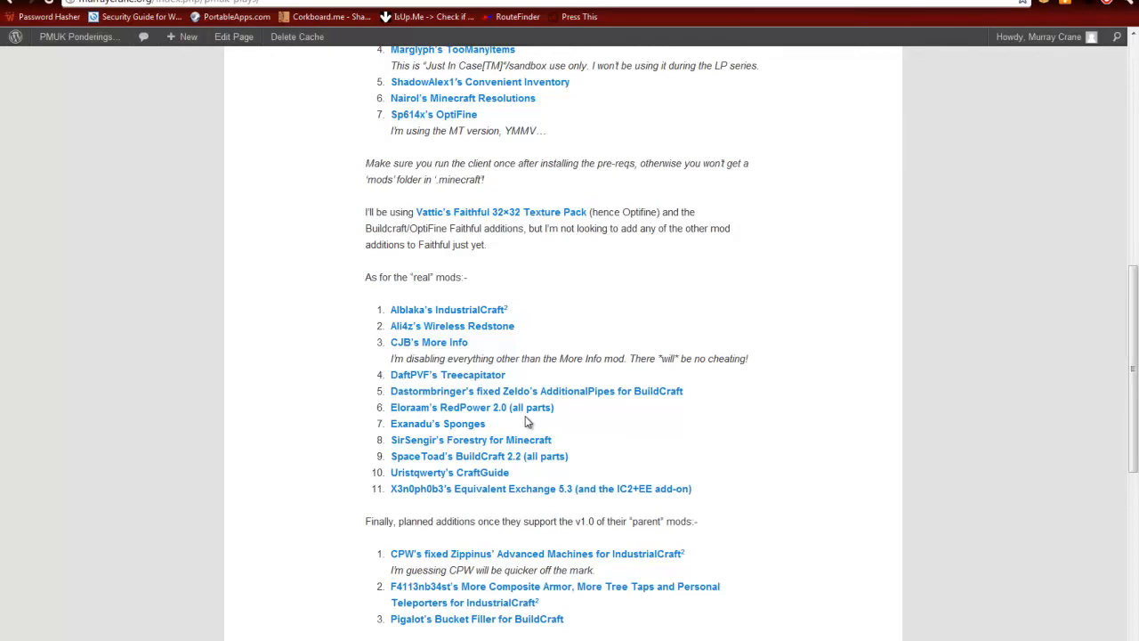
{"action": "mouse_move", "coordinate": [409, 438]}
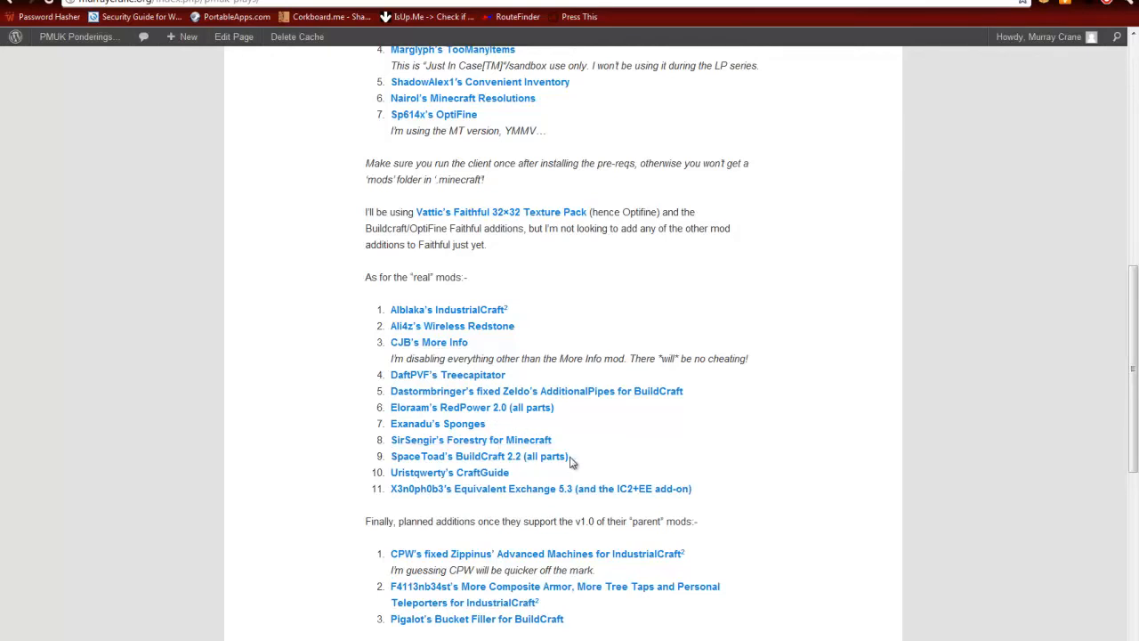
{"action": "mouse_move", "coordinate": [517, 474]}
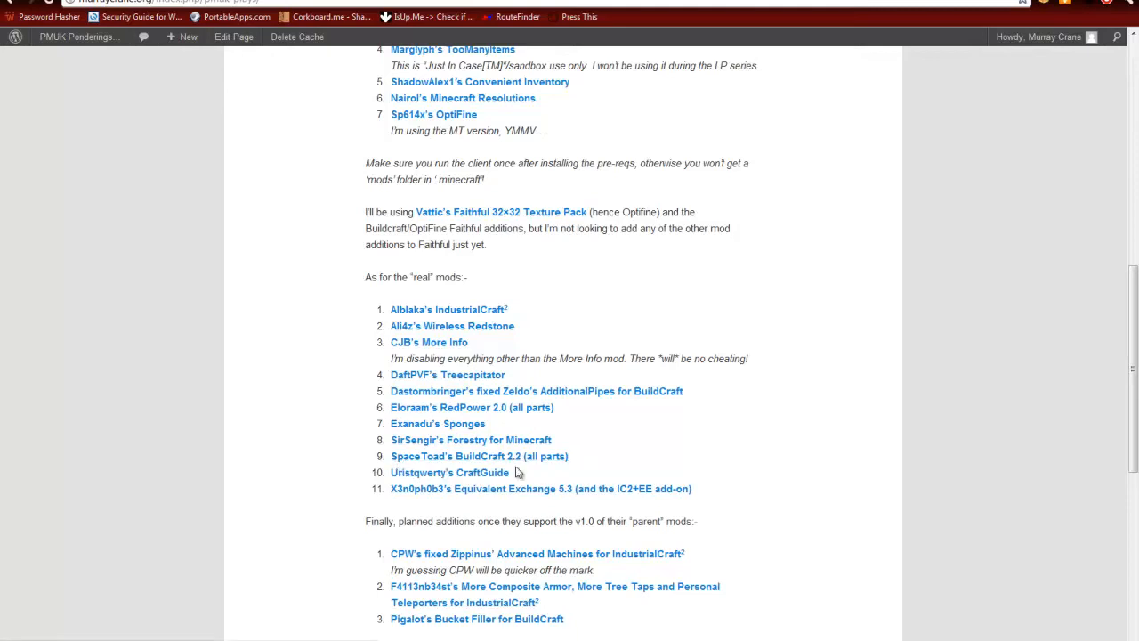
{"action": "mouse_move", "coordinate": [541, 473]}
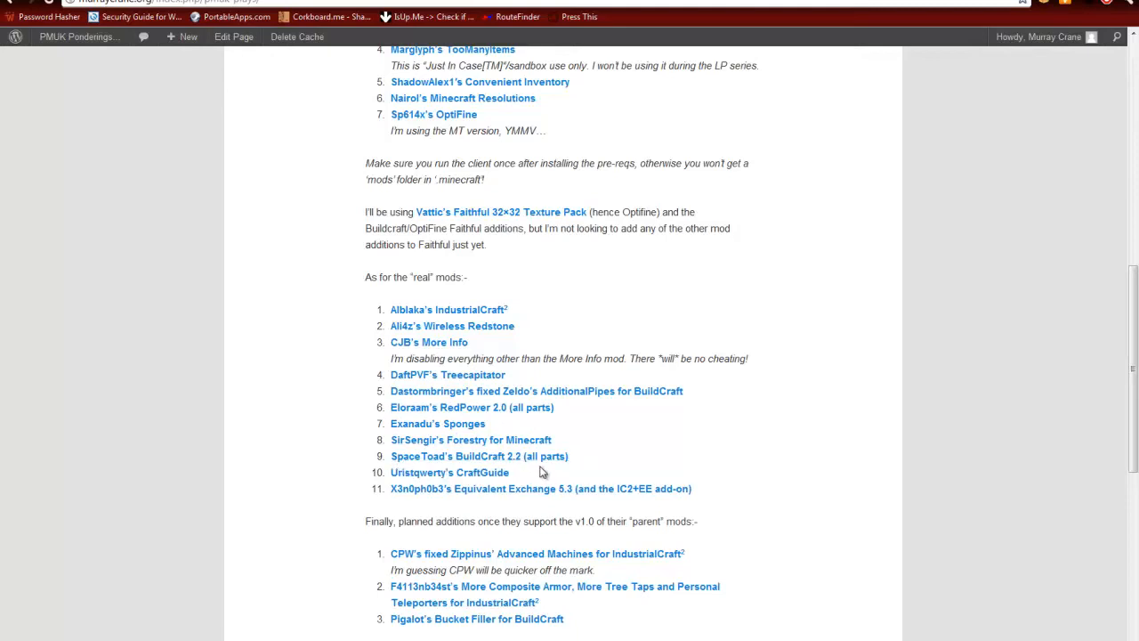
{"action": "mouse_move", "coordinate": [449, 480]}
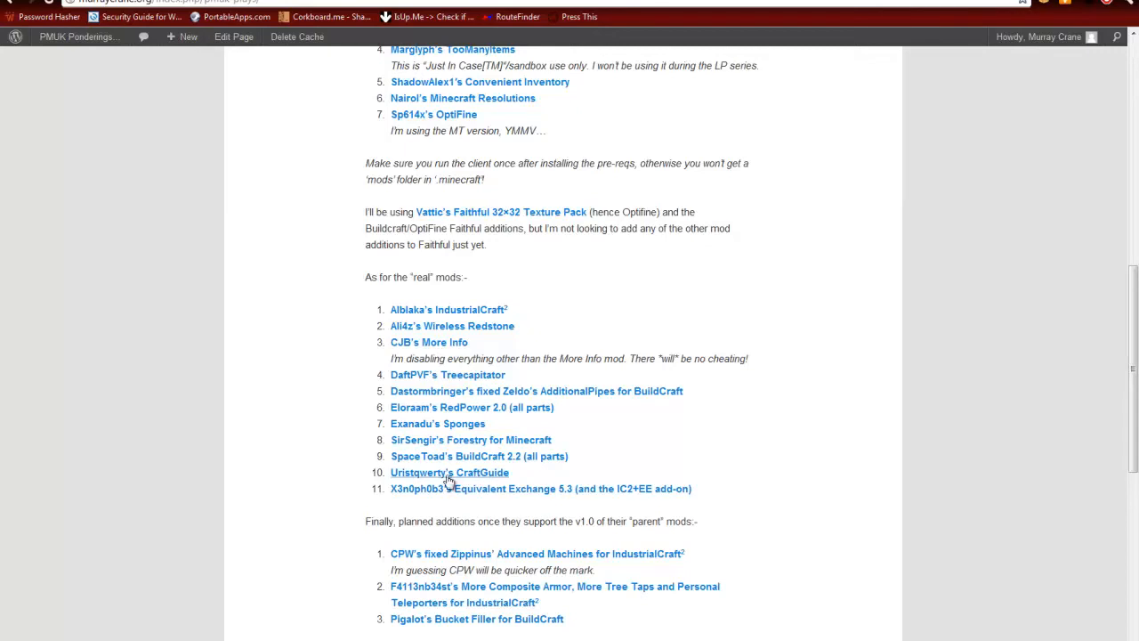
{"action": "mouse_move", "coordinate": [512, 479]}
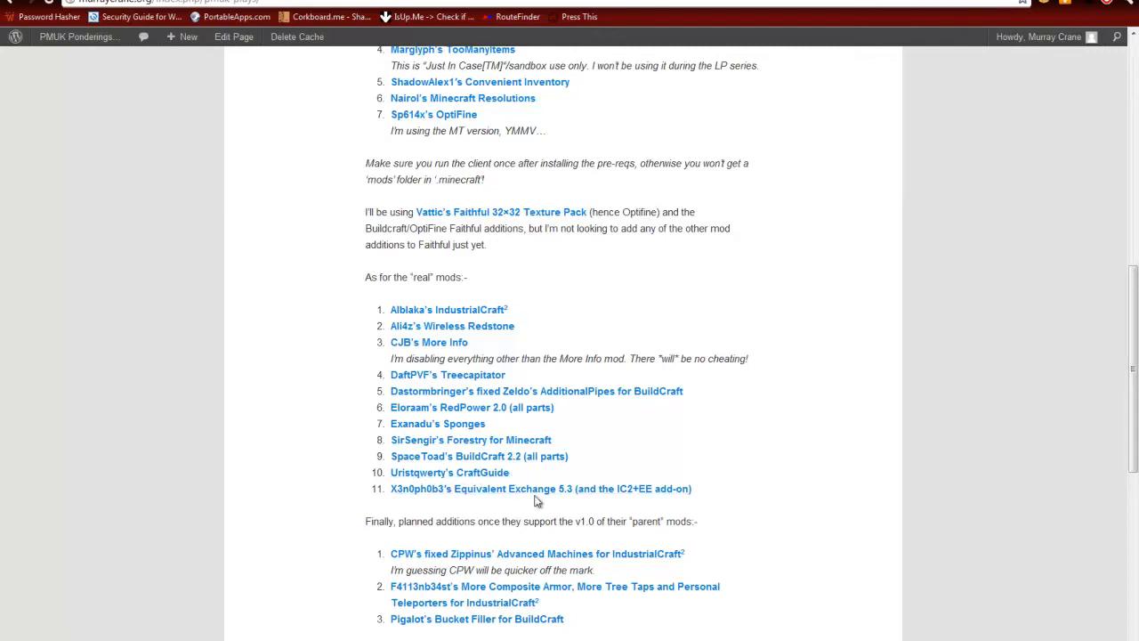
{"action": "mouse_move", "coordinate": [589, 502]}
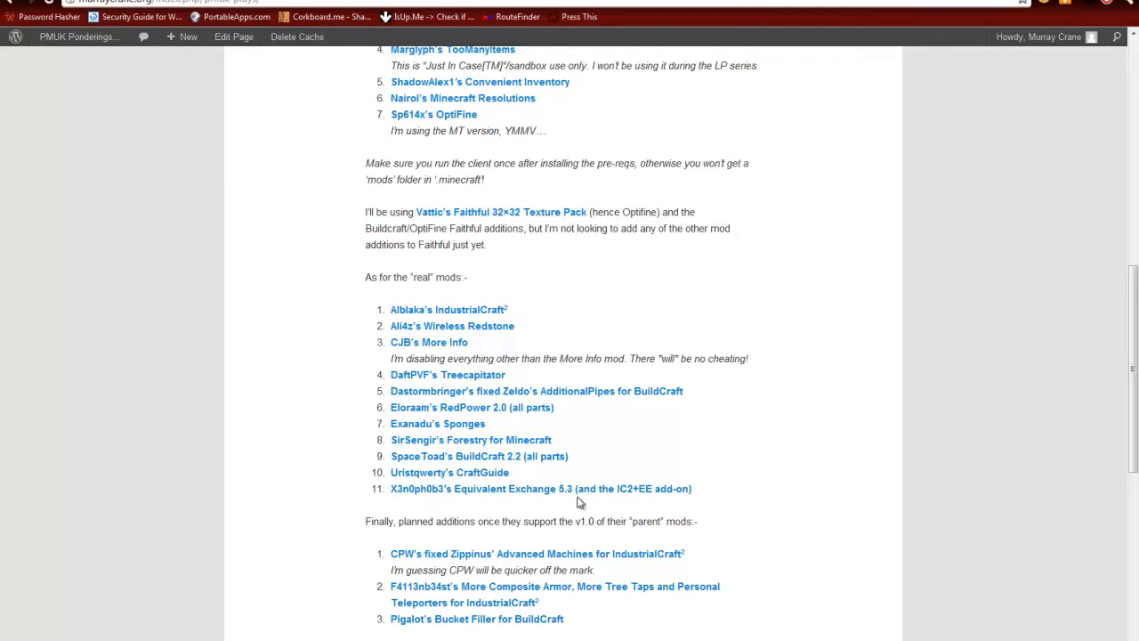
{"action": "mouse_move", "coordinate": [534, 470]}
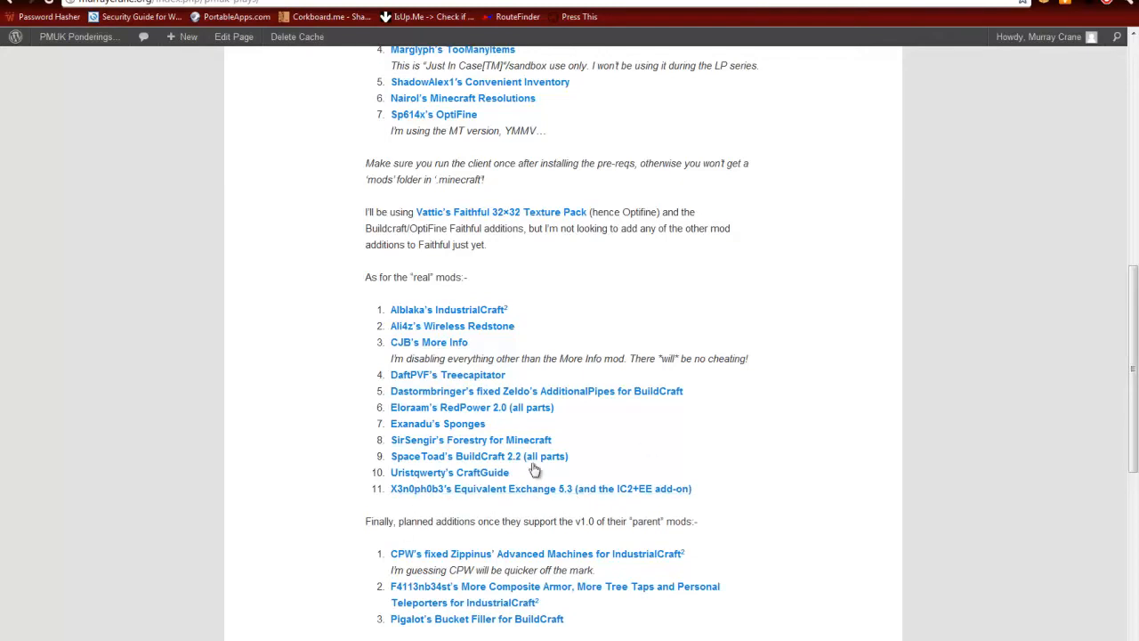
{"action": "mouse_move", "coordinate": [629, 423]}
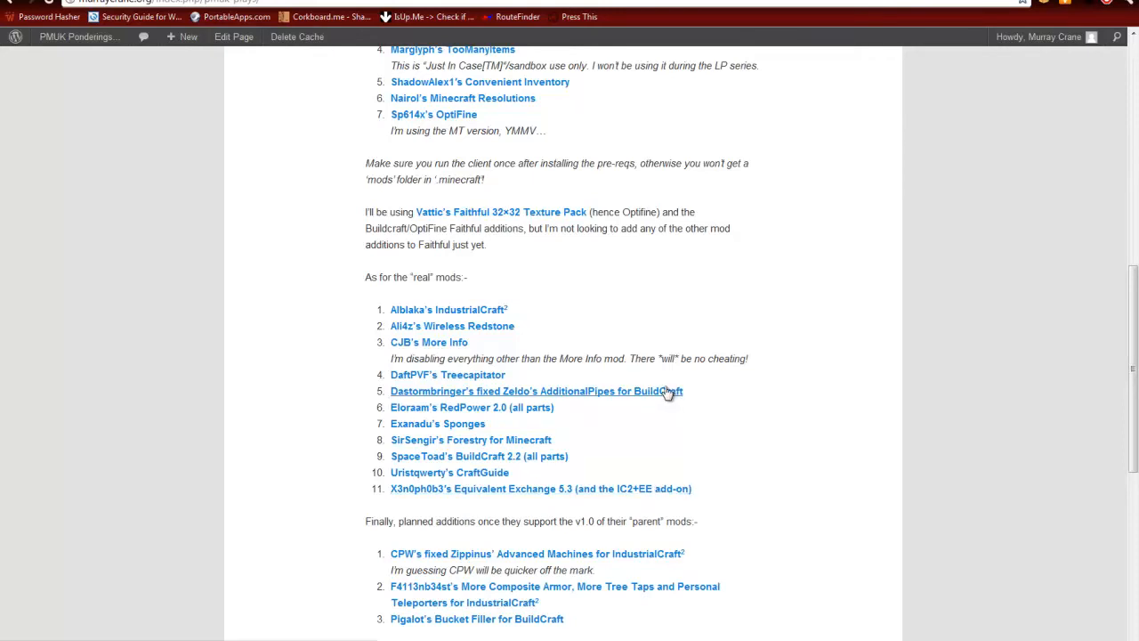
{"action": "scroll", "scroll_direction": "down", "scroll_amount": 3}
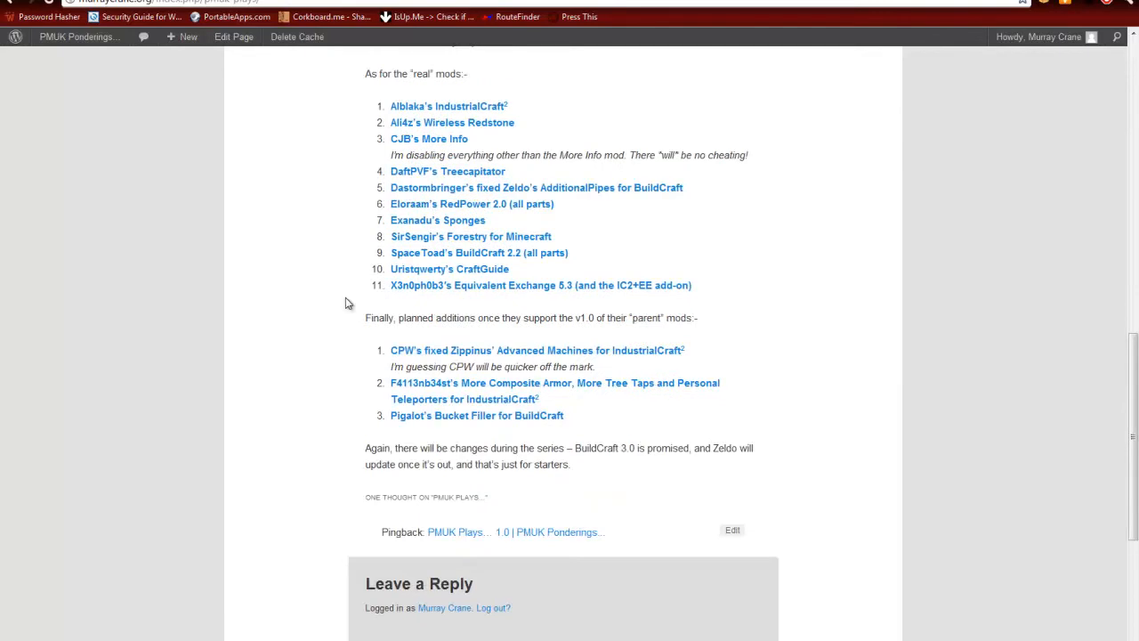
{"action": "mouse_move", "coordinate": [398, 317]}
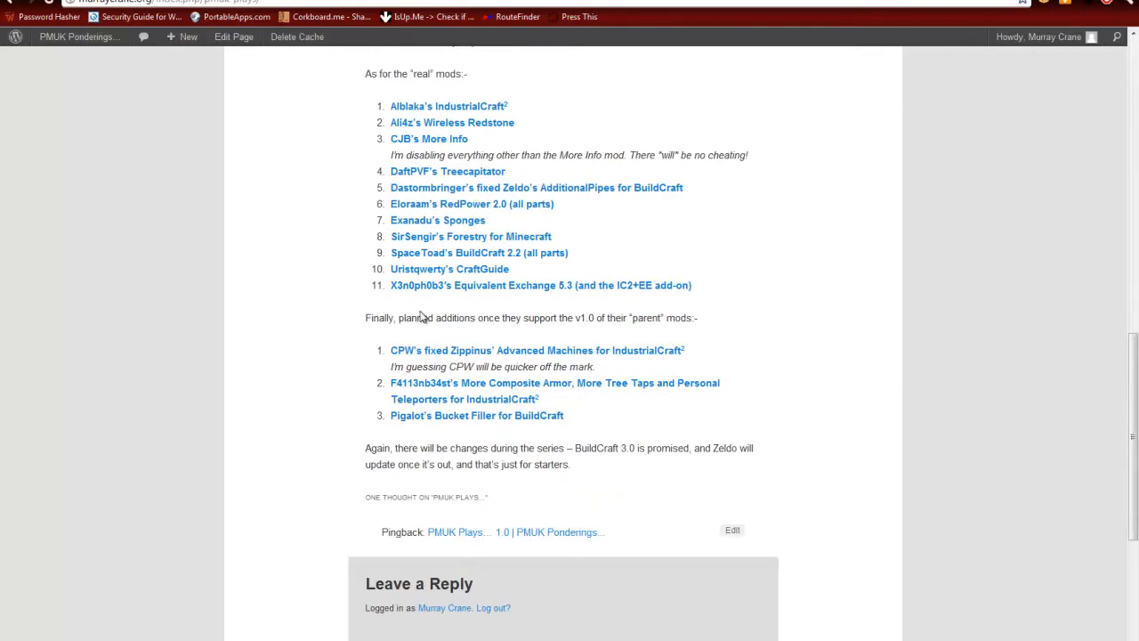
{"action": "mouse_move", "coordinate": [473, 317]}
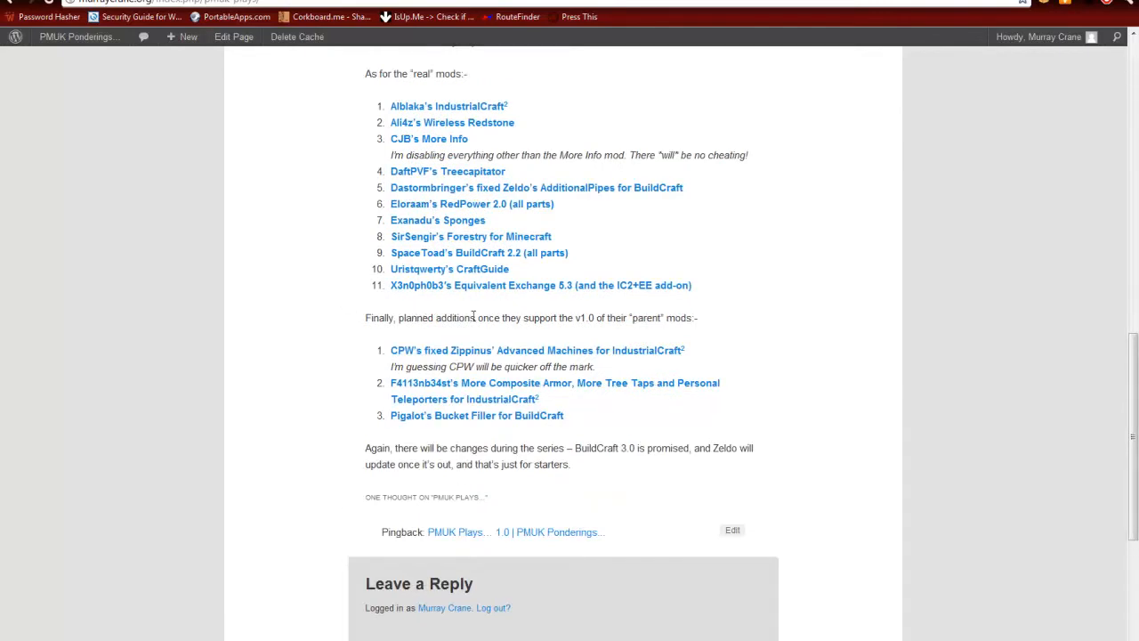
{"action": "mouse_move", "coordinate": [398, 363]}
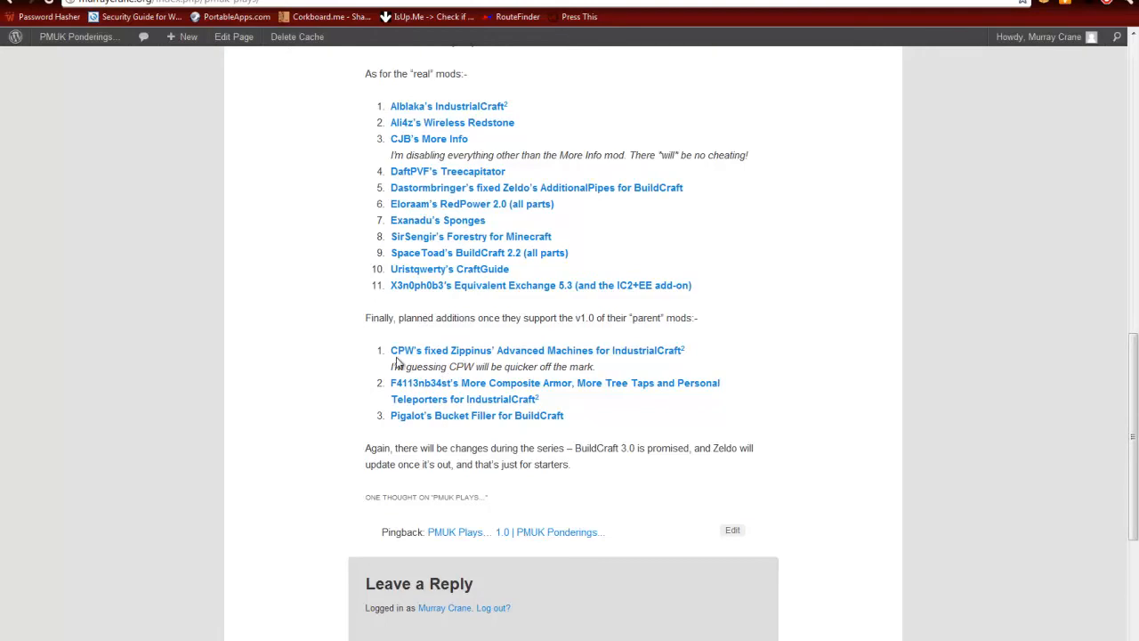
{"action": "mouse_move", "coordinate": [420, 367]}
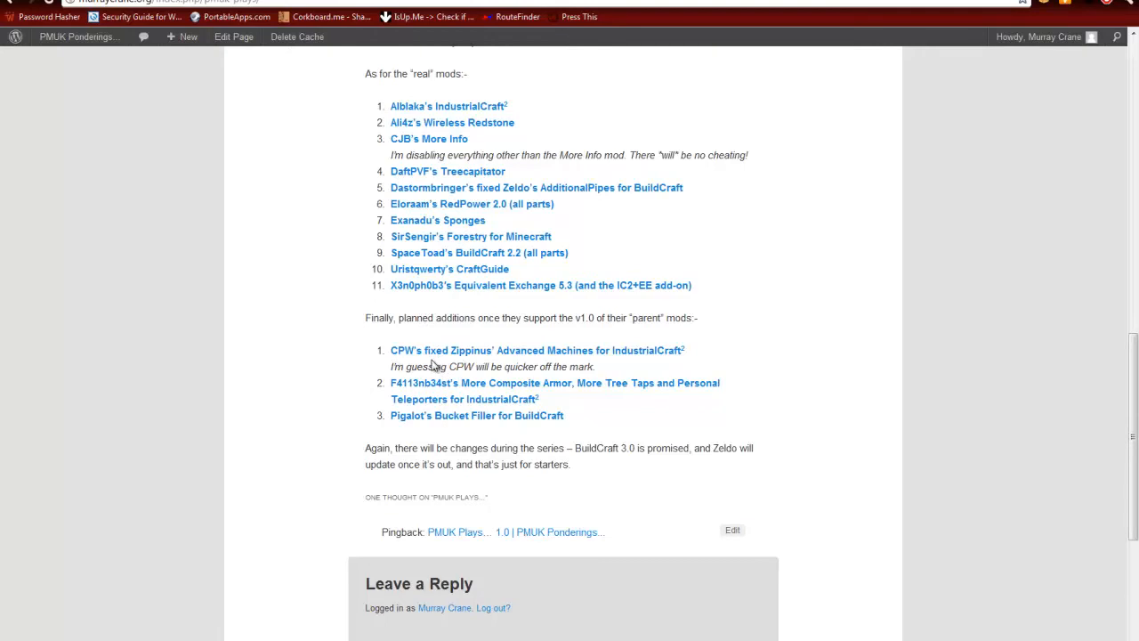
{"action": "mouse_move", "coordinate": [578, 363]}
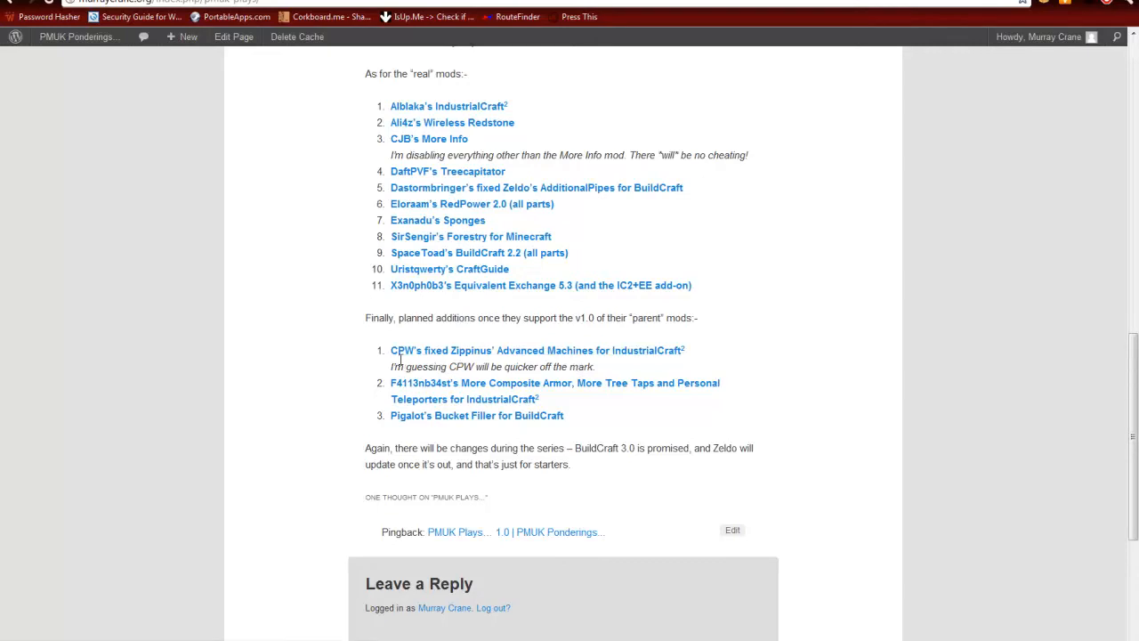
{"action": "mouse_move", "coordinate": [601, 363]}
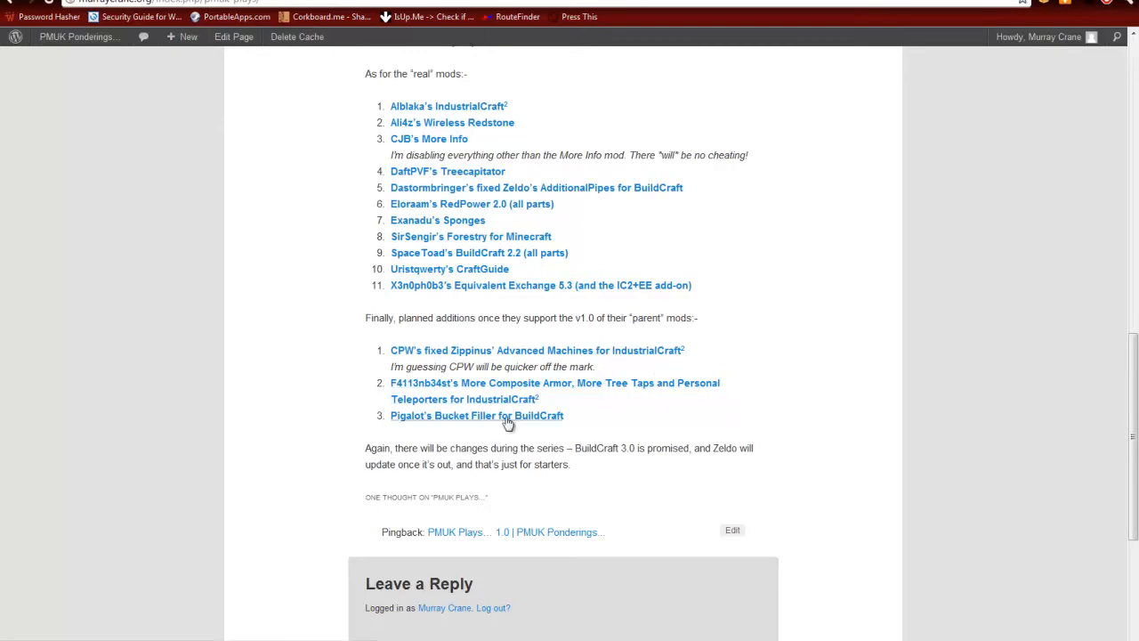
{"action": "mouse_move", "coordinate": [509, 422]}
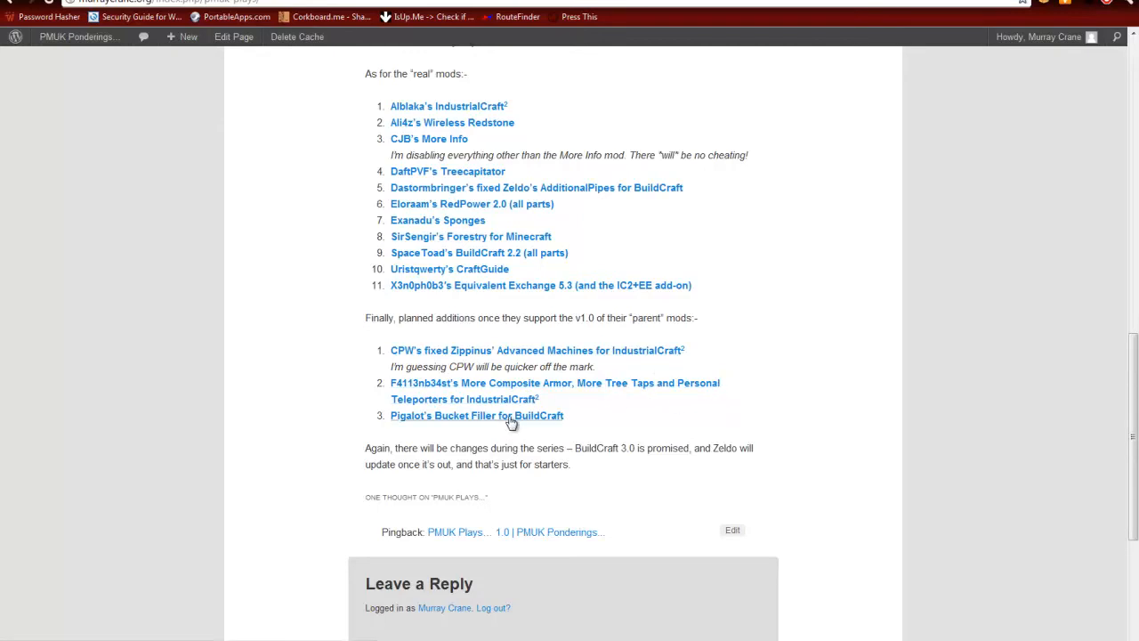
{"action": "mouse_move", "coordinate": [484, 436]}
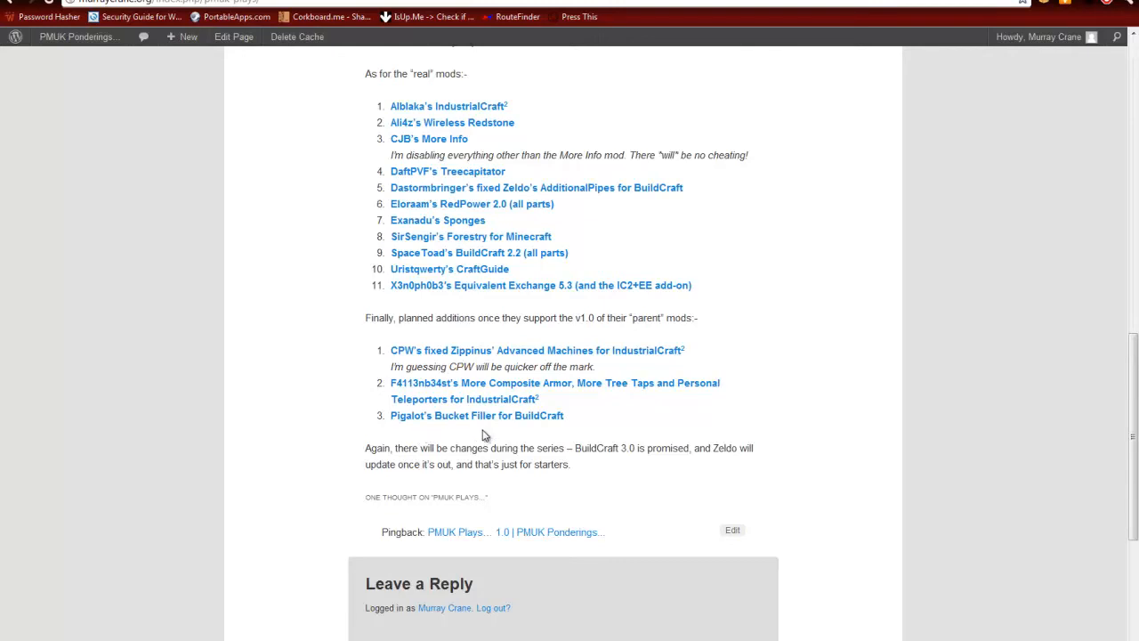
{"action": "mouse_move", "coordinate": [491, 426]}
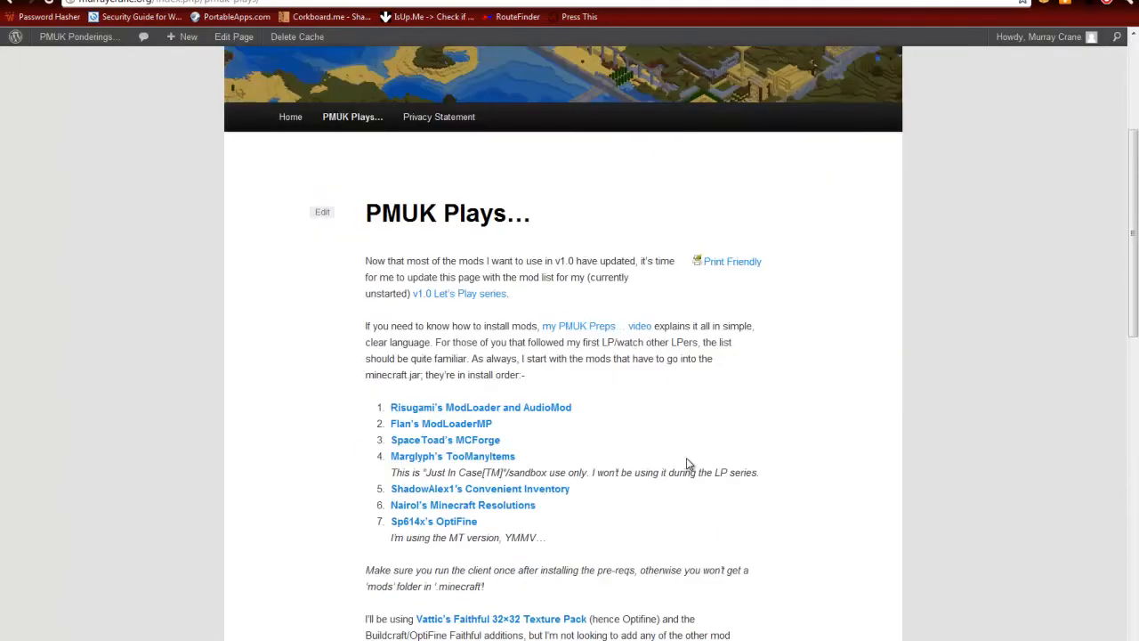
{"action": "scroll", "scroll_direction": "down", "scroll_amount": 3}
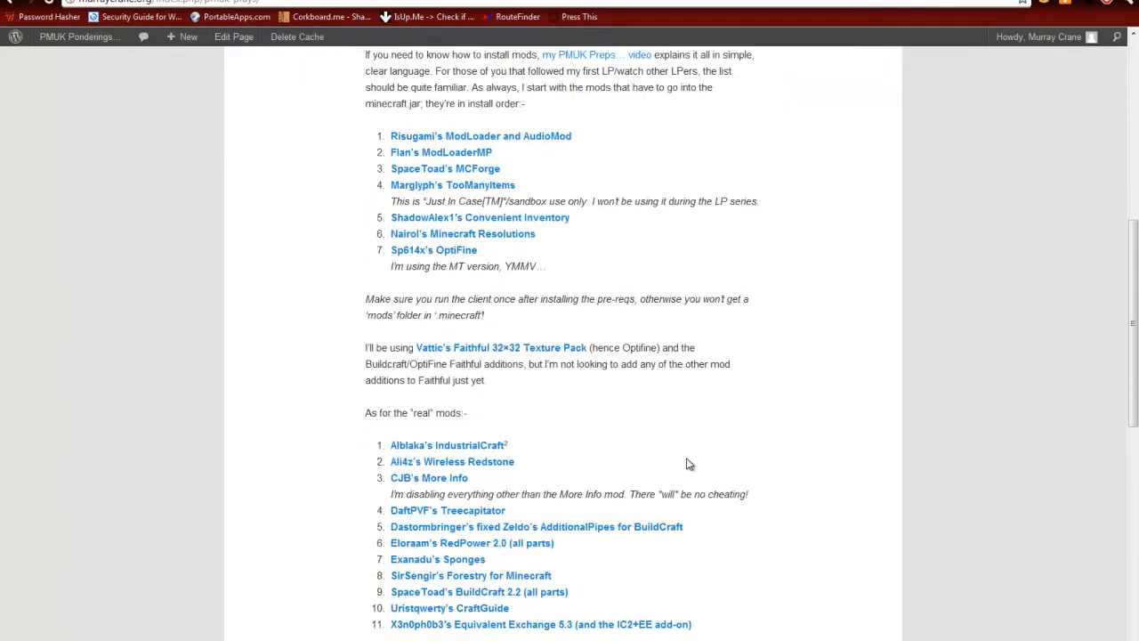
{"action": "scroll", "scroll_direction": "down", "scroll_amount": 3}
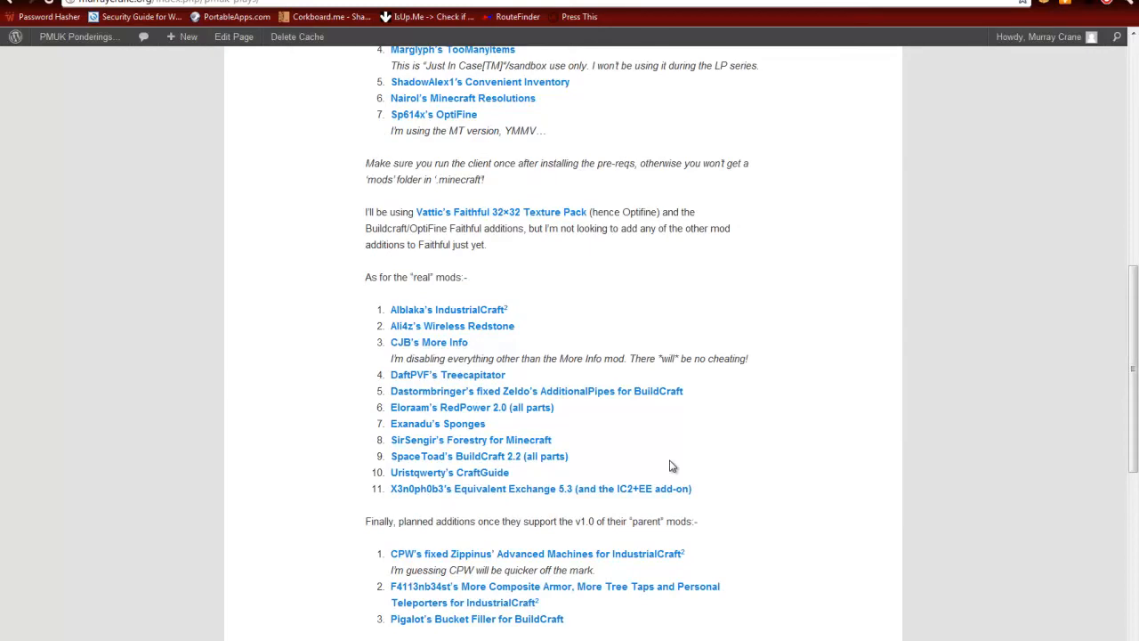
{"action": "scroll", "scroll_direction": "down", "scroll_amount": 3}
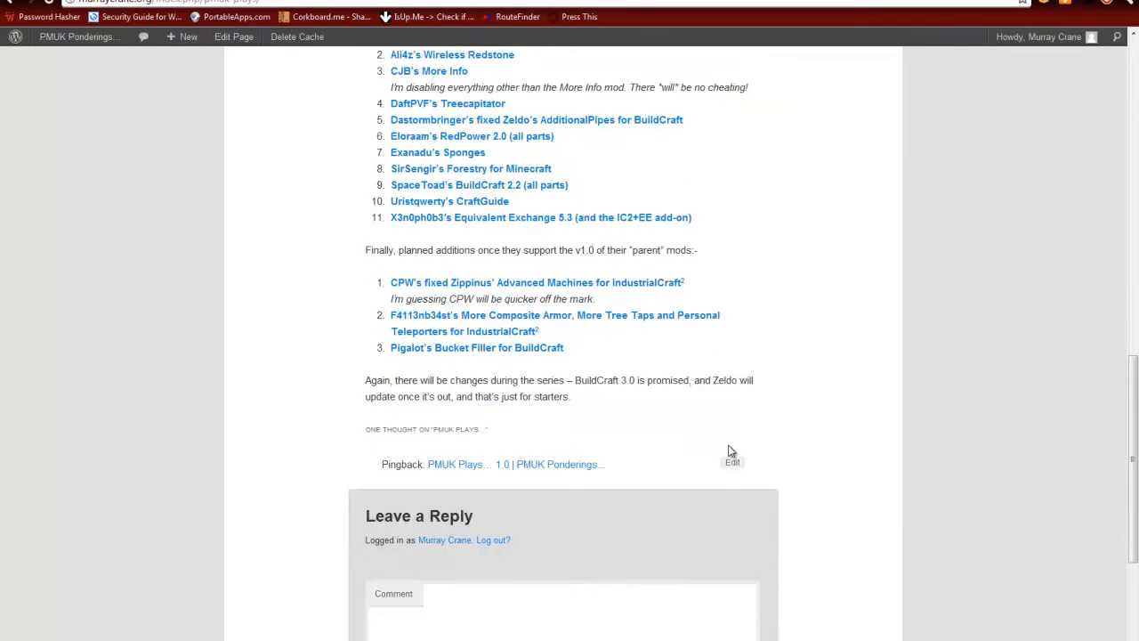
{"action": "mouse_move", "coordinate": [800, 408]}
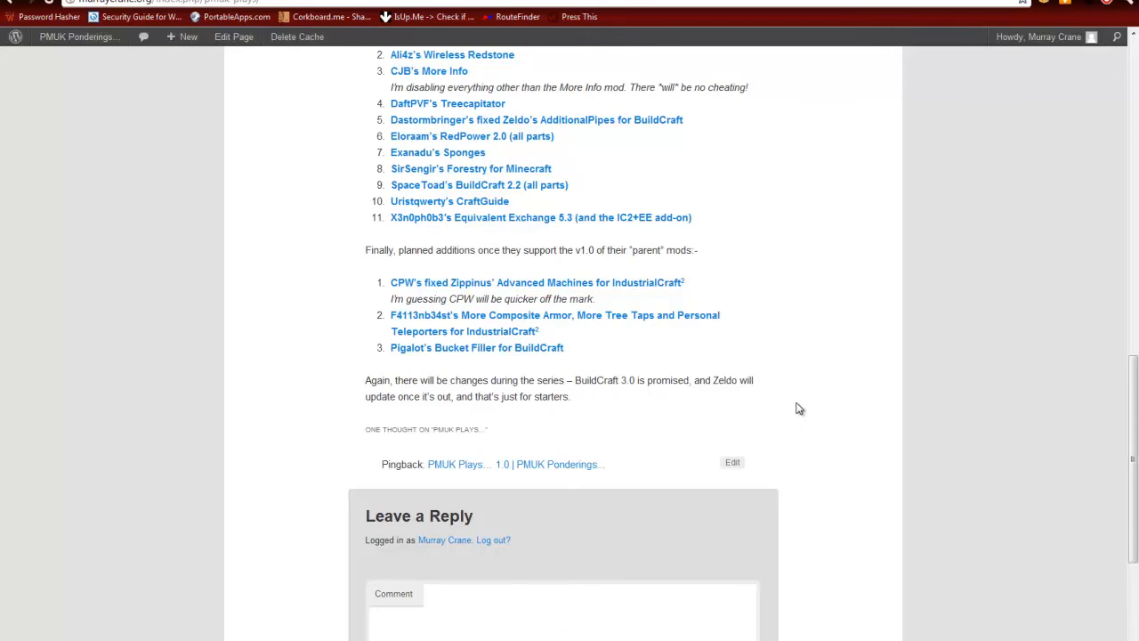
{"action": "scroll", "scroll_direction": "up", "scroll_amount": 3}
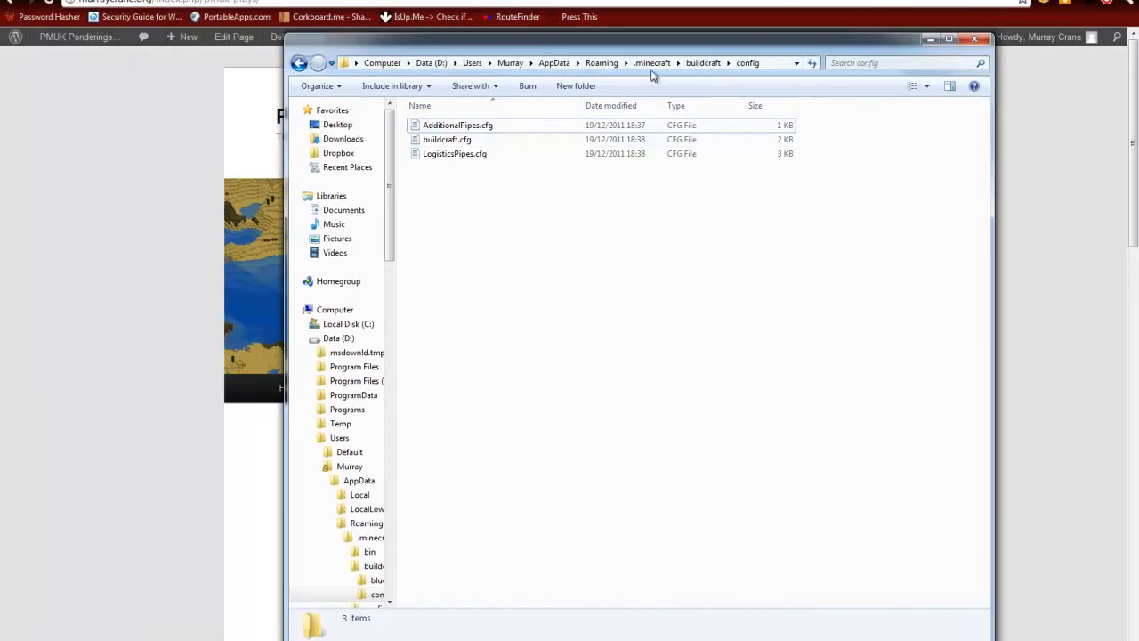
View ModLoader.cfg from .minecraft\config in WordPad, then close it and navigate back.
{"action": "left_click", "coordinate": [651, 63]}
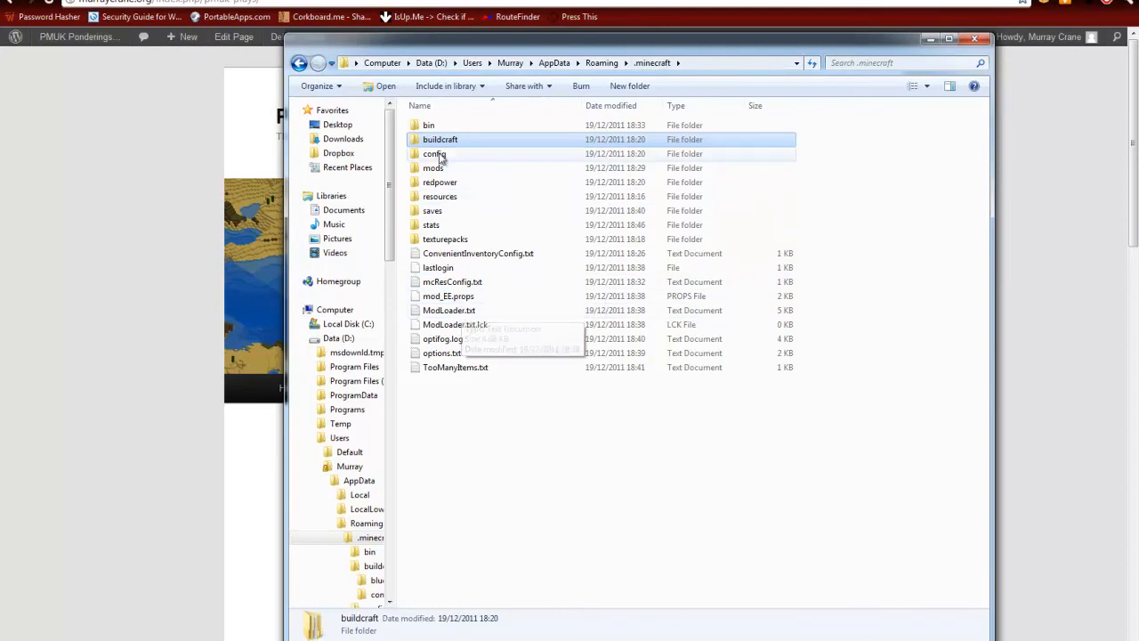
{"action": "double_click", "coordinate": [434, 153]}
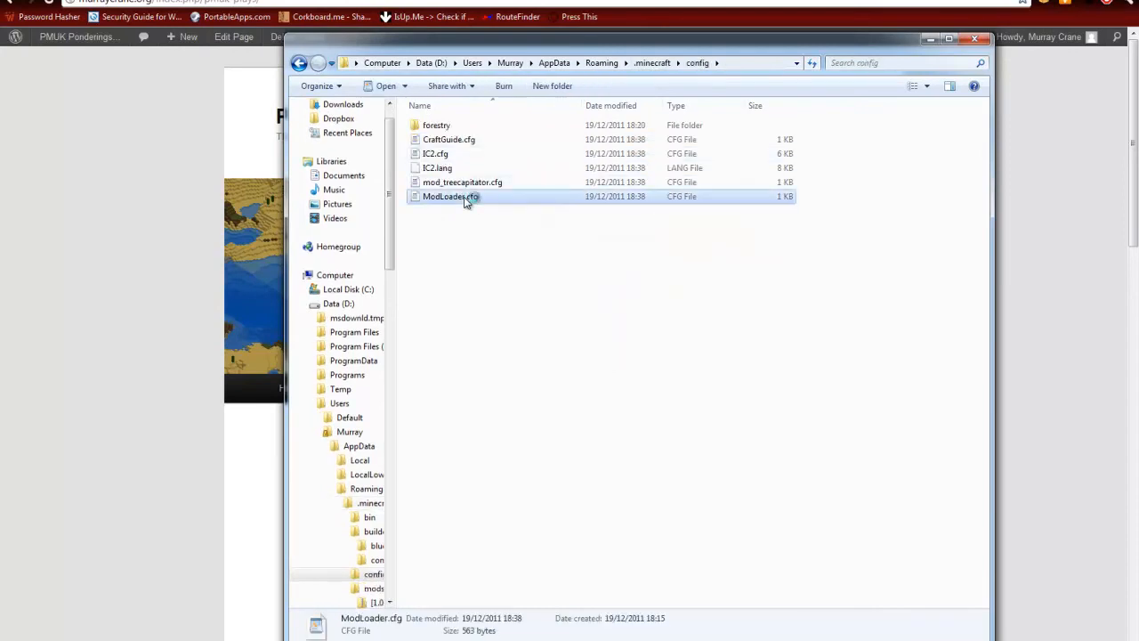
{"action": "double_click", "coordinate": [448, 196]}
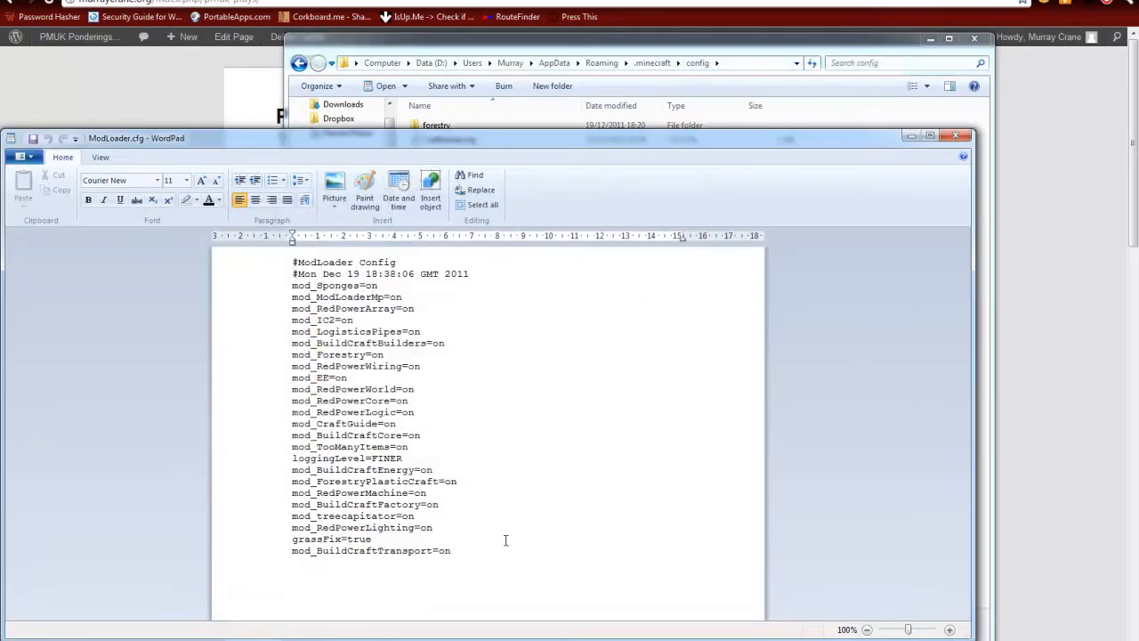
{"action": "mouse_move", "coordinate": [482, 317]}
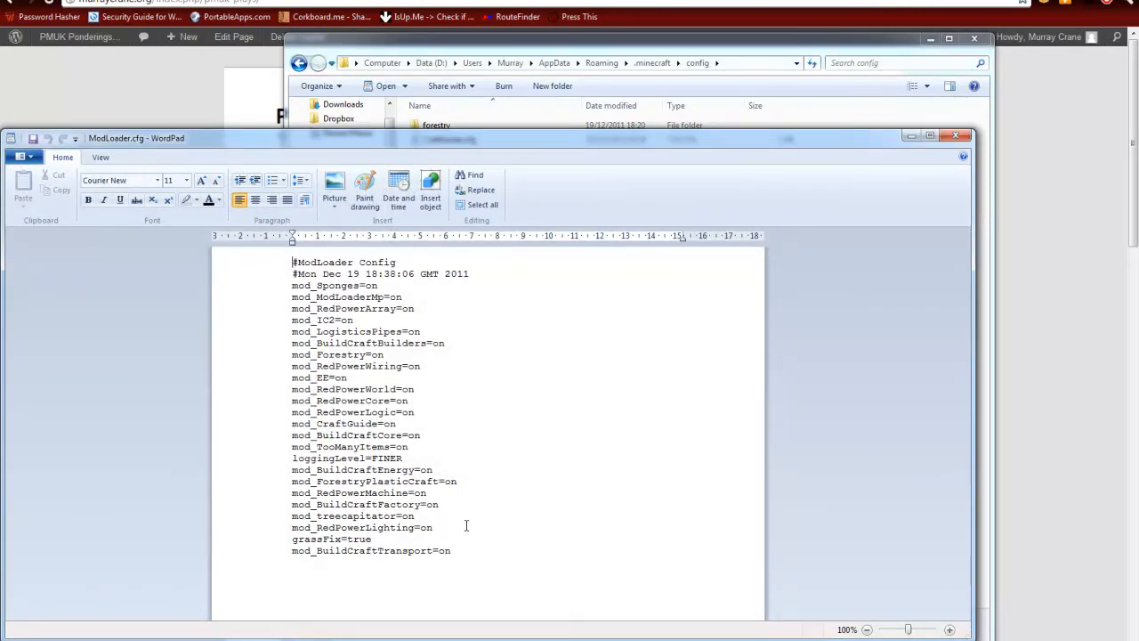
{"action": "mouse_move", "coordinate": [492, 514]}
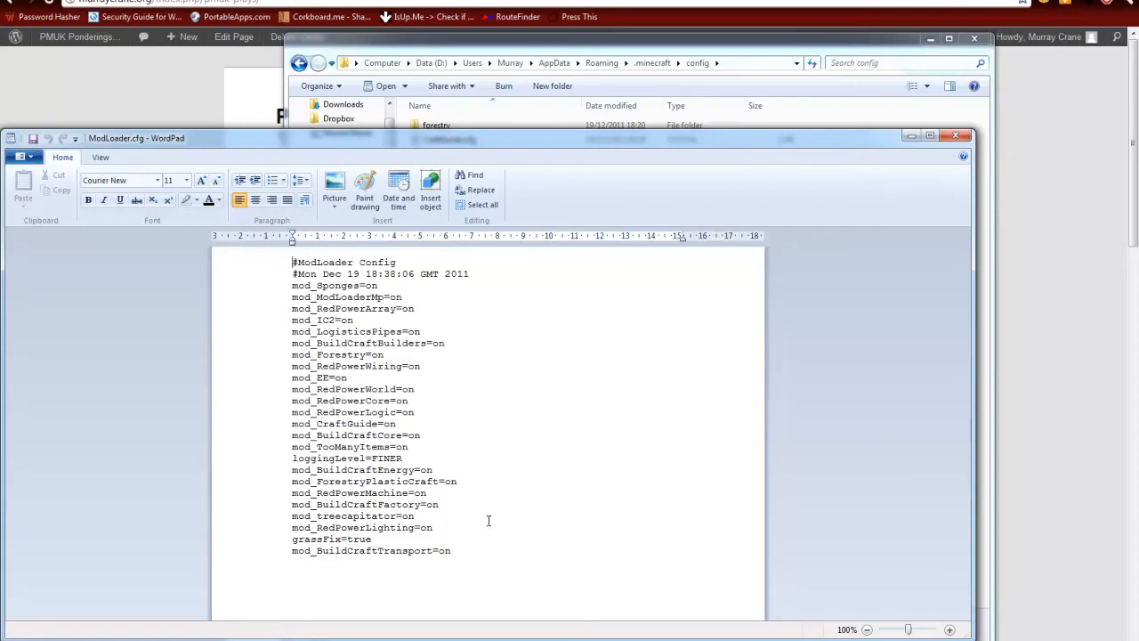
{"action": "mouse_move", "coordinate": [473, 434]}
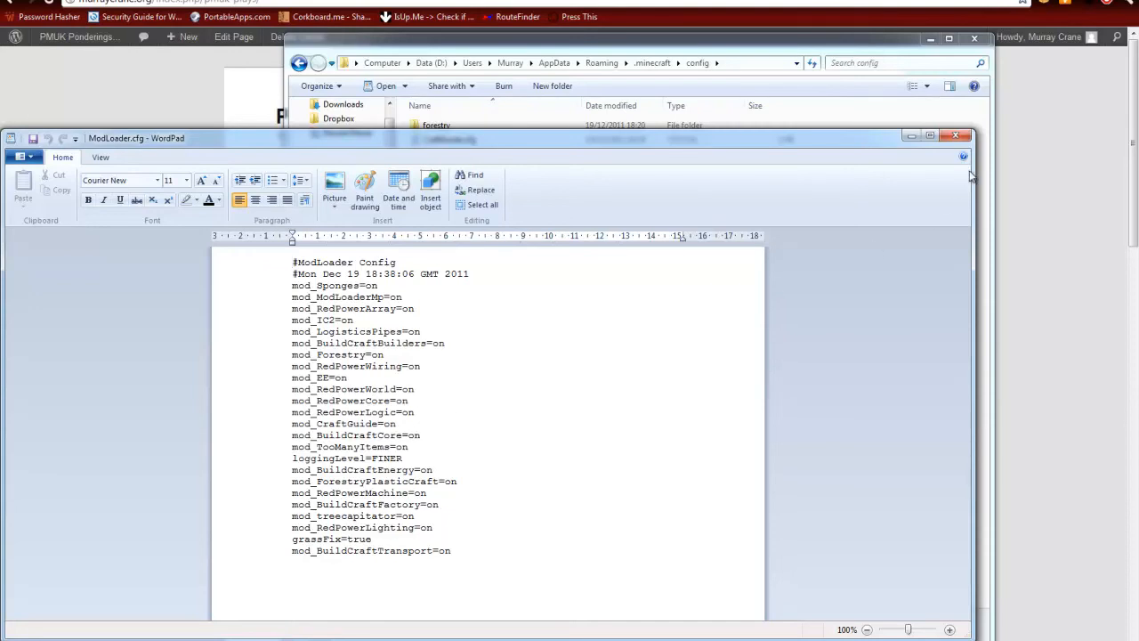
{"action": "left_click", "coordinate": [970, 135]}
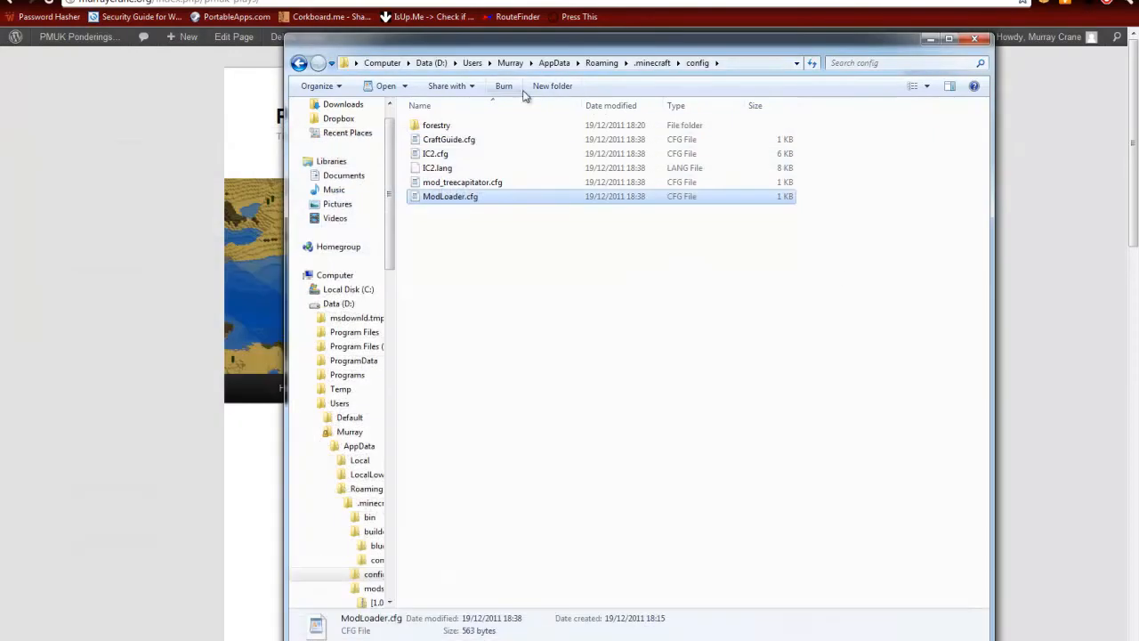
{"action": "left_click", "coordinate": [597, 62]}
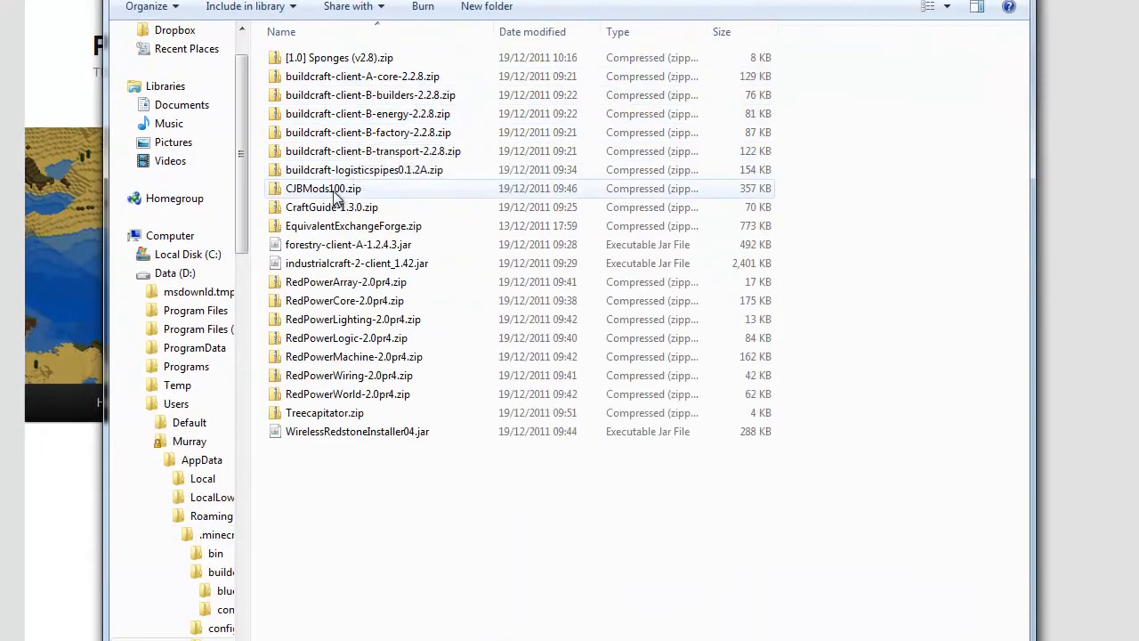
{"action": "mouse_move", "coordinate": [310, 198]}
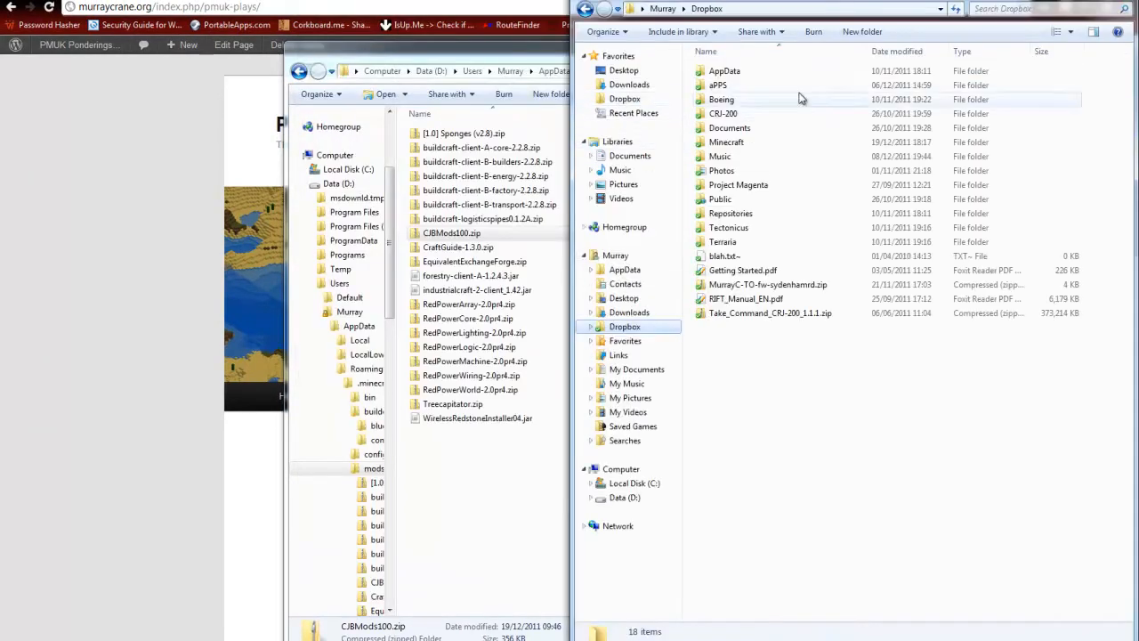
Open CJBMods100.zip from the Dropbox Minecraft v1.0 Mods folder in 7-Zip.
{"action": "double_click", "coordinate": [726, 142]}
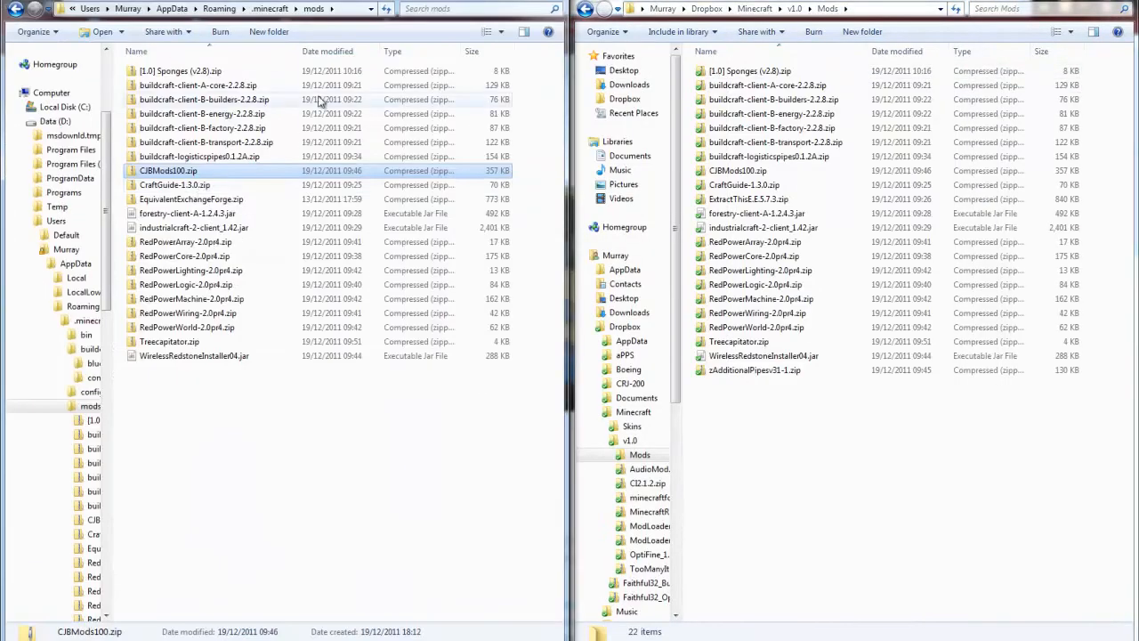
{"action": "mouse_move", "coordinate": [181, 171]}
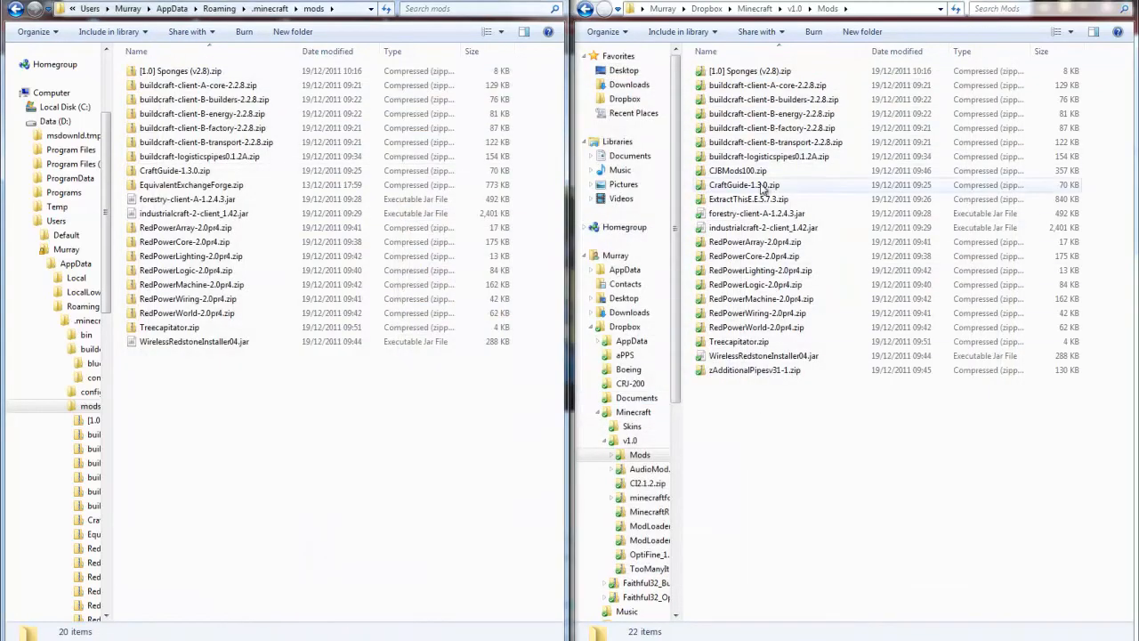
{"action": "right_click", "coordinate": [733, 170]}
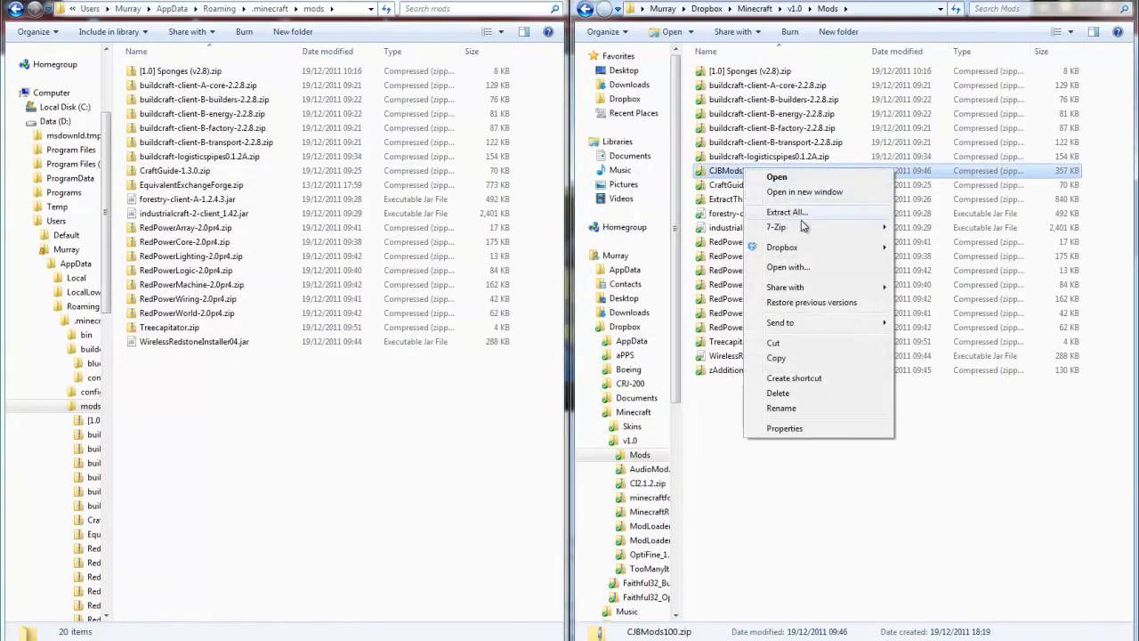
{"action": "left_click", "coordinate": [776, 176]}
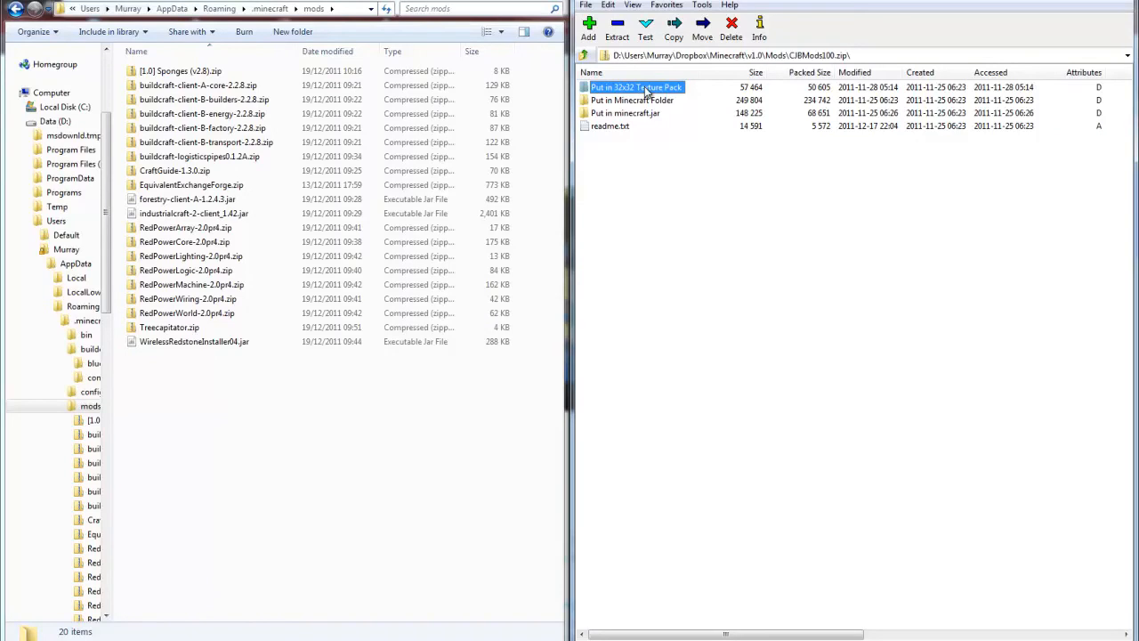
Copy the mod's Minecraft-folder contents into .minecraft, merging the mods folder, and view readme.txt.
{"action": "double_click", "coordinate": [633, 86]}
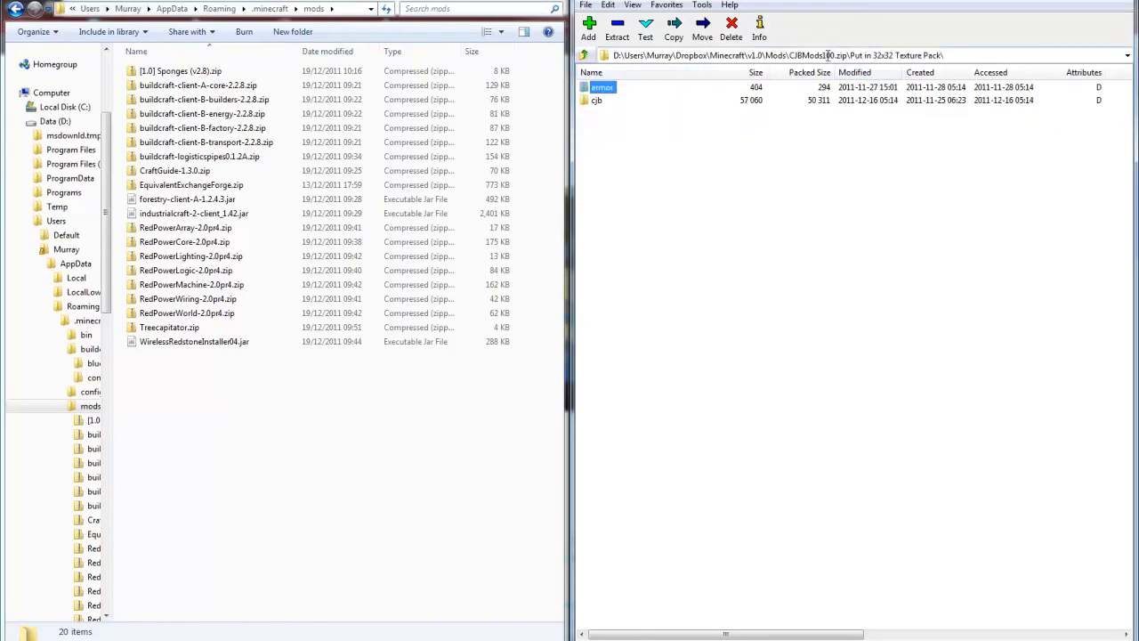
{"action": "left_click", "coordinate": [673, 26]}
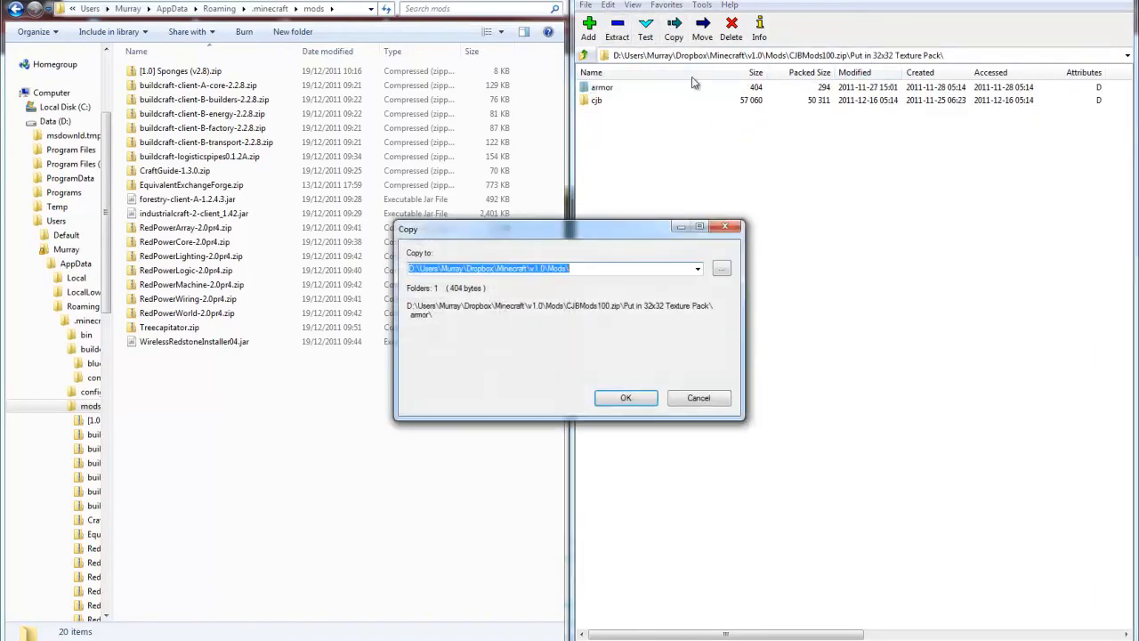
{"action": "left_click", "coordinate": [626, 399]}
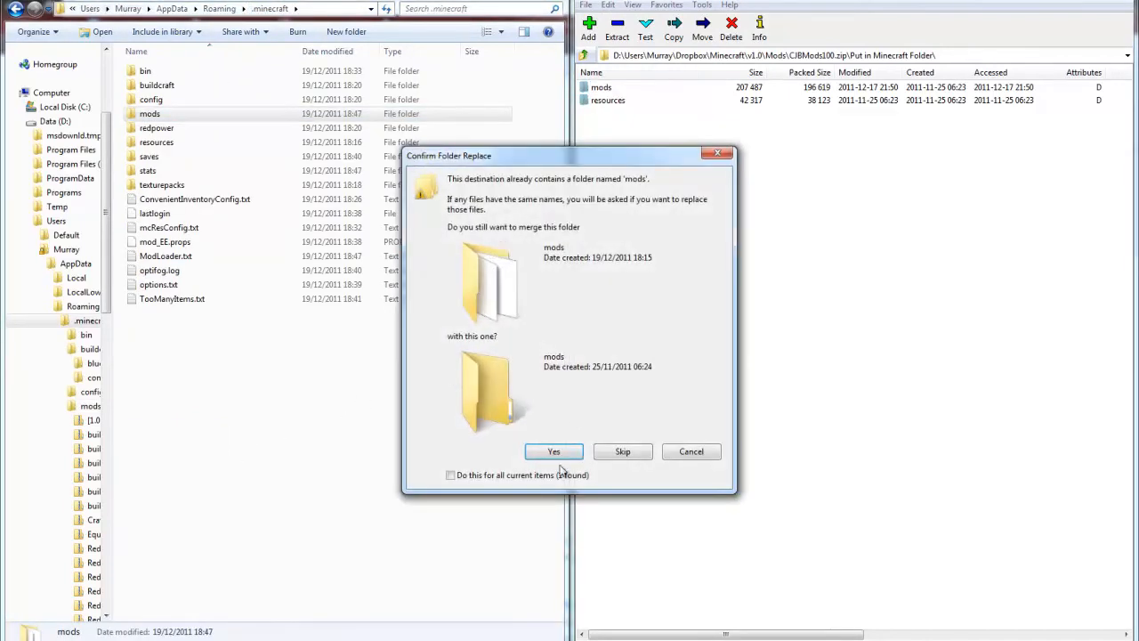
{"action": "left_click", "coordinate": [553, 452]}
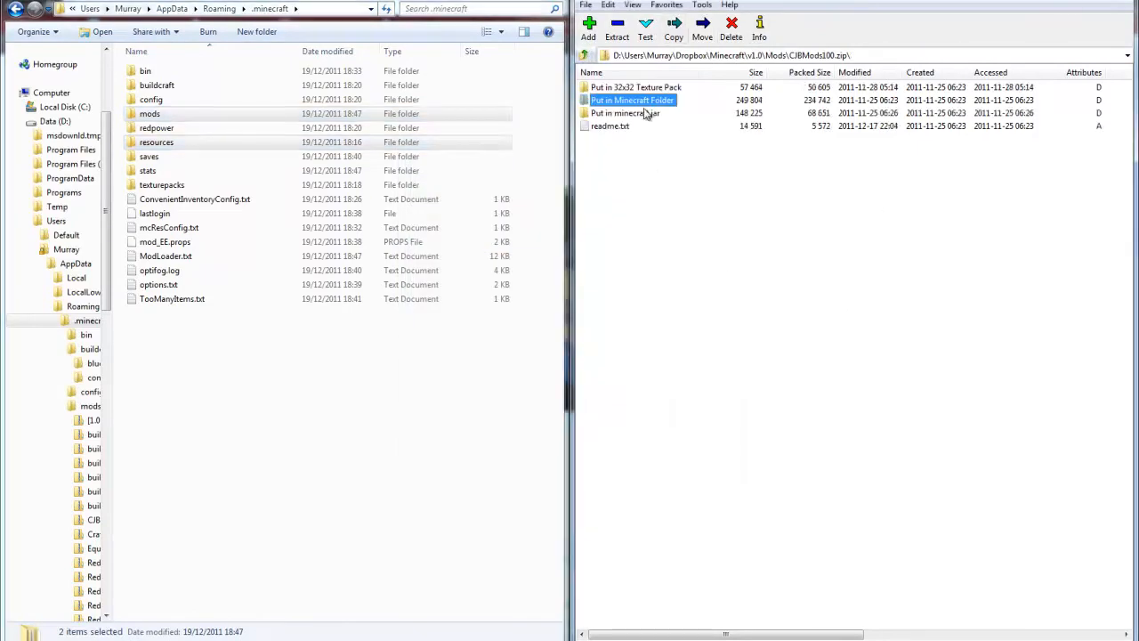
{"action": "double_click", "coordinate": [626, 114]}
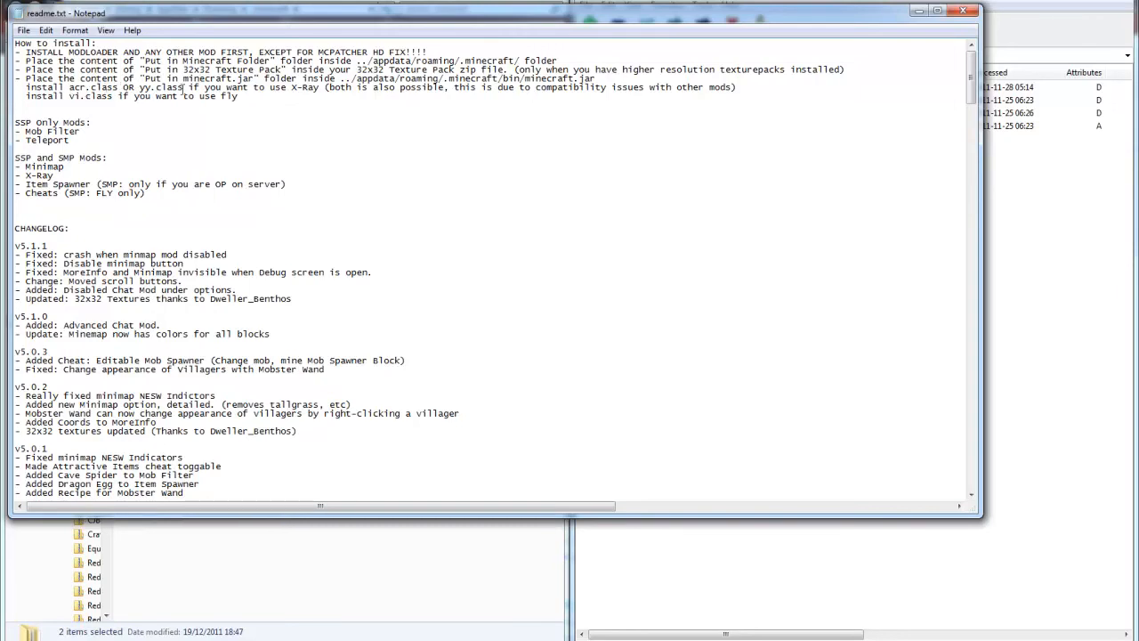
{"action": "mouse_move", "coordinate": [388, 110]}
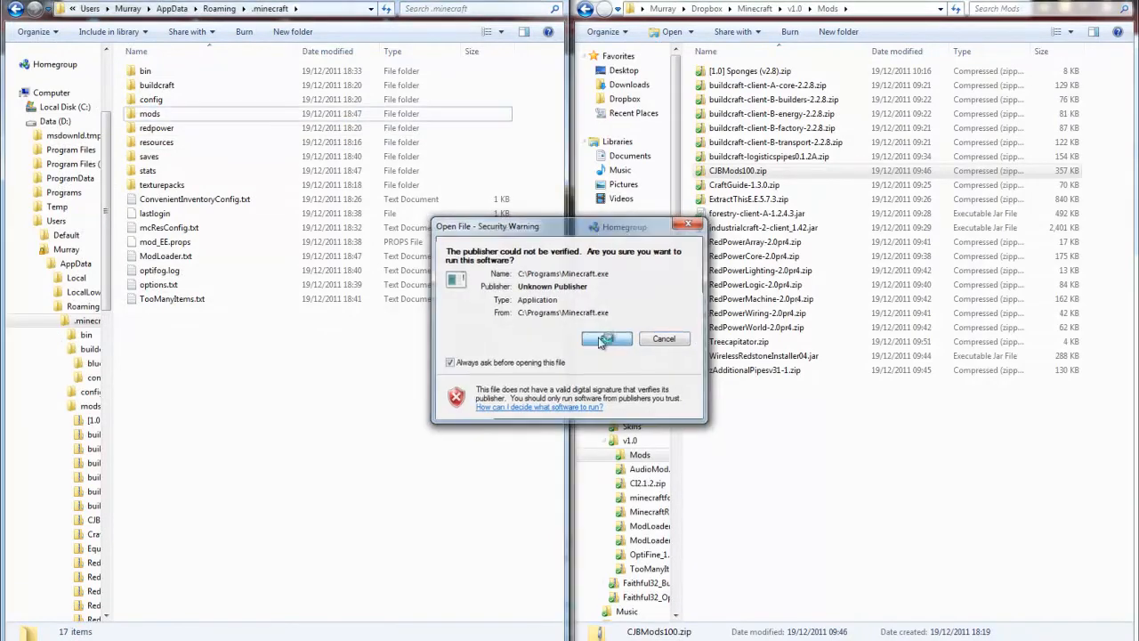
Run Minecraft past the publisher warning, read the Forestry block-slot crash report, and close the window.
{"action": "left_click", "coordinate": [605, 338]}
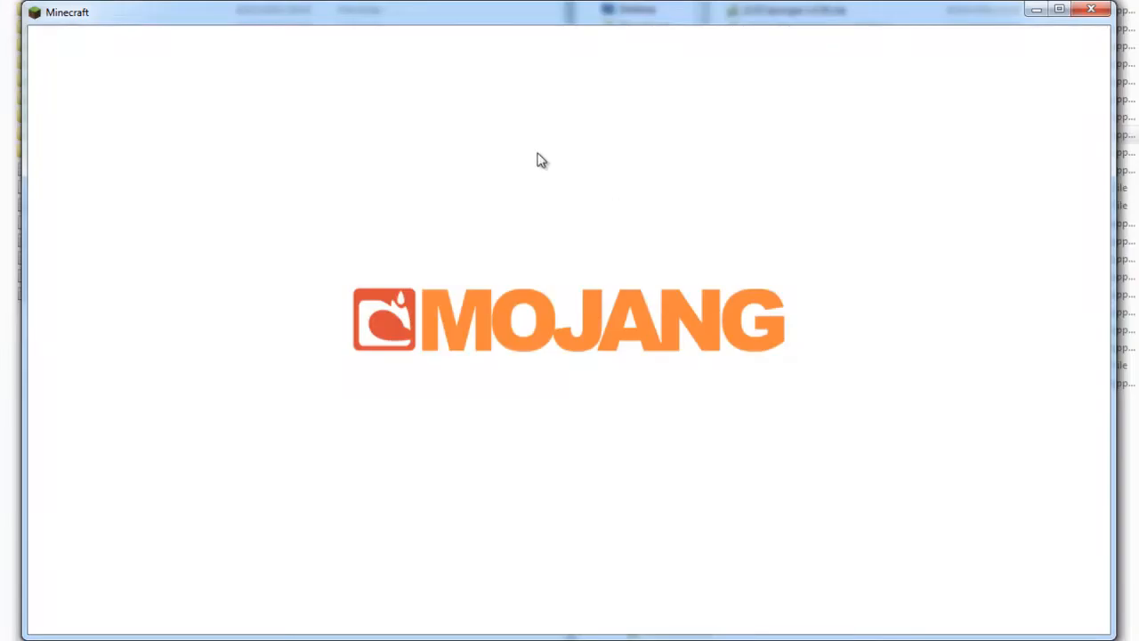
{"action": "mouse_move", "coordinate": [644, 294]}
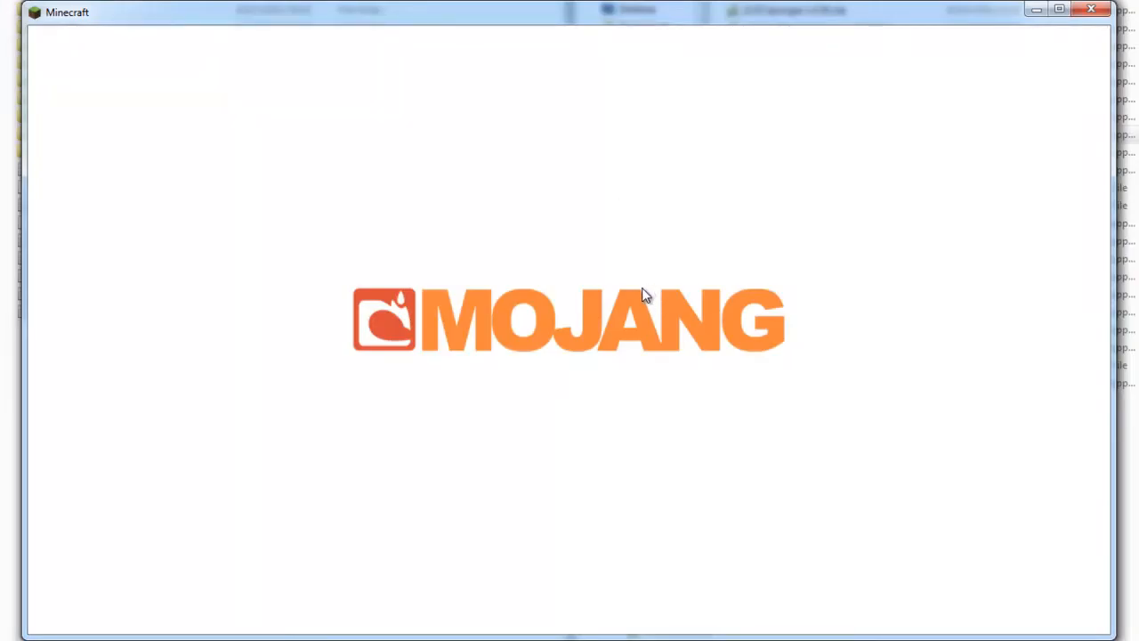
{"action": "mouse_move", "coordinate": [644, 285]}
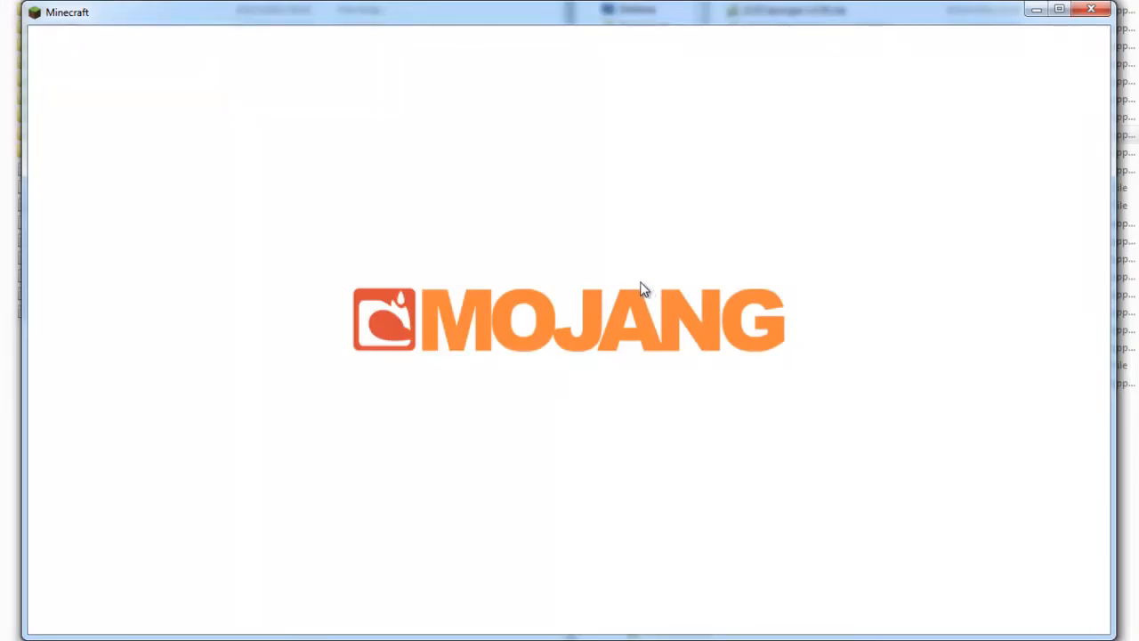
{"action": "mouse_move", "coordinate": [509, 267]}
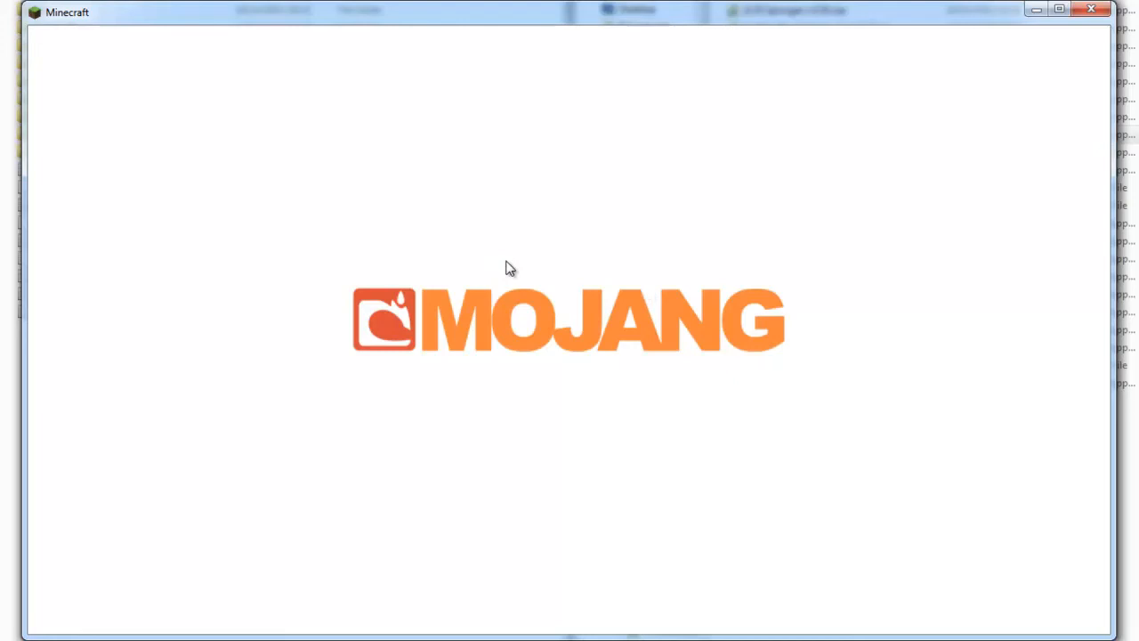
{"action": "mouse_move", "coordinate": [616, 235]}
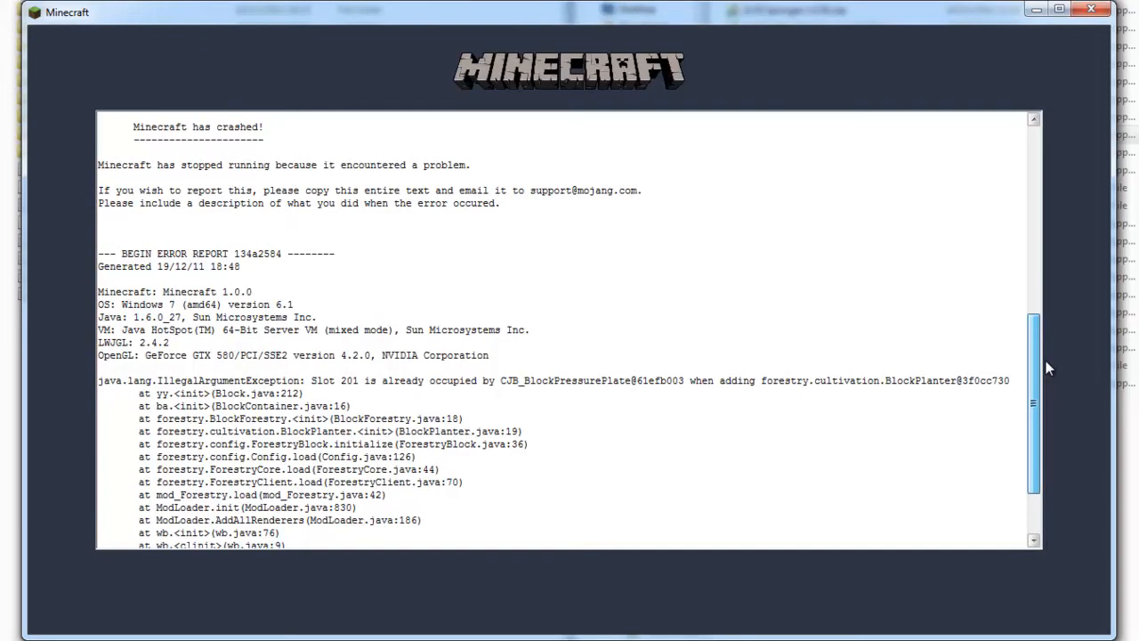
{"action": "scroll", "scroll_direction": "down", "scroll_amount": 3}
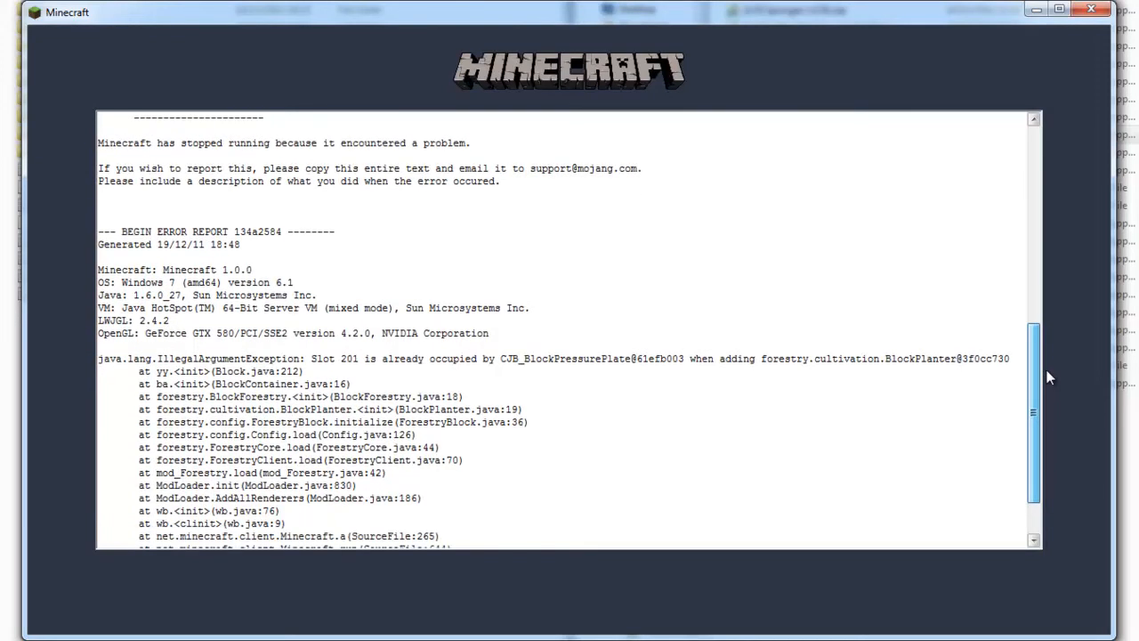
{"action": "scroll", "scroll_direction": "down", "scroll_amount": 3}
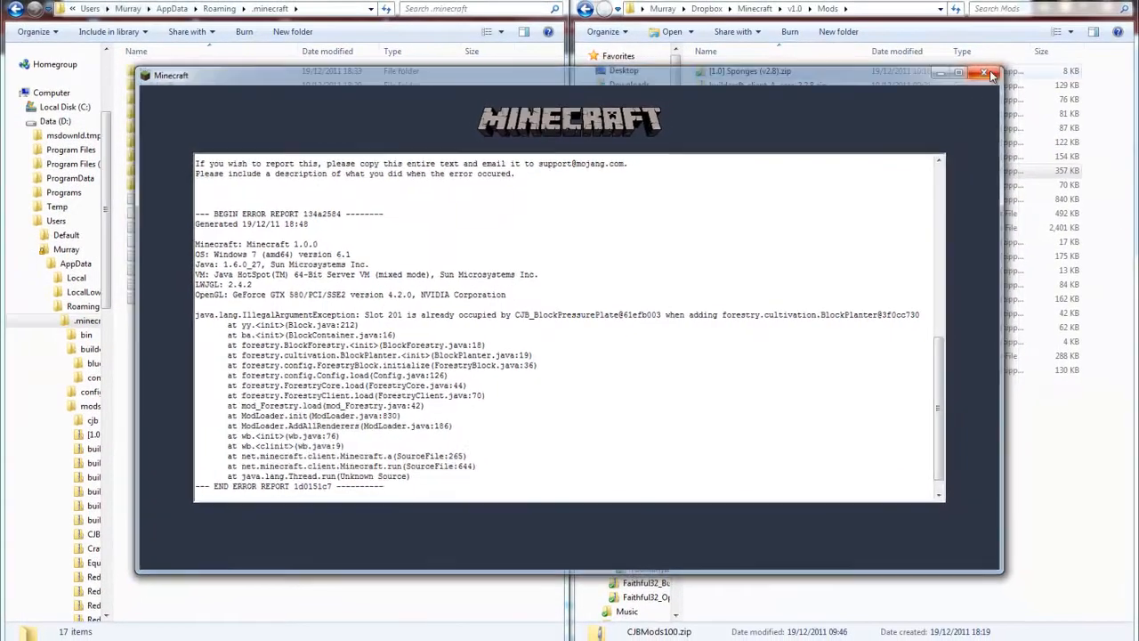
{"action": "left_click", "coordinate": [989, 75]}
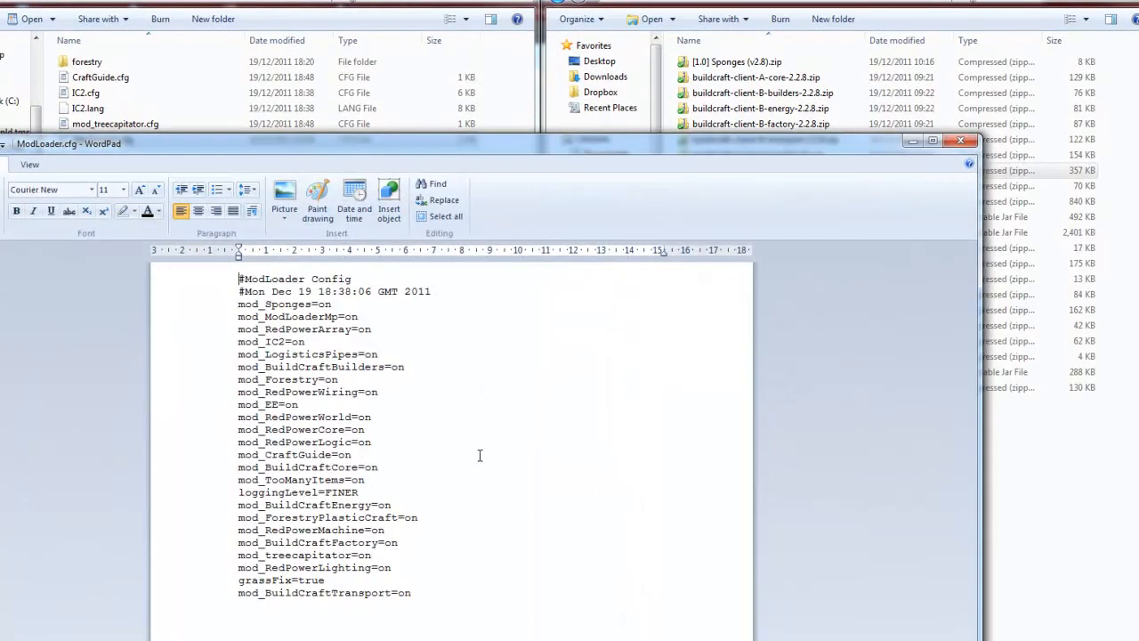
{"action": "mouse_move", "coordinate": [475, 438]}
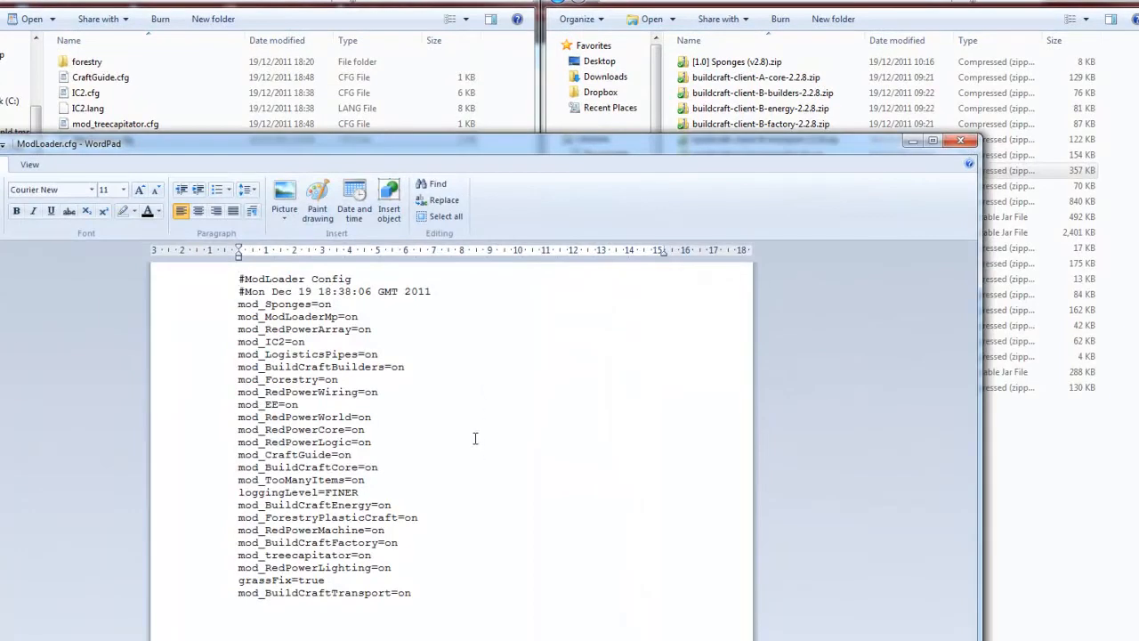
{"action": "mouse_move", "coordinate": [491, 500]}
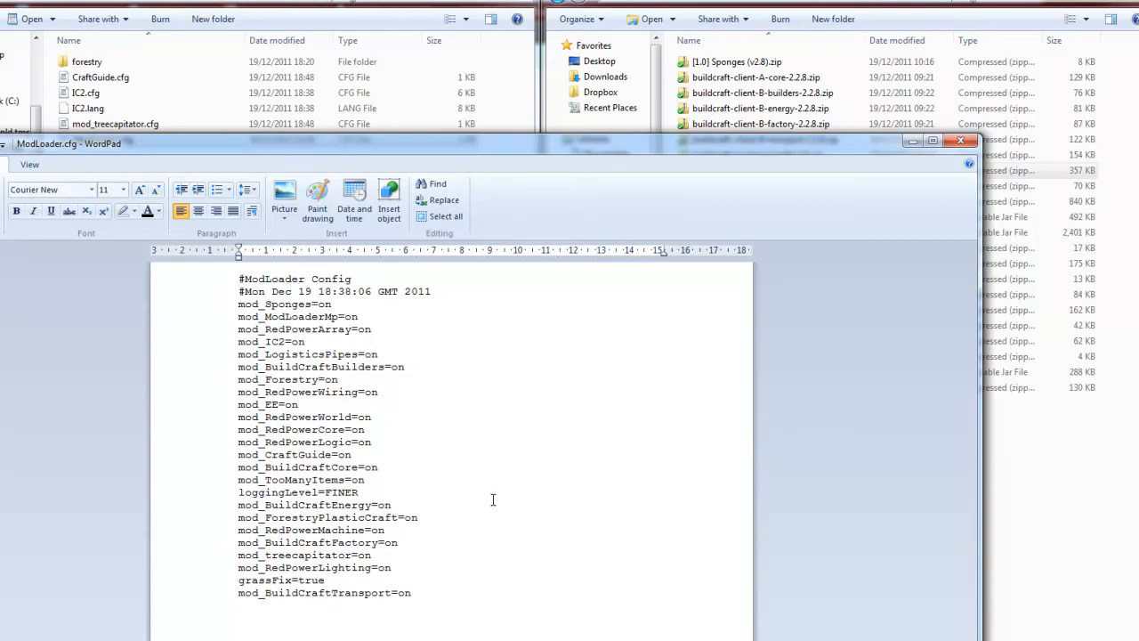
{"action": "mouse_move", "coordinate": [573, 406]}
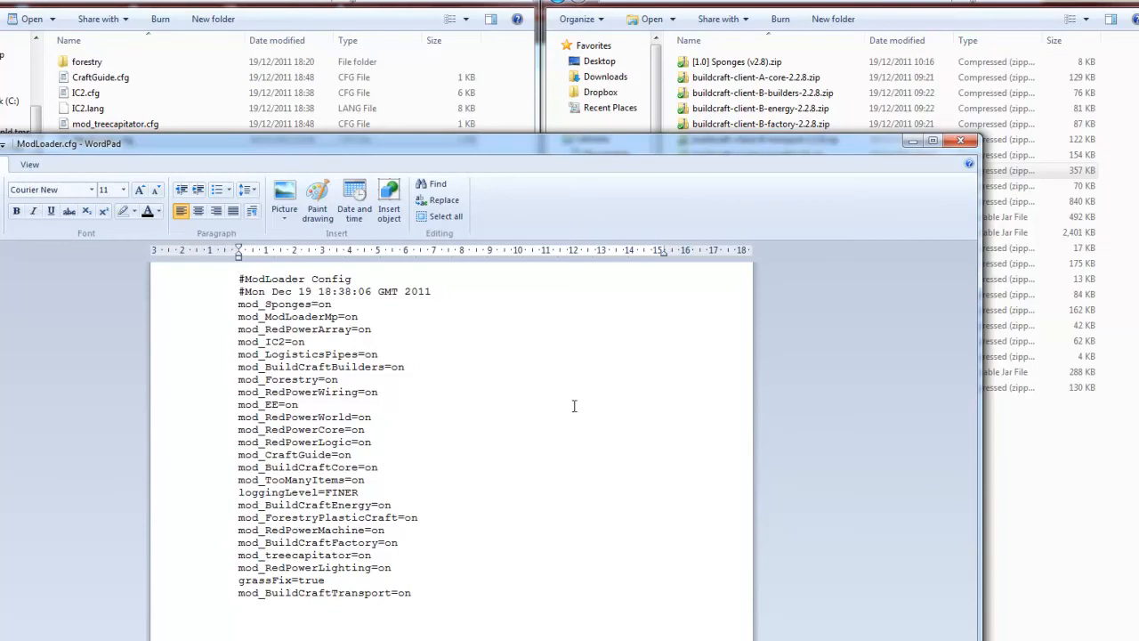
{"action": "mouse_move", "coordinate": [518, 463]}
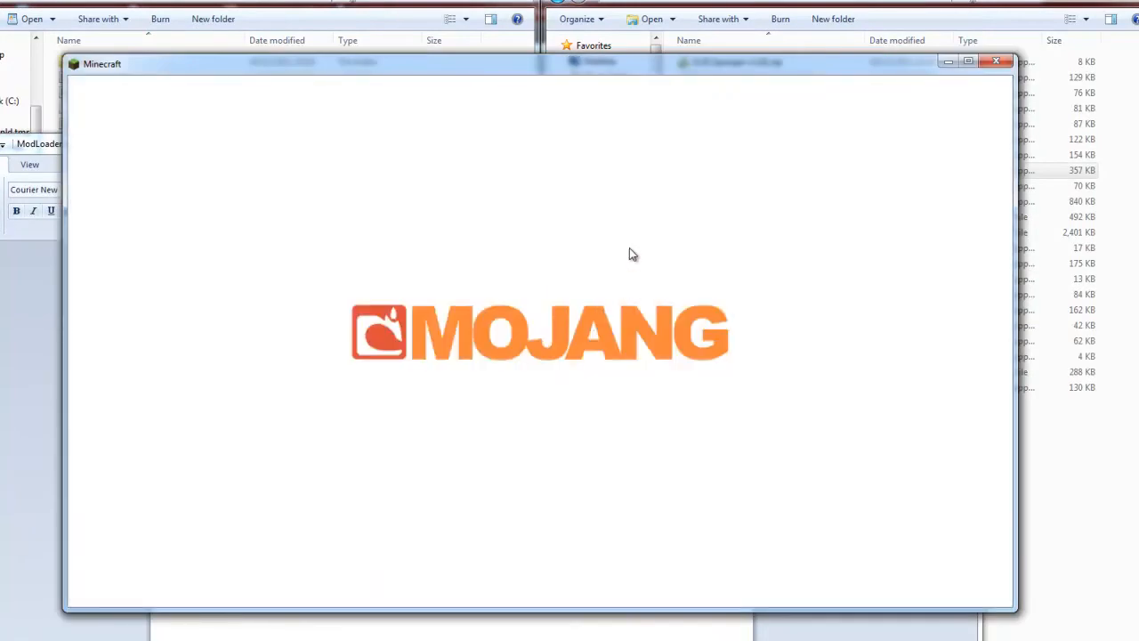
{"action": "mouse_move", "coordinate": [623, 254]}
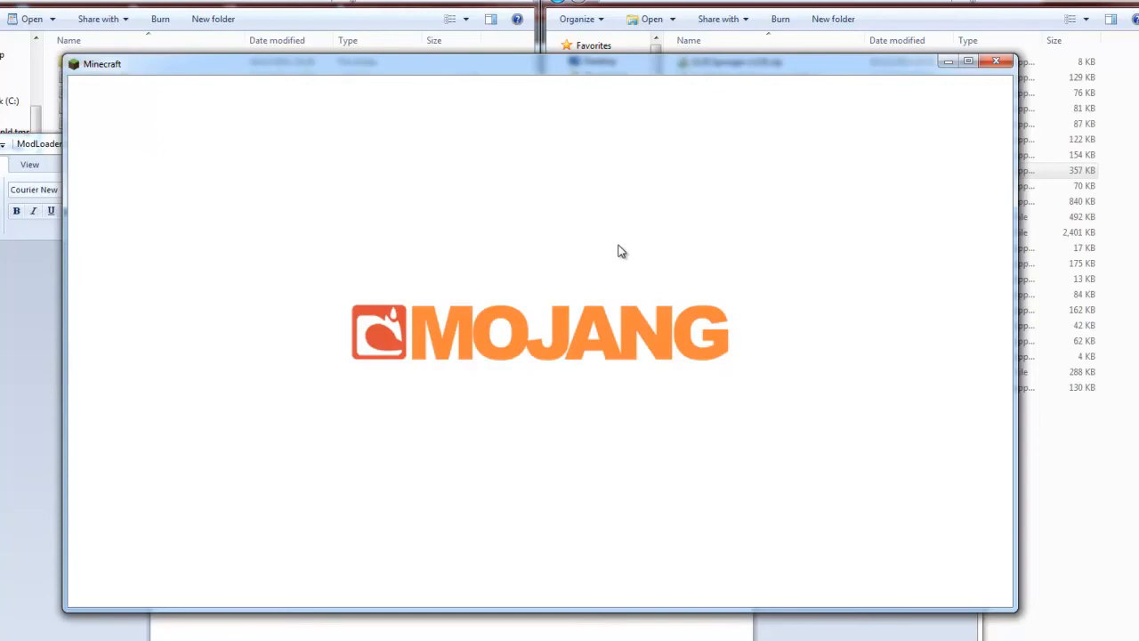
{"action": "mouse_move", "coordinate": [654, 258]}
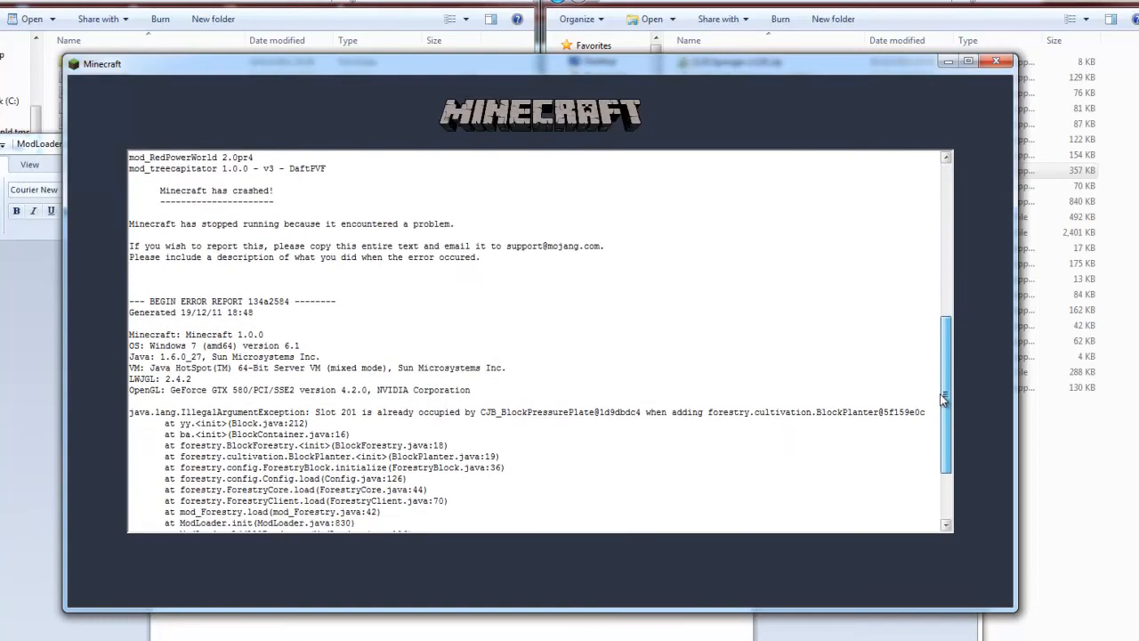
Scroll through the repeated CJB pressure-plate crash report and close the game window.
{"action": "scroll", "scroll_direction": "down", "scroll_amount": 3}
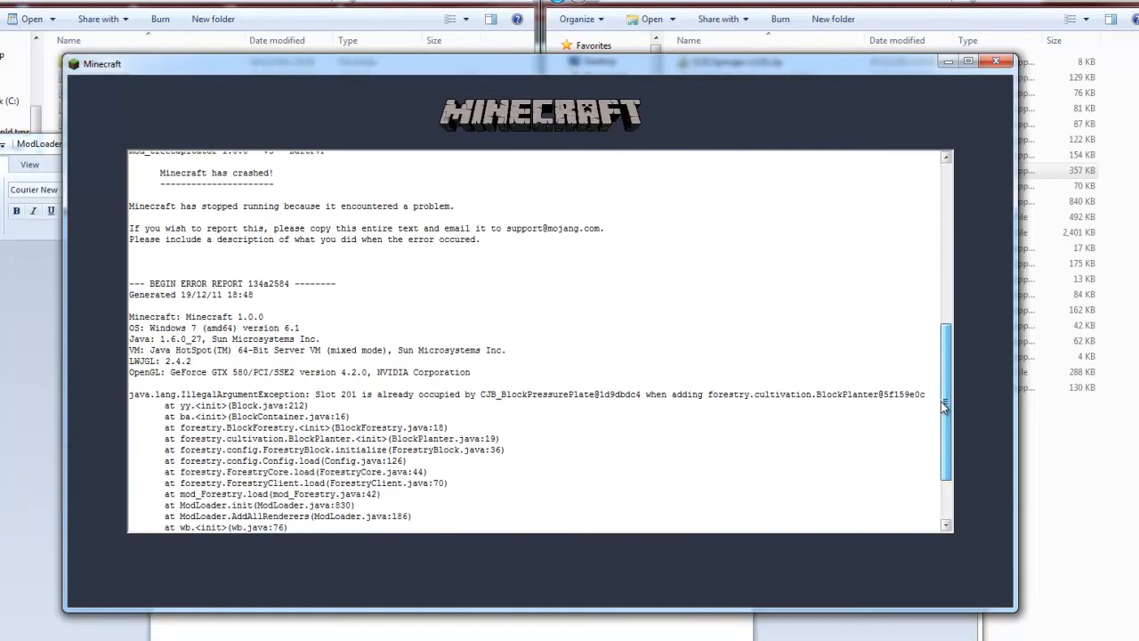
{"action": "left_click", "coordinate": [997, 64]}
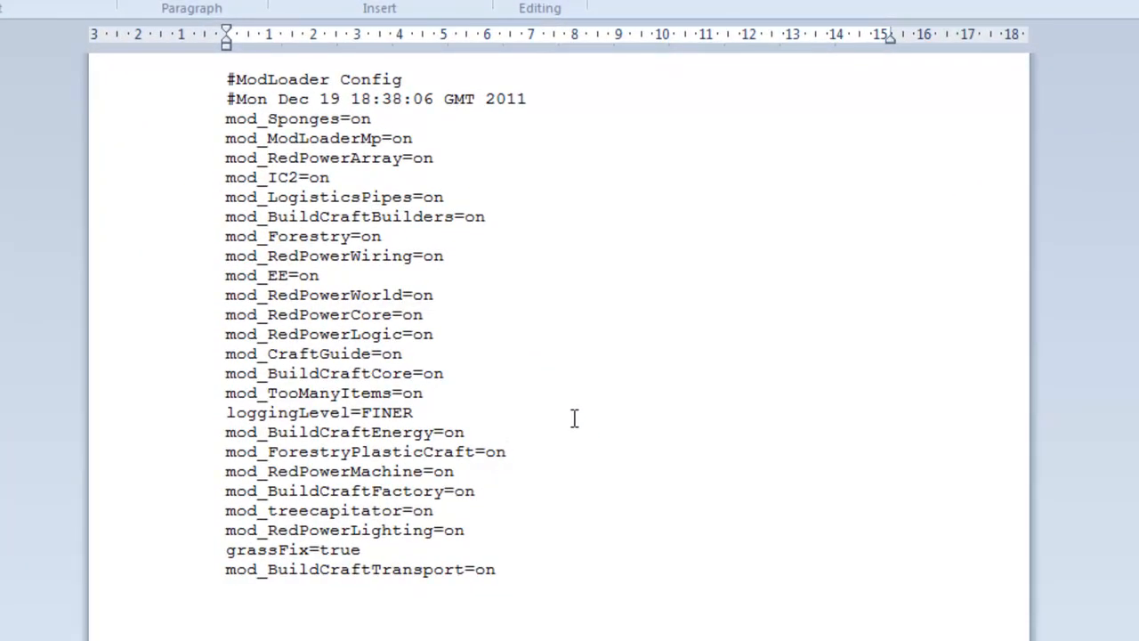
{"action": "mouse_move", "coordinate": [505, 249]}
{"action": "type", "text": "ff"}
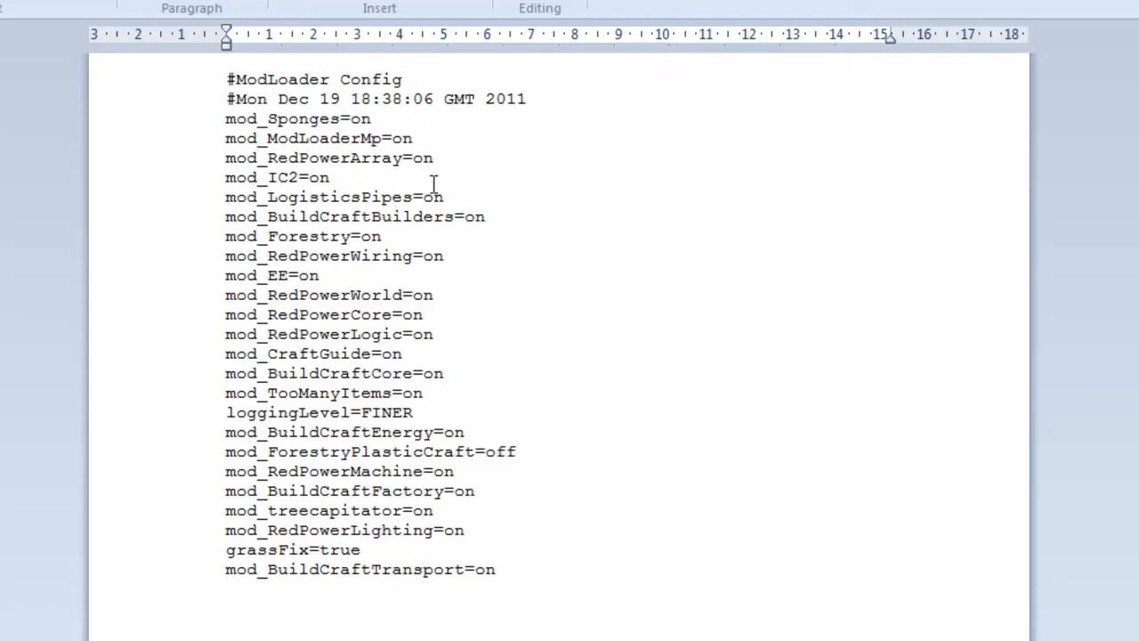
Save ModLoader.cfg with mod_ForestryPlasticCraft set to off.
{"action": "left_click", "coordinate": [382, 235]}
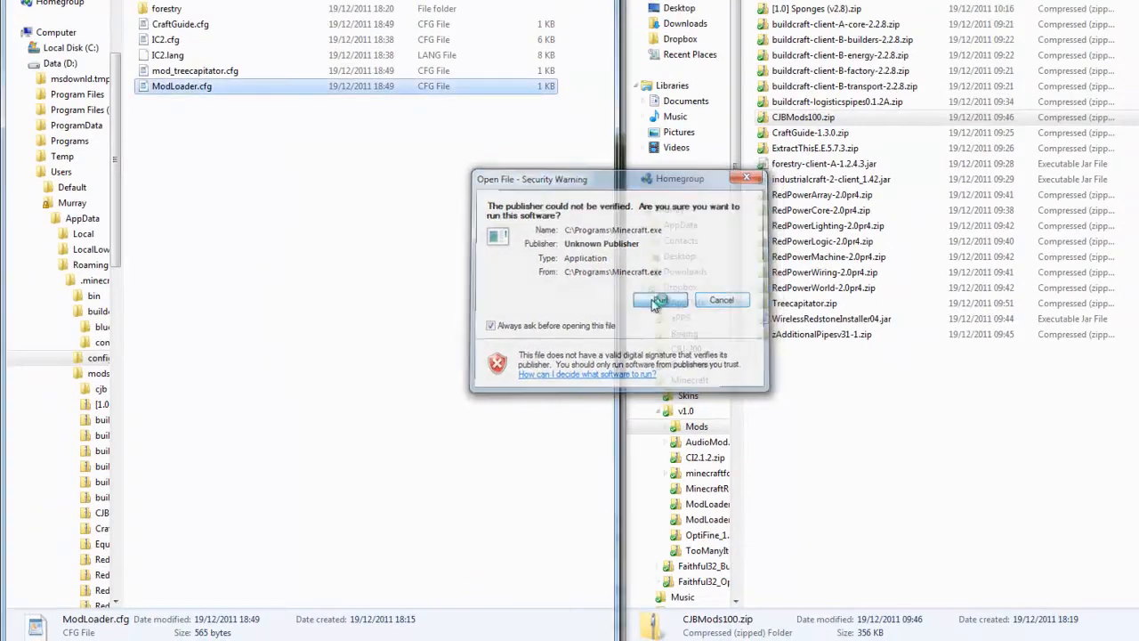
Run Minecraft past the publisher warning so it reaches the 1.0.0 title screen.
{"action": "left_click", "coordinate": [658, 298]}
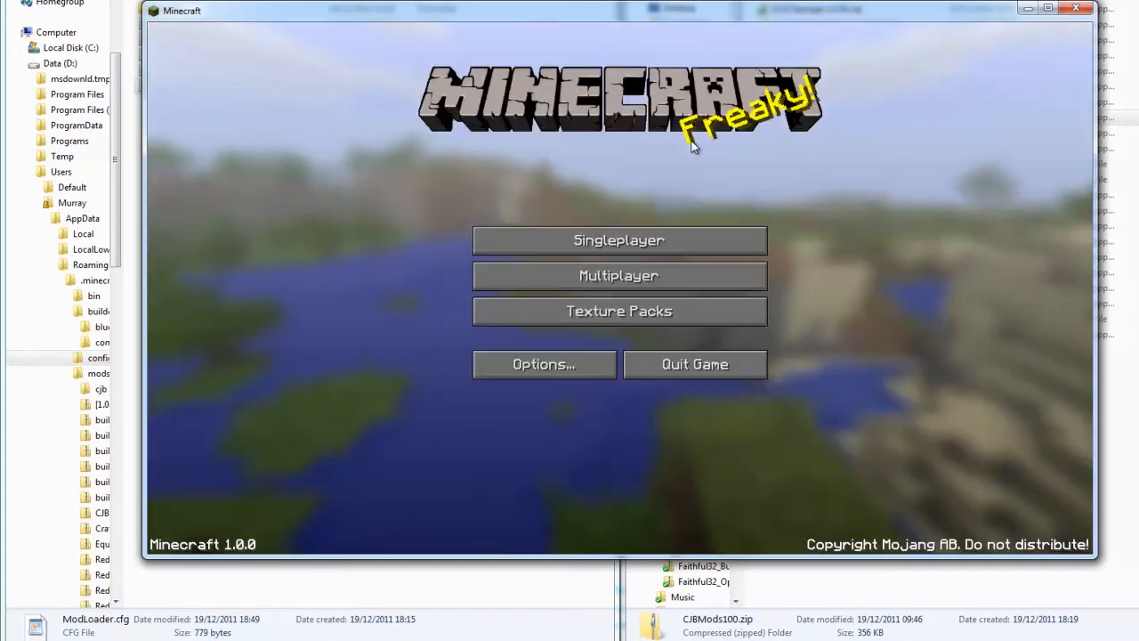
{"action": "mouse_move", "coordinate": [694, 363]}
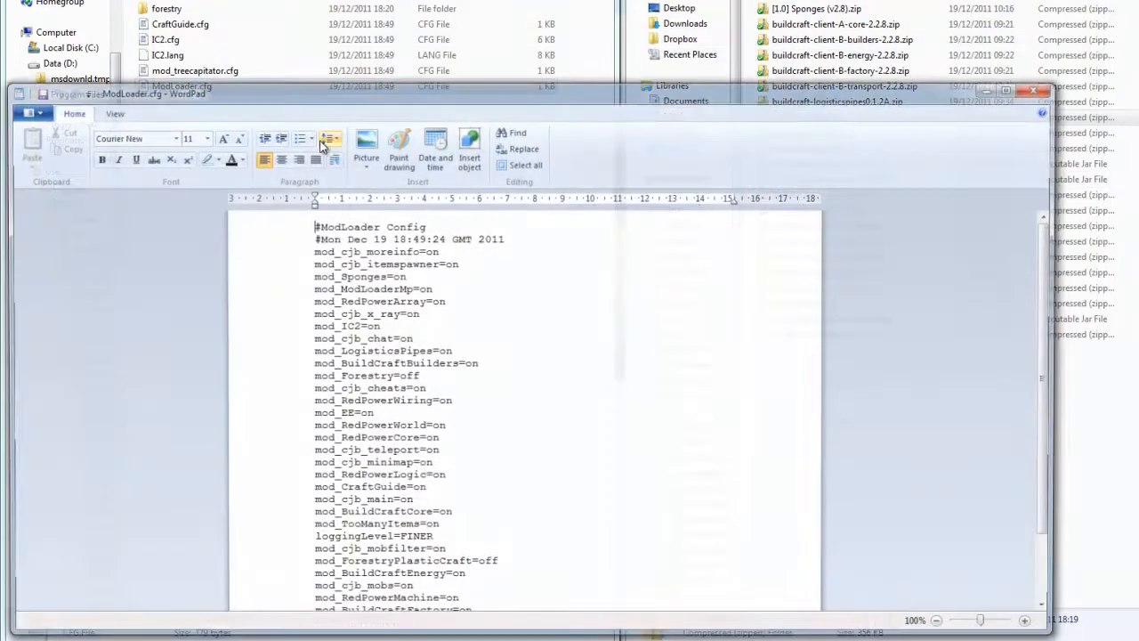
Set CJB mod entries such as mod_cjb_items to off in ModLoader.cfg.
{"action": "scroll", "scroll_direction": "down", "scroll_amount": 3}
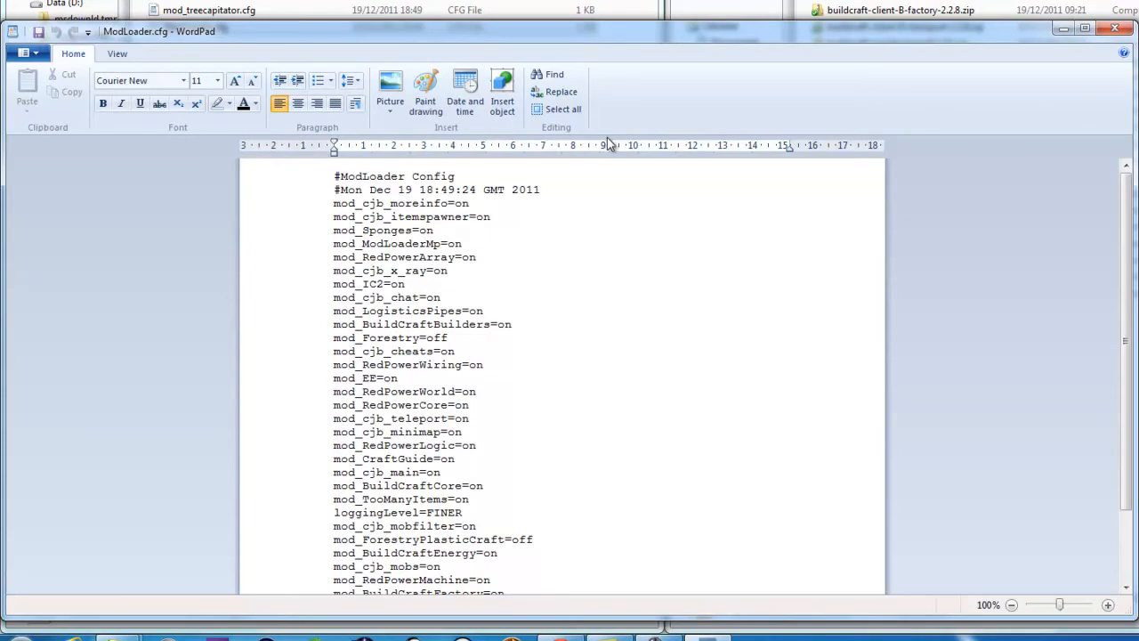
{"action": "type", "text": "off"}
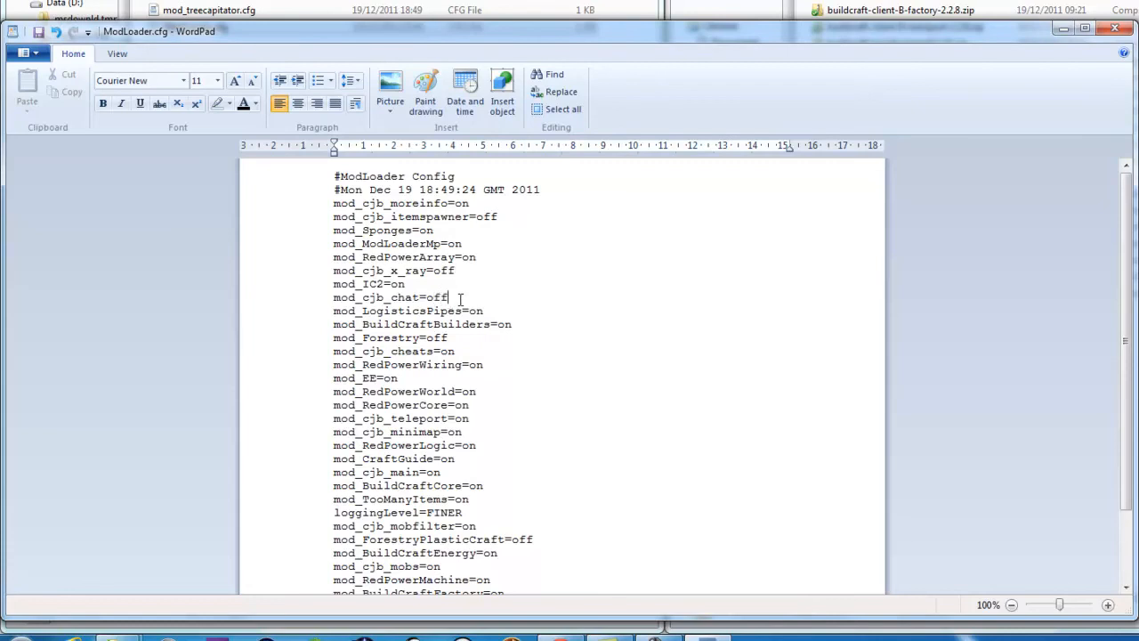
{"action": "mouse_move", "coordinate": [475, 351]}
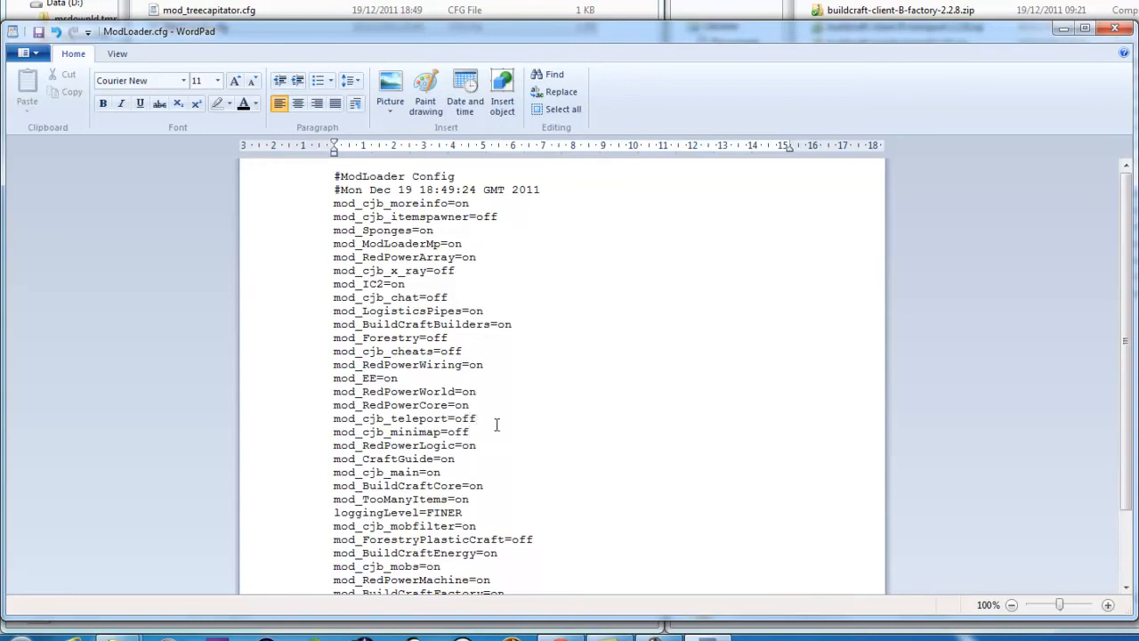
{"action": "left_click", "coordinate": [441, 471]}
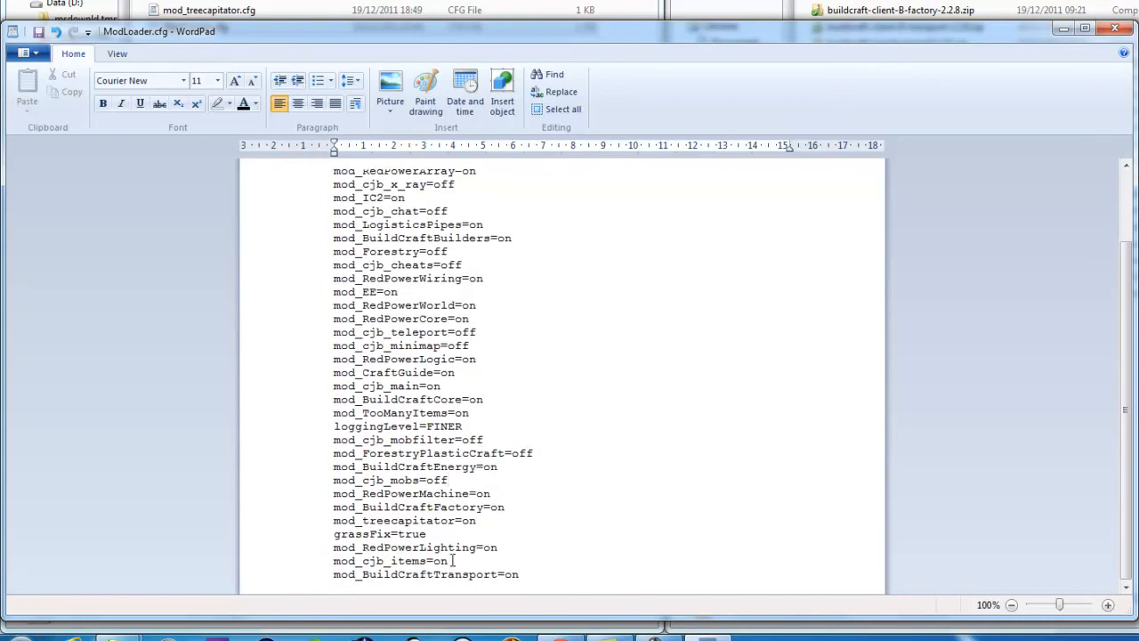
{"action": "type", "text": "off"}
{"action": "type", "text": "n"}
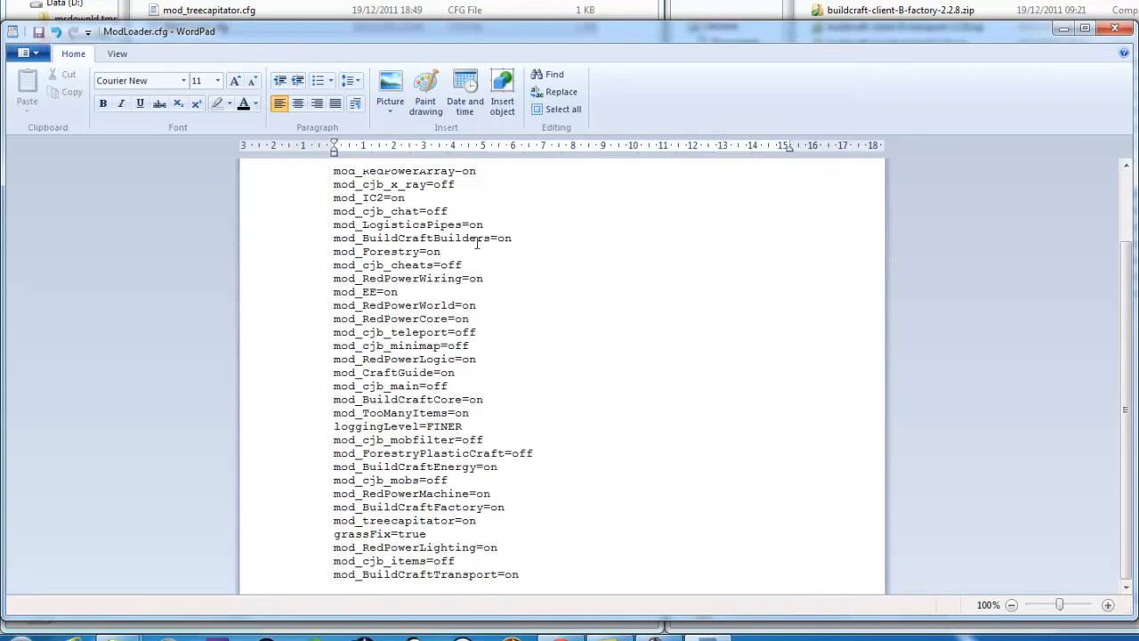
{"action": "mouse_move", "coordinate": [577, 410]}
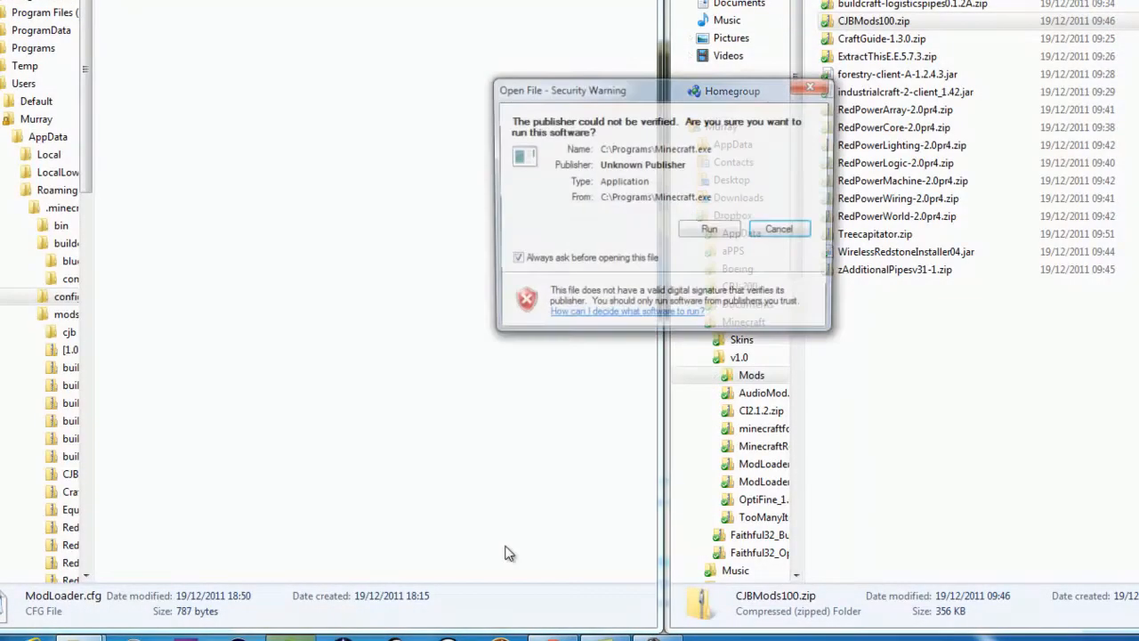
Confirm the launcher, log in with the account details and start the game.
{"action": "left_click", "coordinate": [708, 227]}
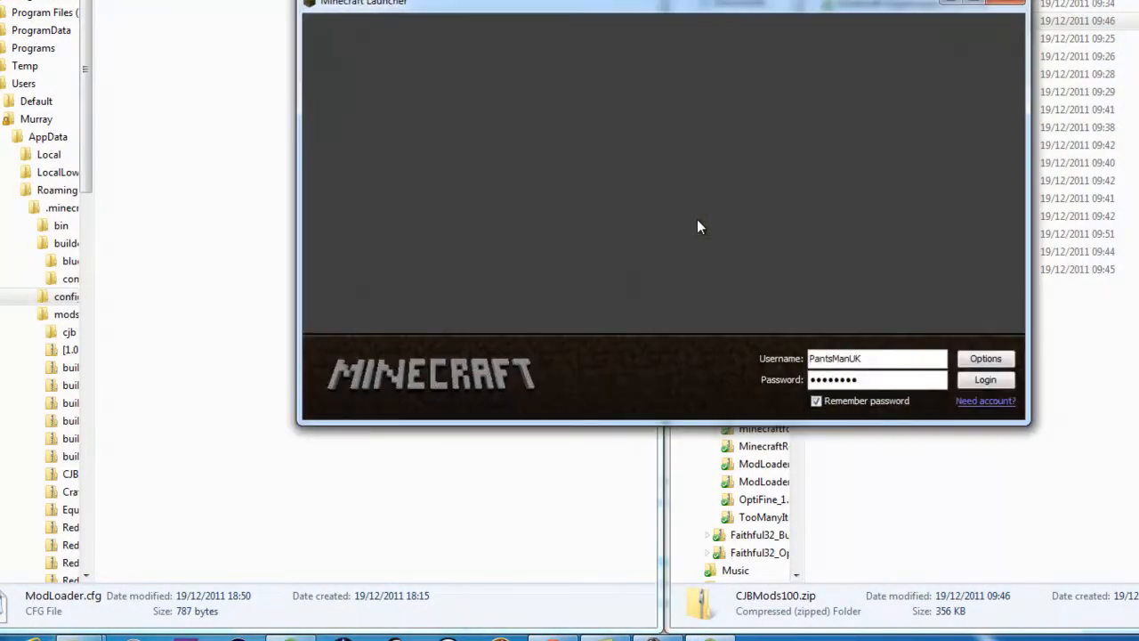
{"action": "left_click", "coordinate": [986, 379]}
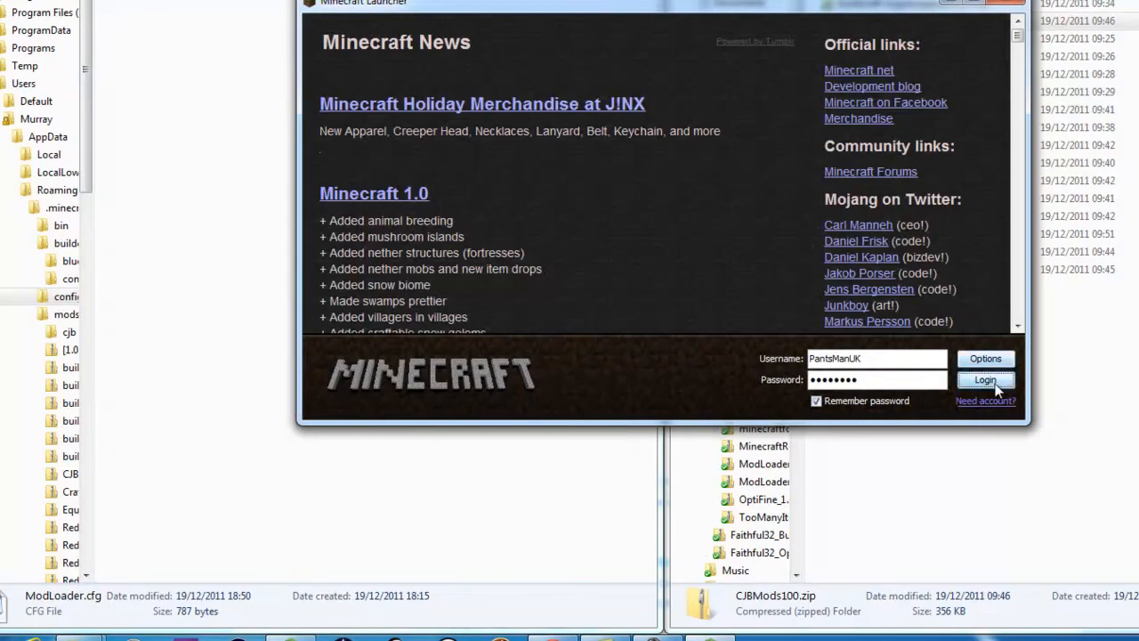
{"action": "left_click", "coordinate": [990, 381]}
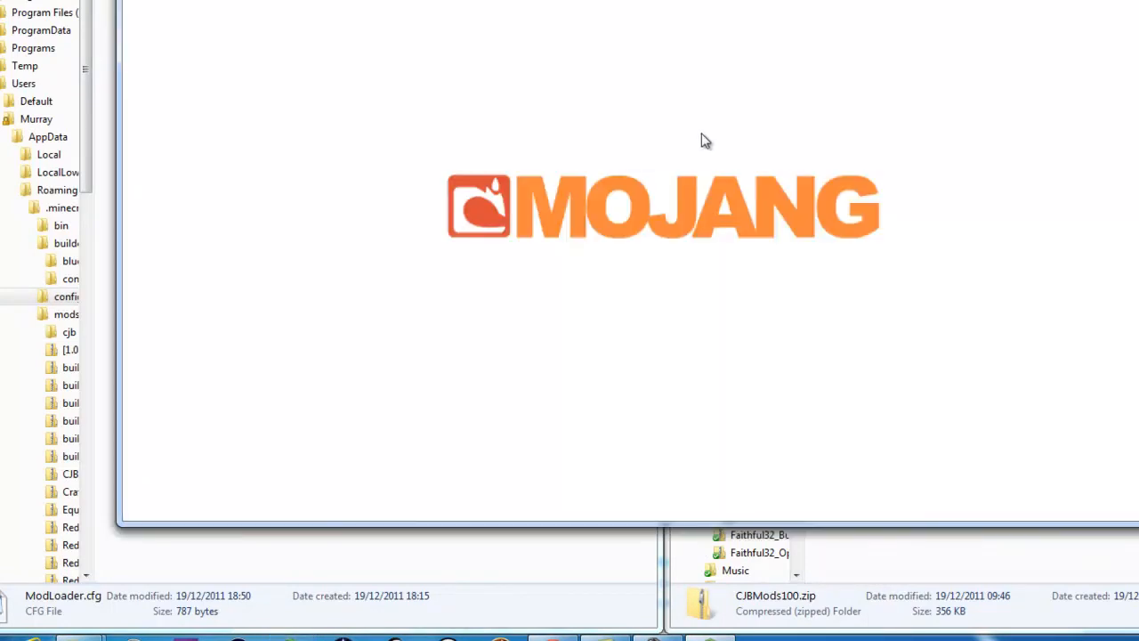
{"action": "mouse_move", "coordinate": [692, 143]}
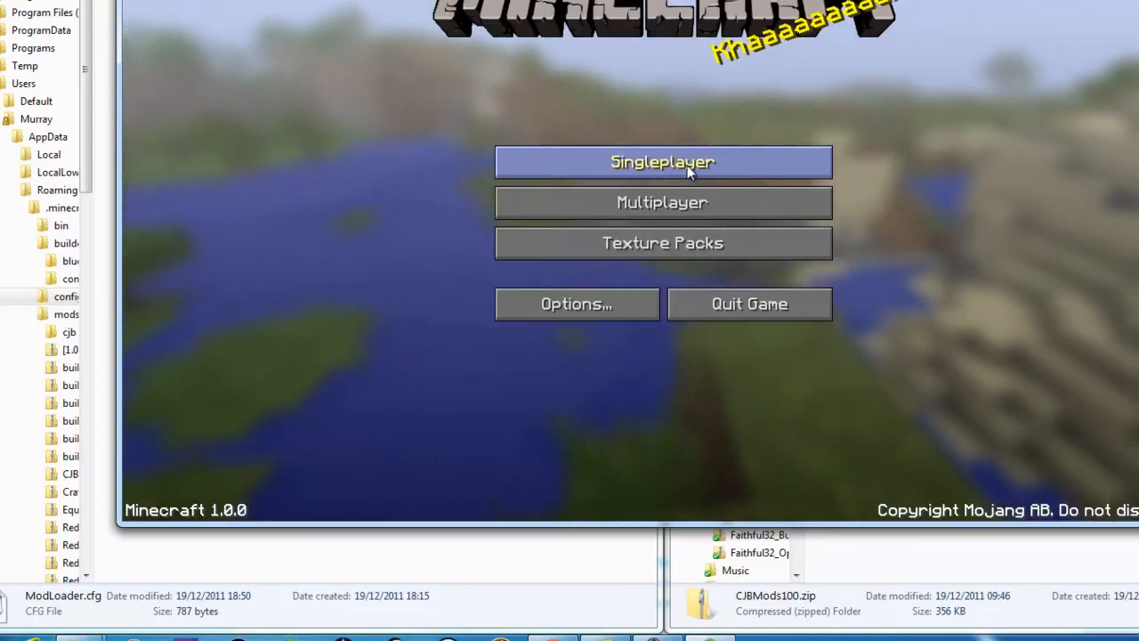
{"action": "mouse_move", "coordinate": [729, 86]}
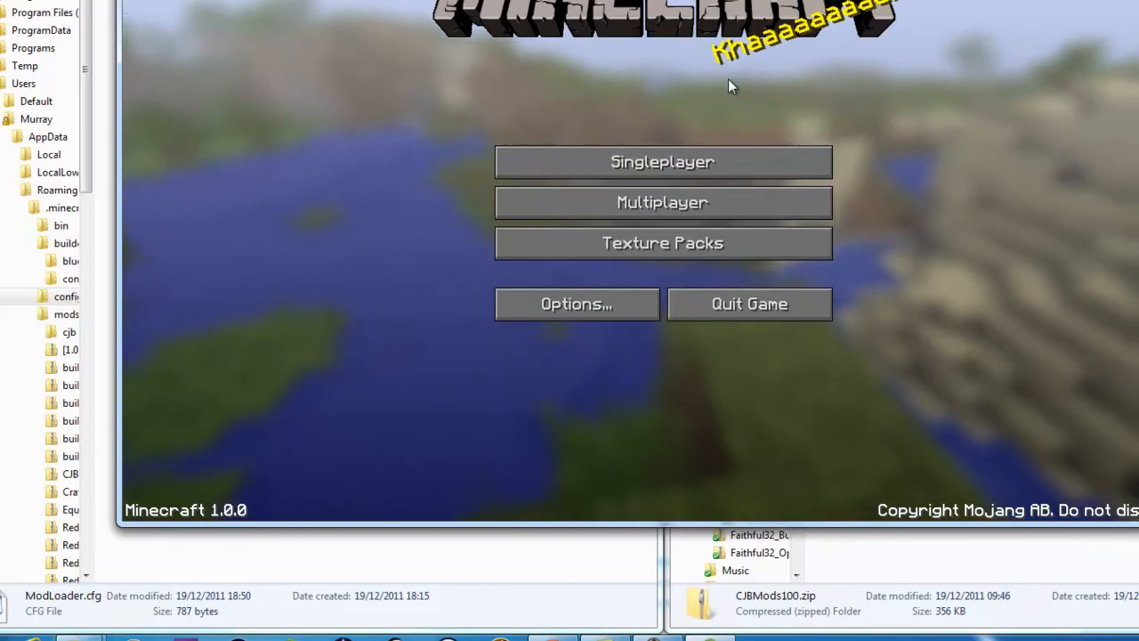
{"action": "mouse_move", "coordinate": [995, 249]}
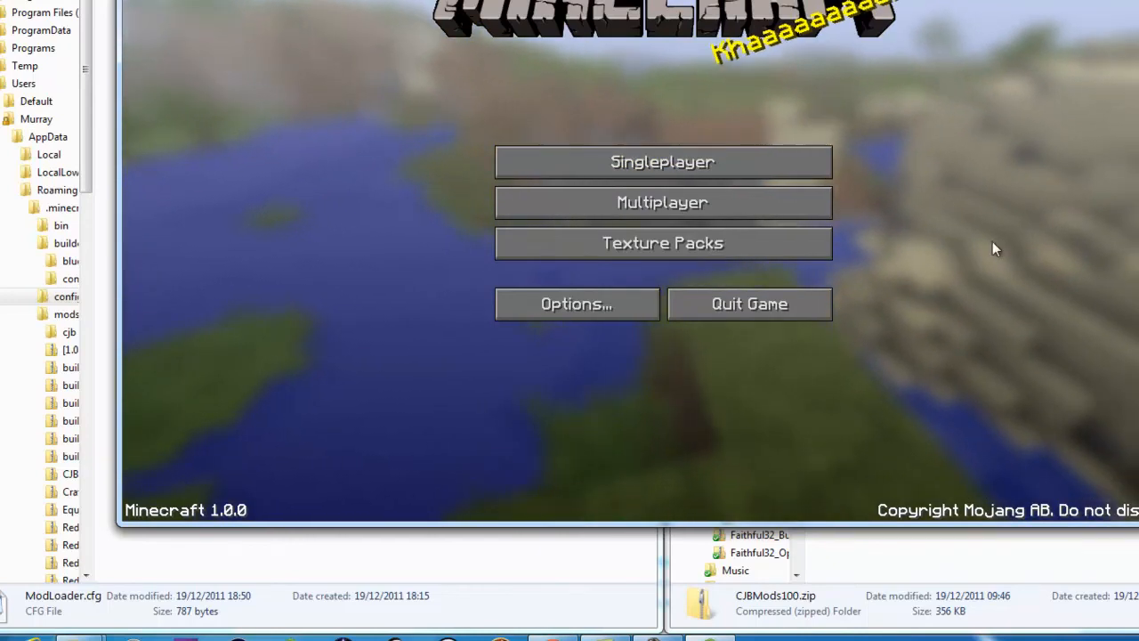
{"action": "mouse_move", "coordinate": [783, 167]}
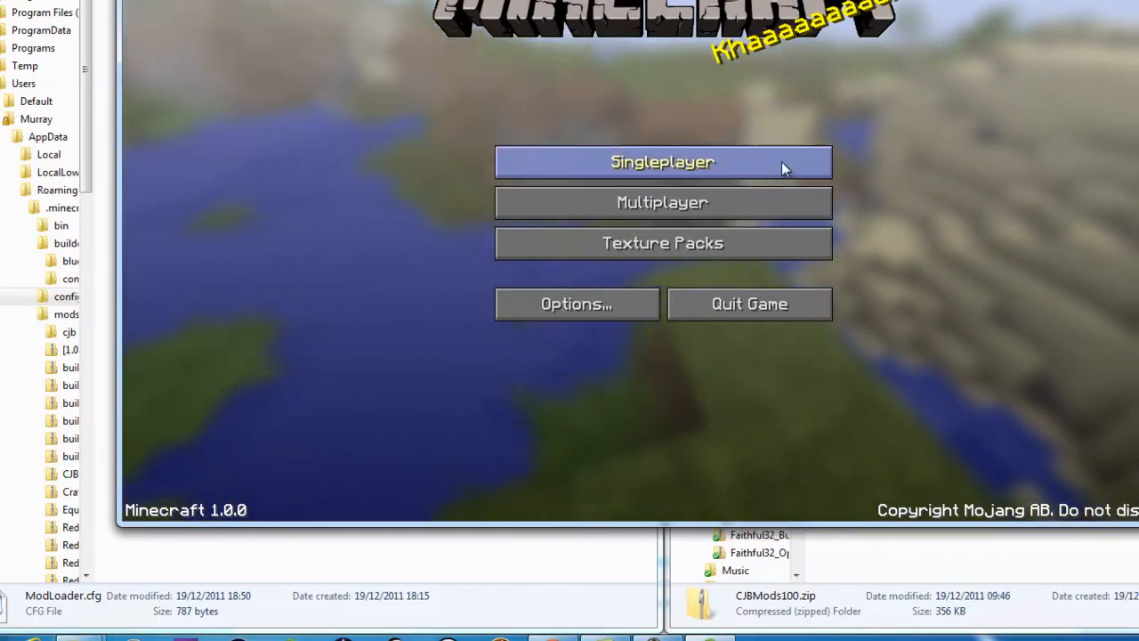
Show the Select World list with the Hardcore and Creative Sandbox worlds.
{"action": "left_click", "coordinate": [662, 162]}
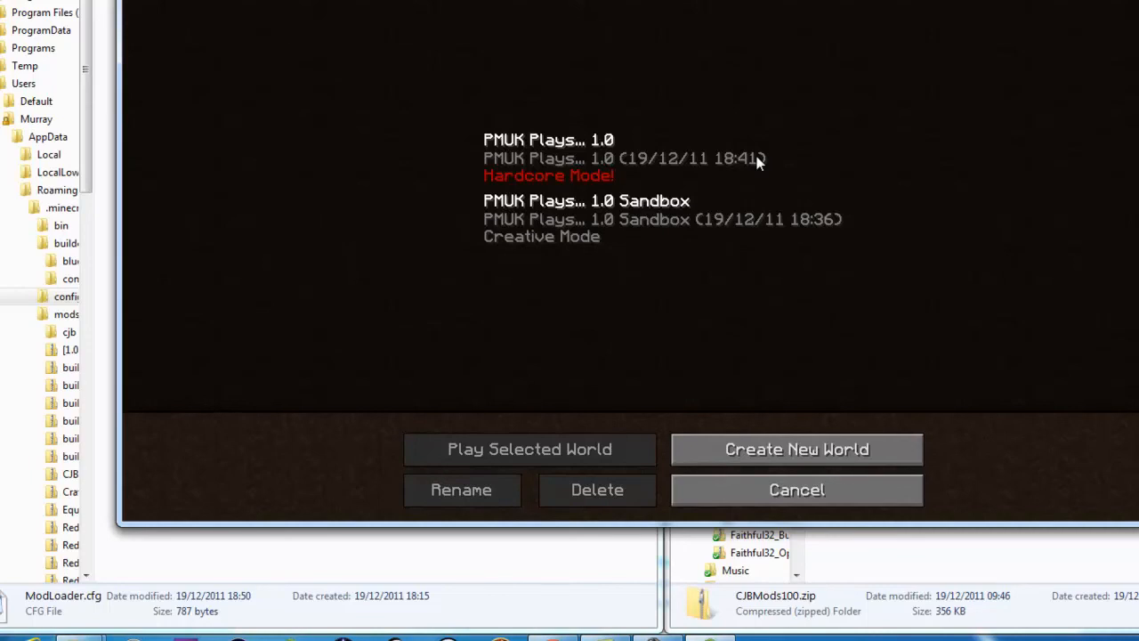
{"action": "mouse_move", "coordinate": [862, 135]}
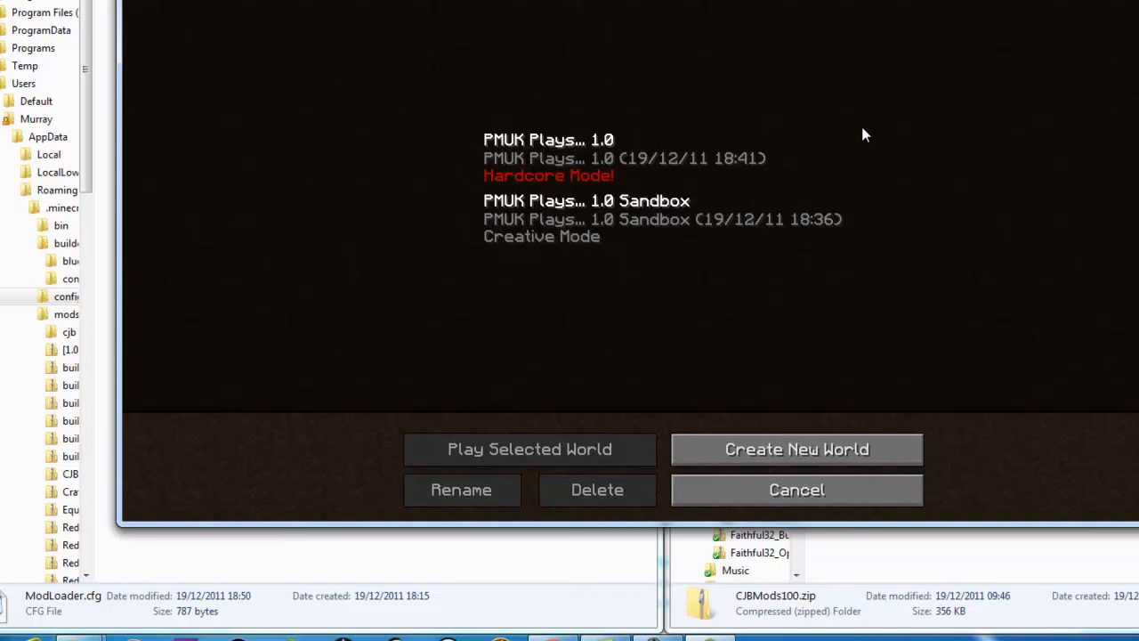
{"action": "mouse_move", "coordinate": [881, 139]}
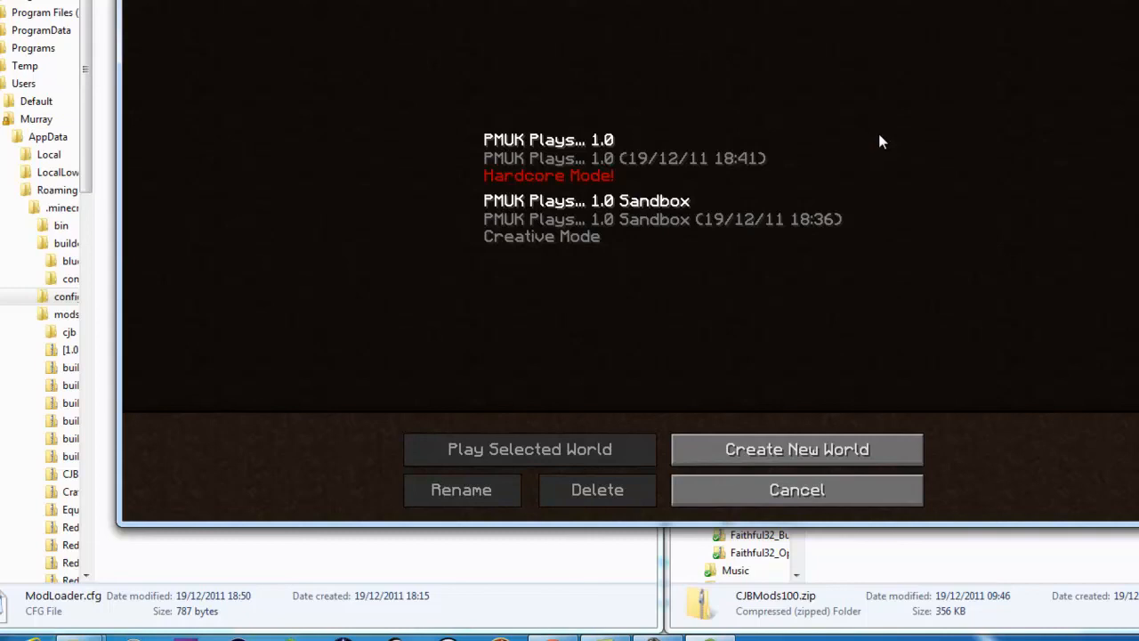
{"action": "mouse_move", "coordinate": [859, 136]}
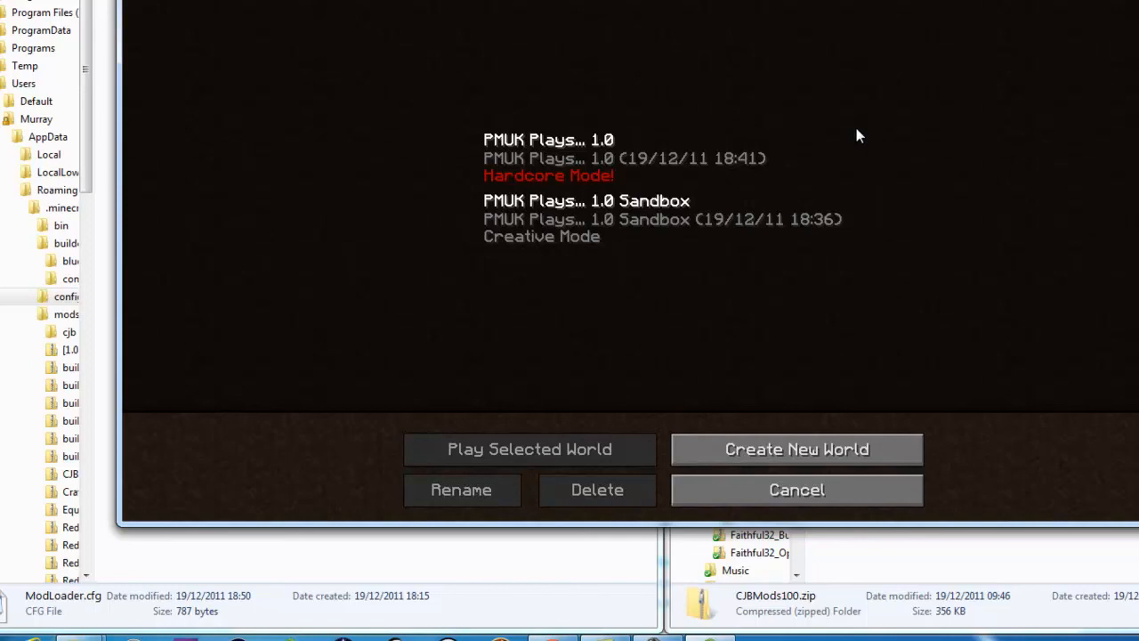
{"action": "mouse_move", "coordinate": [764, 57]}
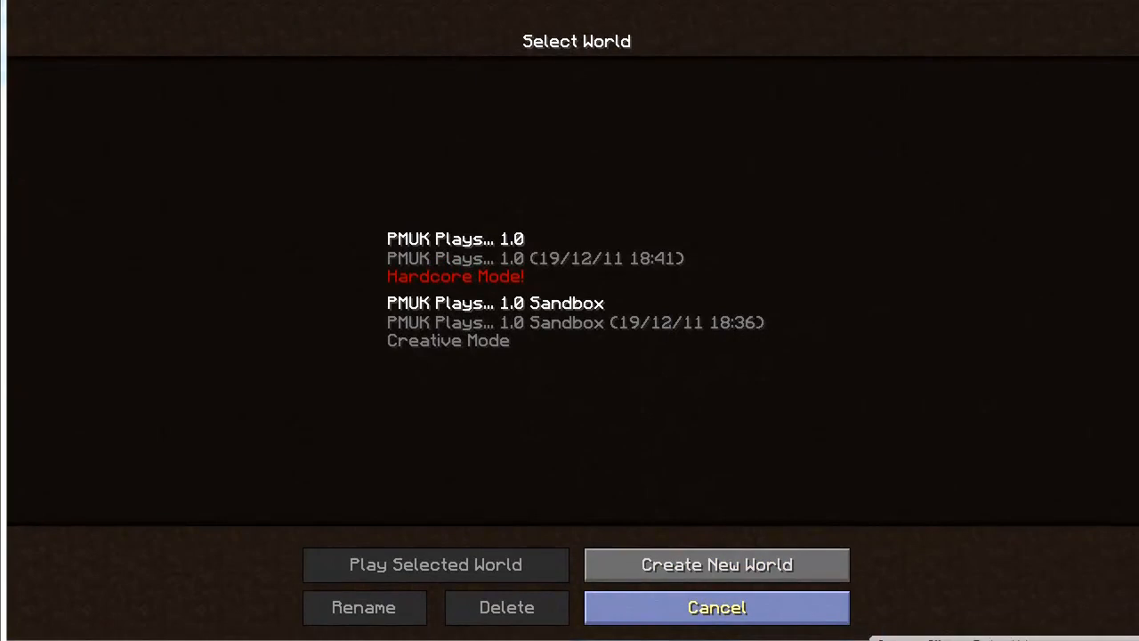
{"action": "mouse_move", "coordinate": [1046, 167]}
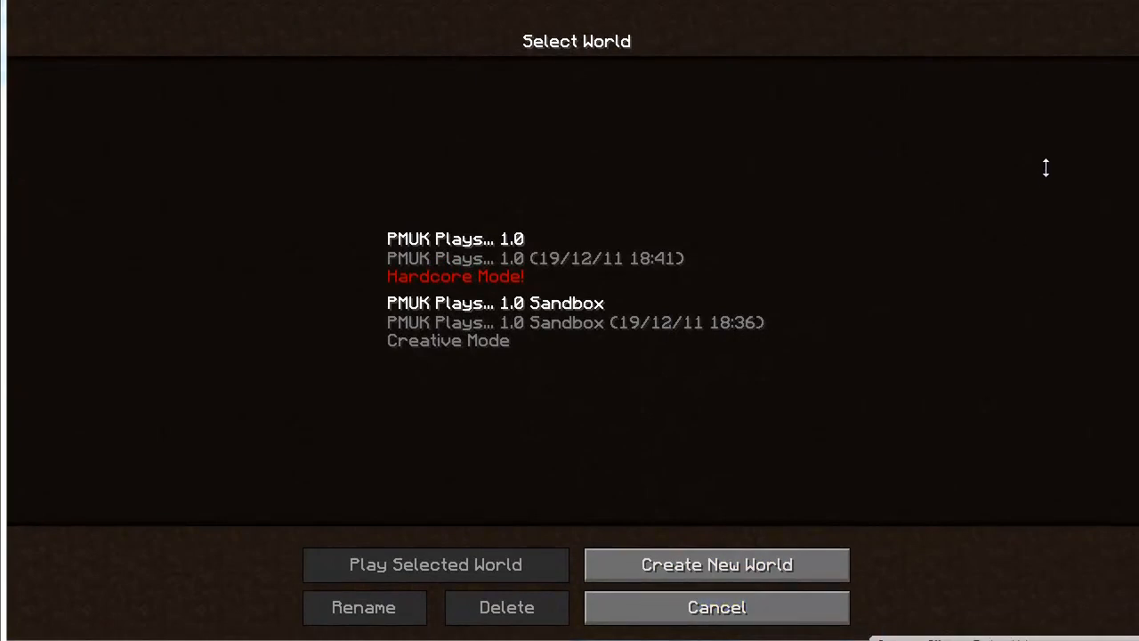
{"action": "mouse_move", "coordinate": [931, 220]}
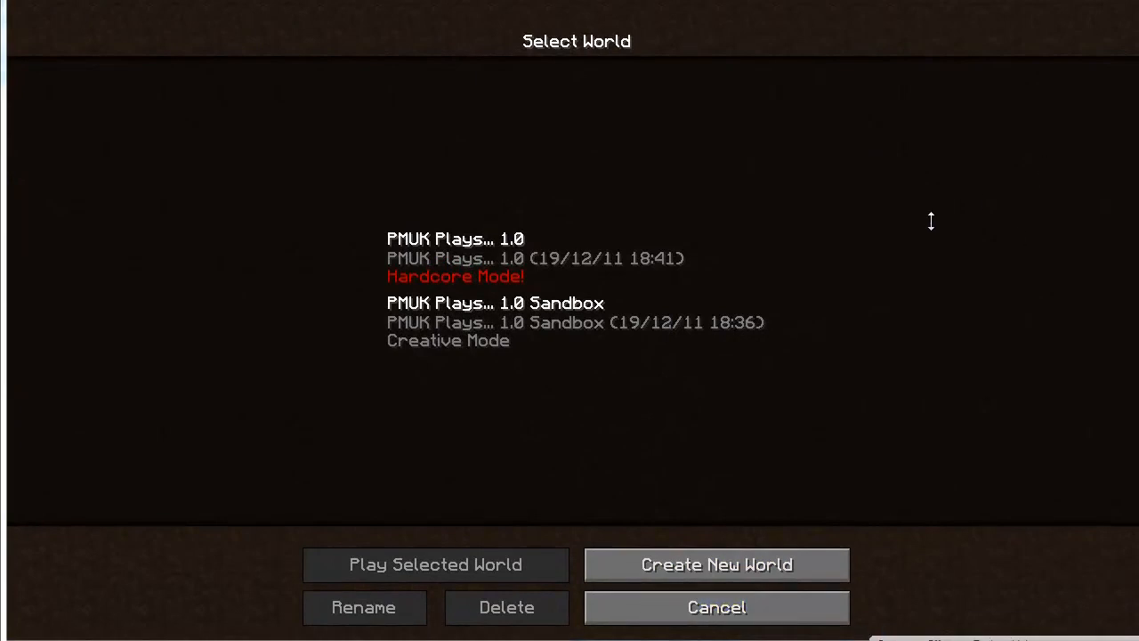
{"action": "mouse_move", "coordinate": [464, 317]}
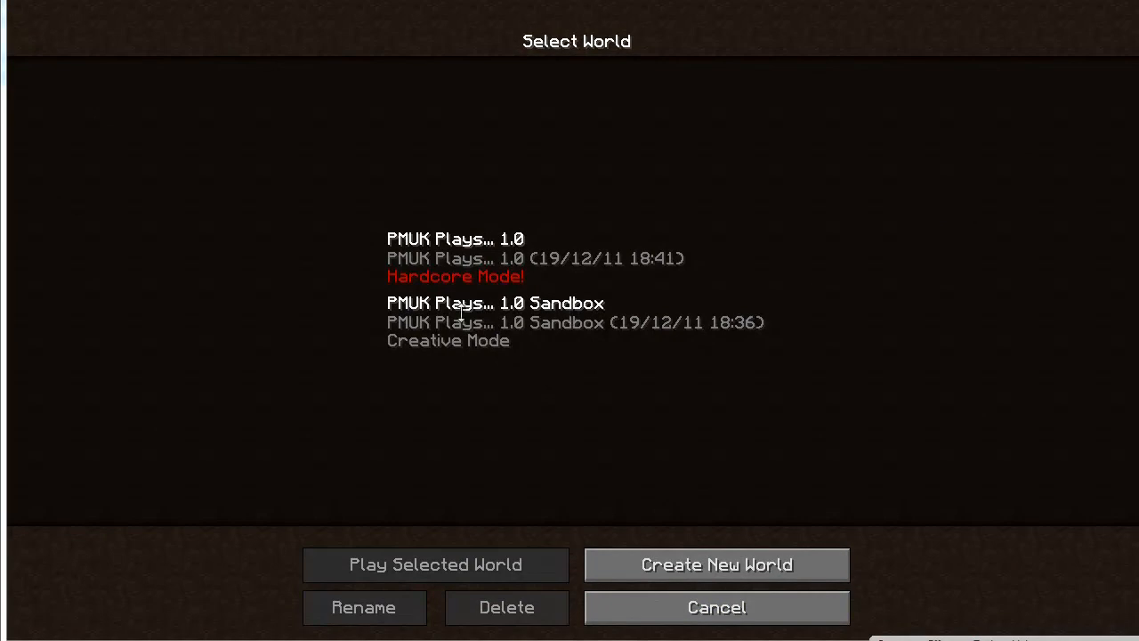
Load the 'PMUK Plays... 1.0 Sandbox' world, explore the coastline, then bring up the game menu.
{"action": "left_click", "coordinate": [429, 564]}
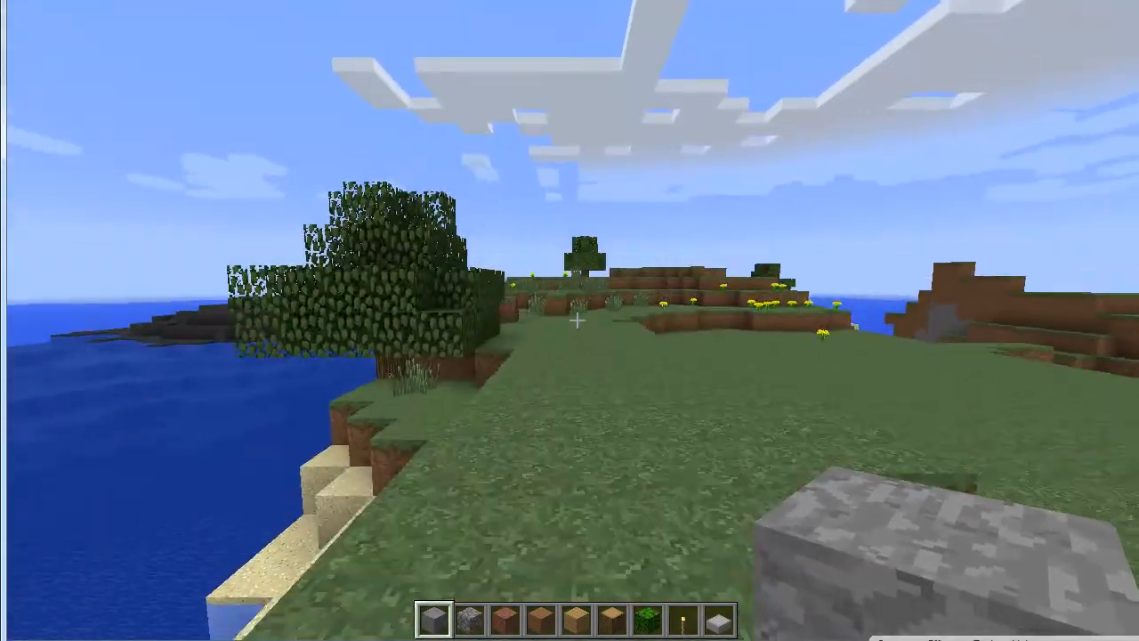
{"action": "mouse_move", "coordinate": [577, 322]}
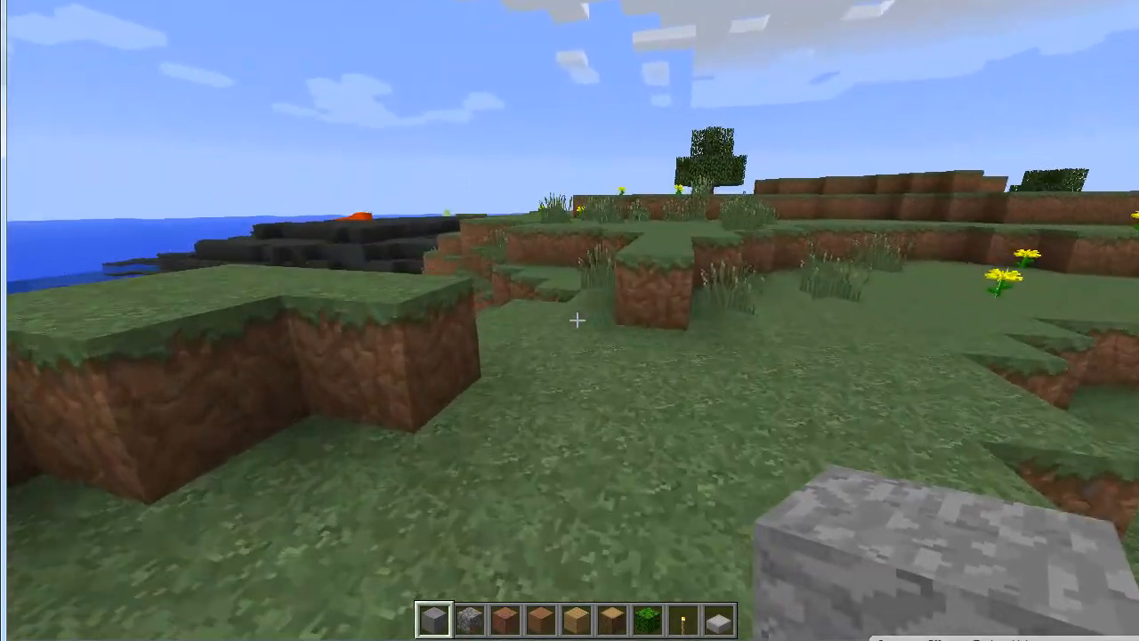
{"action": "mouse_move", "coordinate": [573, 320]}
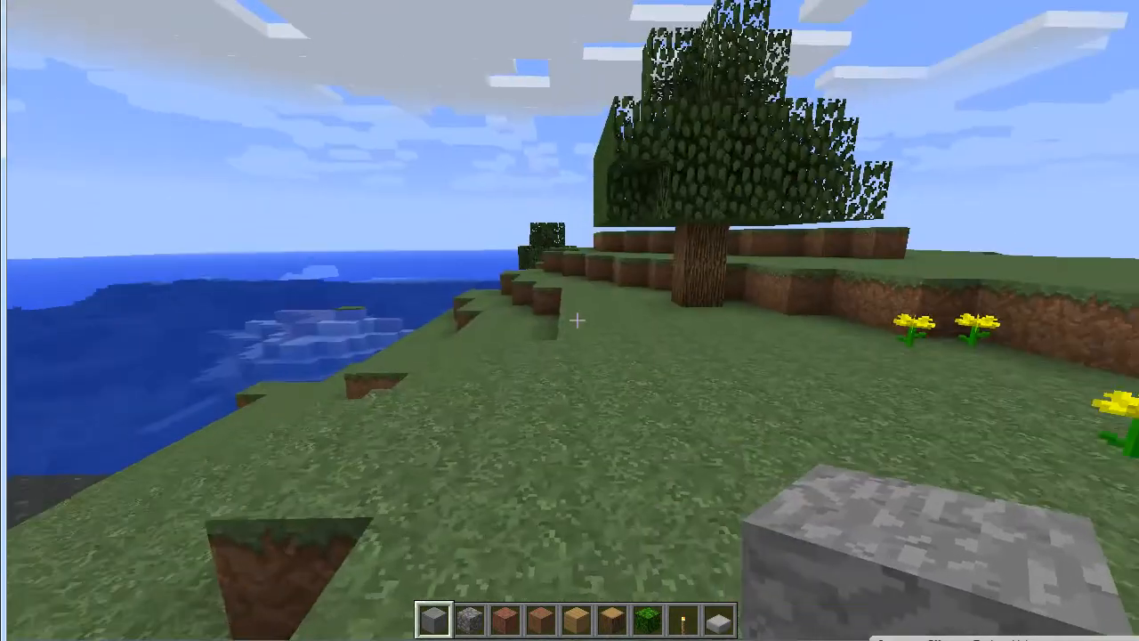
{"action": "mouse_move", "coordinate": [569, 320]}
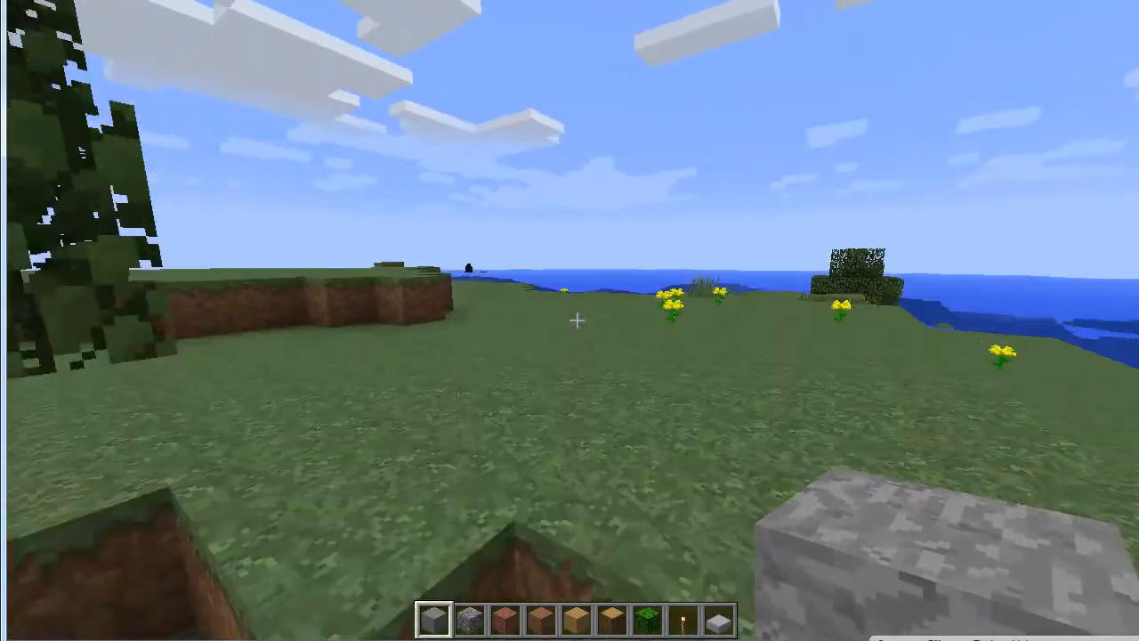
{"action": "mouse_move", "coordinate": [569, 320]}
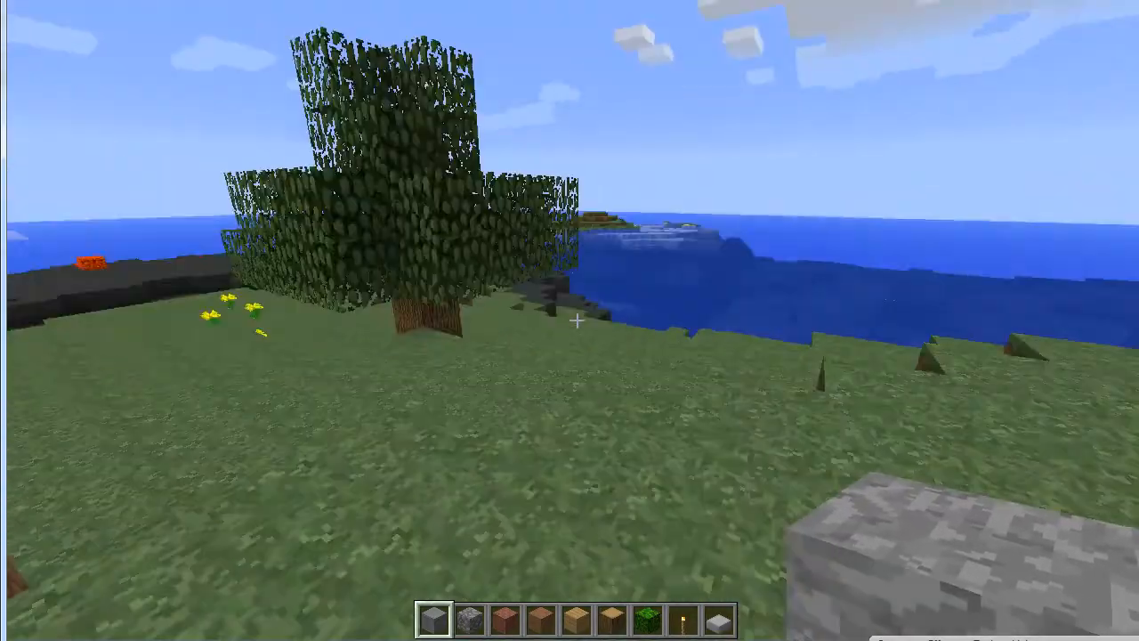
{"action": "mouse_move", "coordinate": [576, 320]}
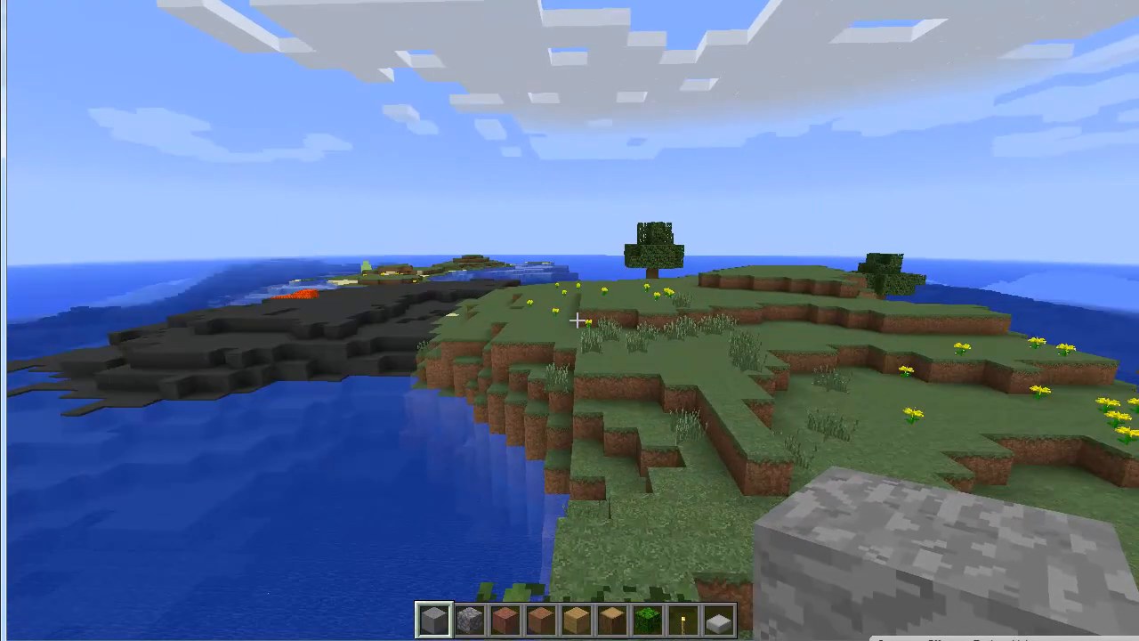
{"action": "mouse_move", "coordinate": [570, 321]}
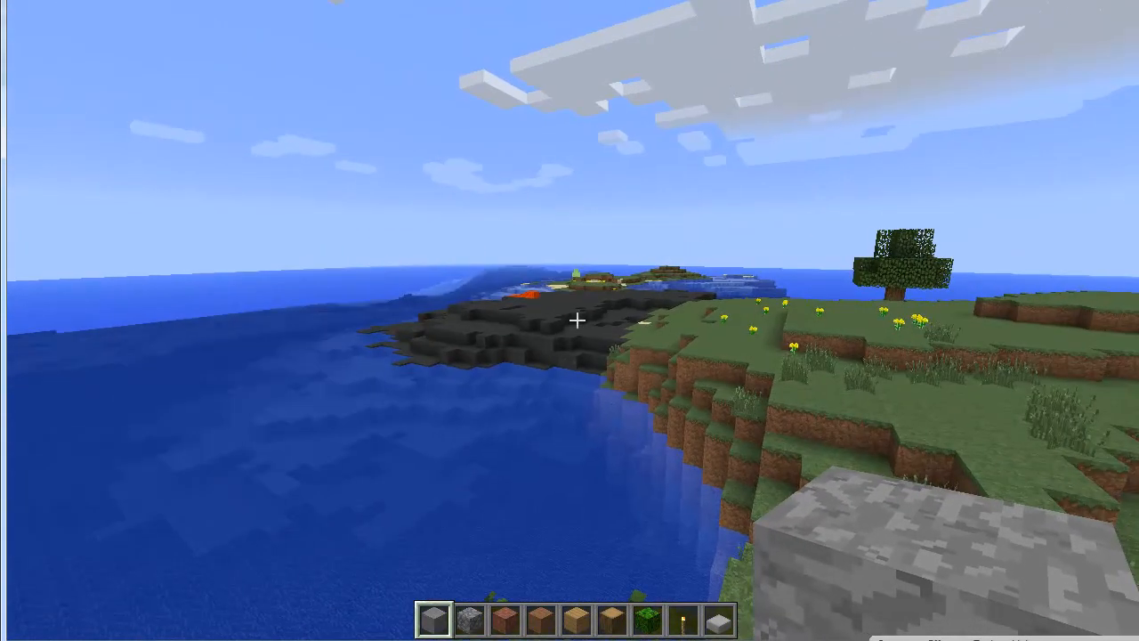
{"action": "mouse_move", "coordinate": [570, 320]}
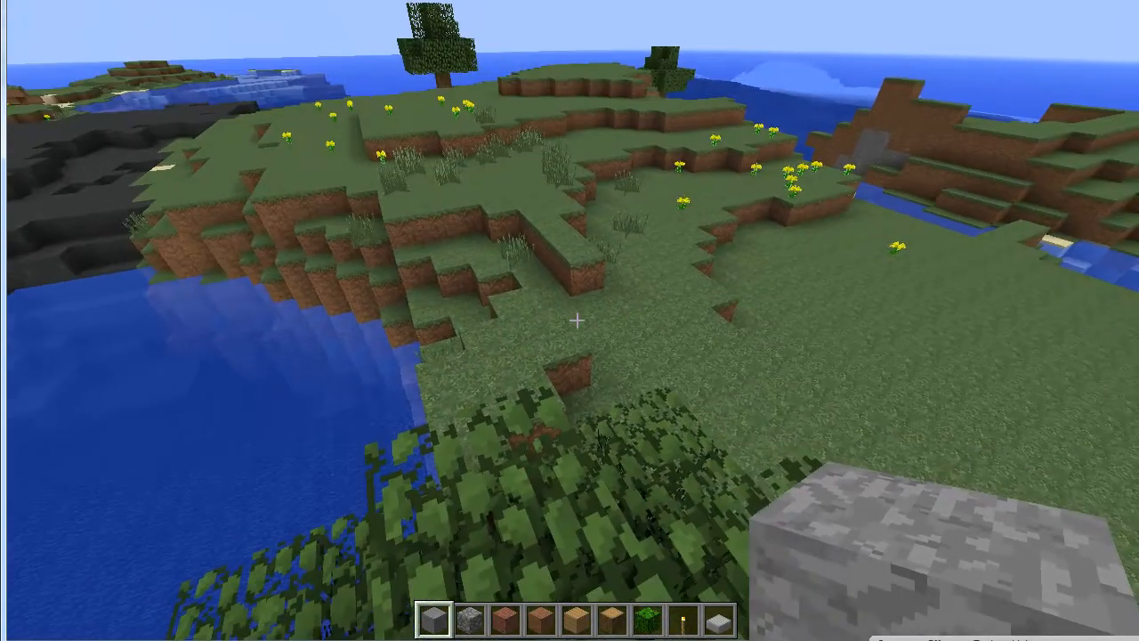
{"action": "mouse_move", "coordinate": [569, 320]}
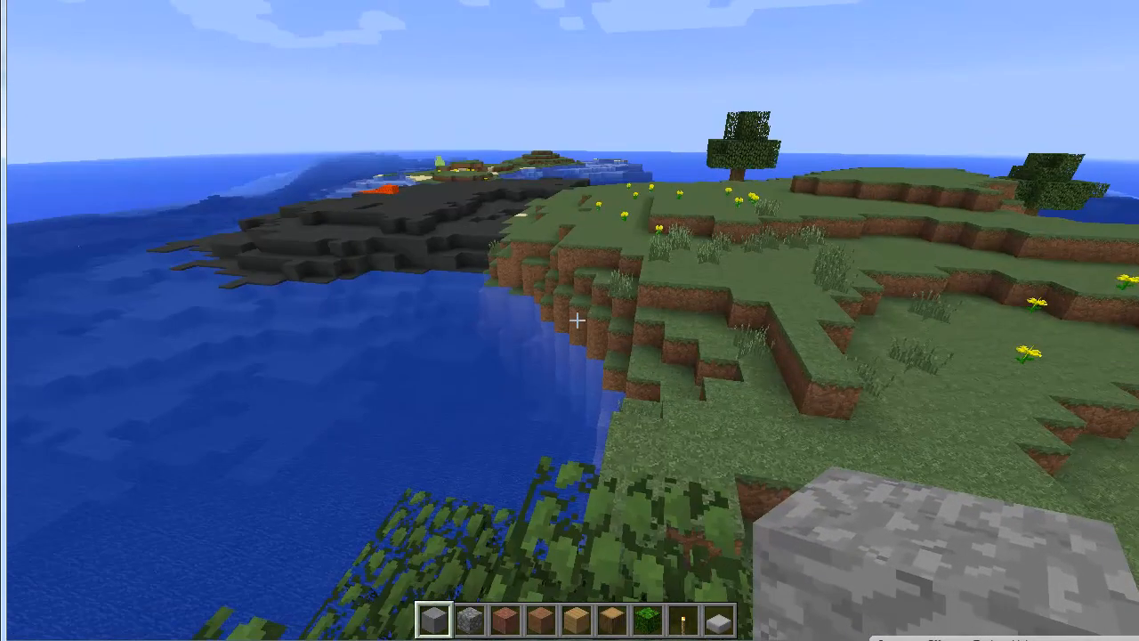
{"action": "mouse_move", "coordinate": [577, 320]}
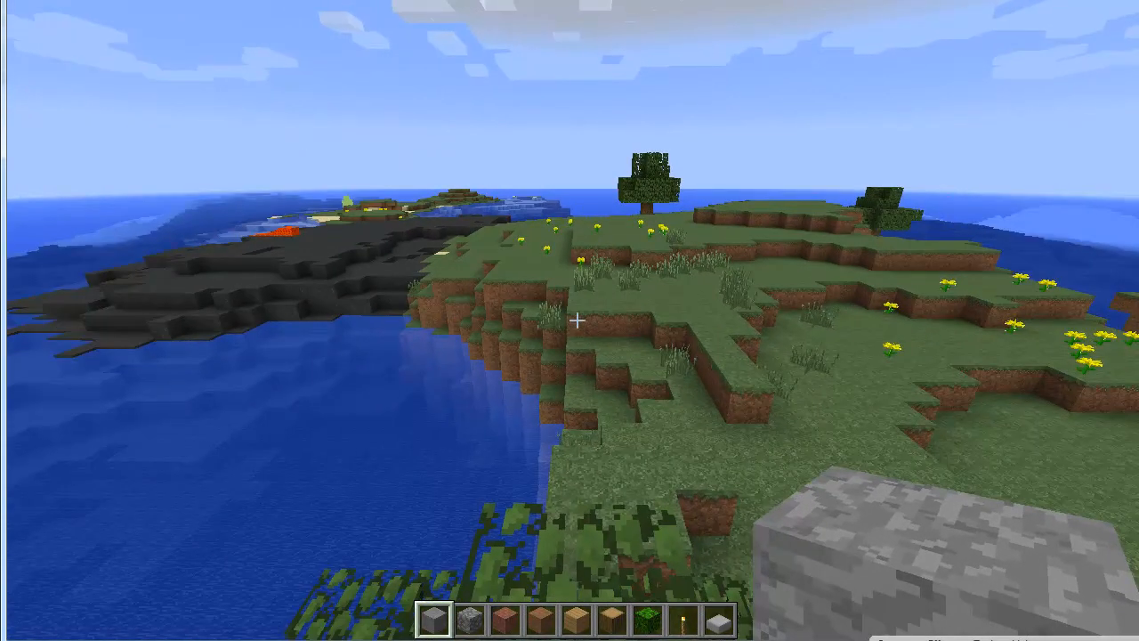
{"action": "mouse_move", "coordinate": [577, 320]}
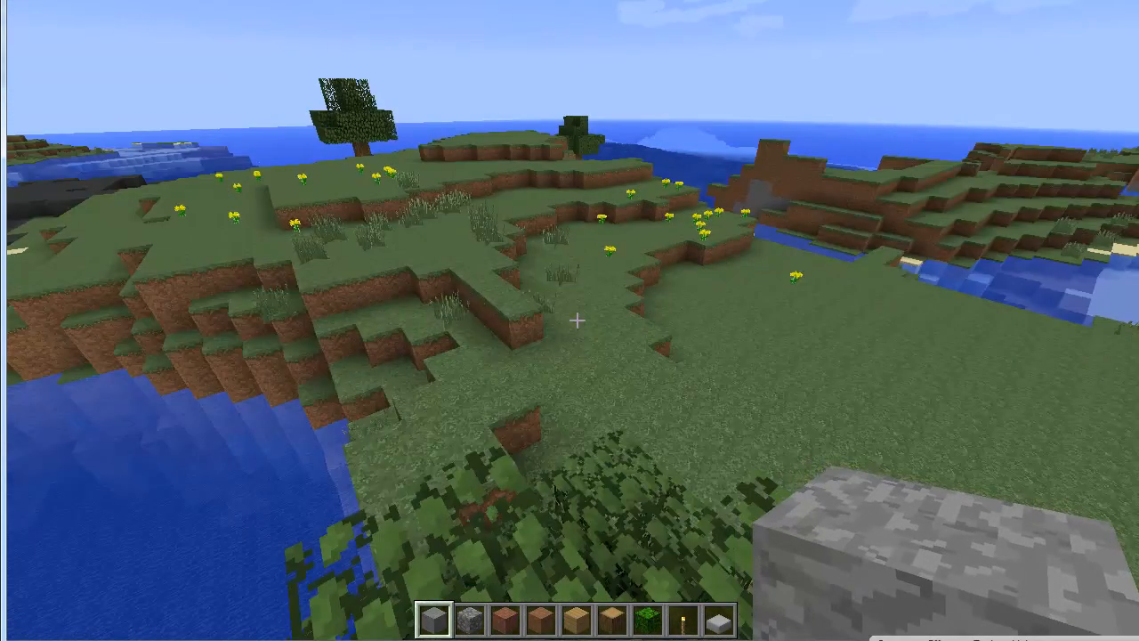
{"action": "mouse_move", "coordinate": [580, 321]}
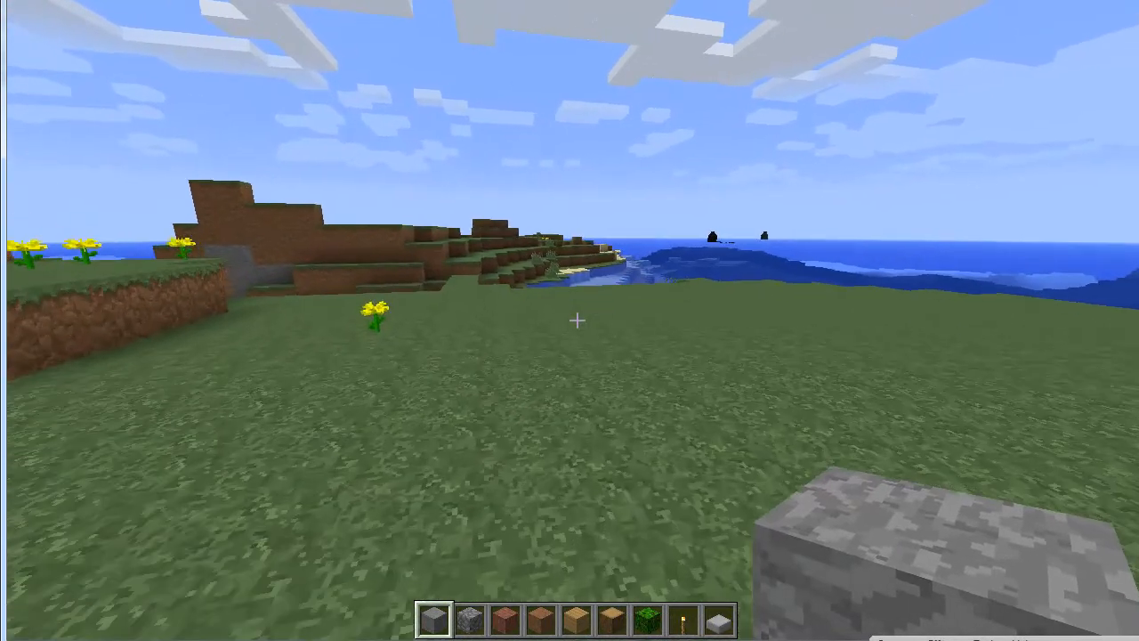
{"action": "mouse_move", "coordinate": [577, 320]}
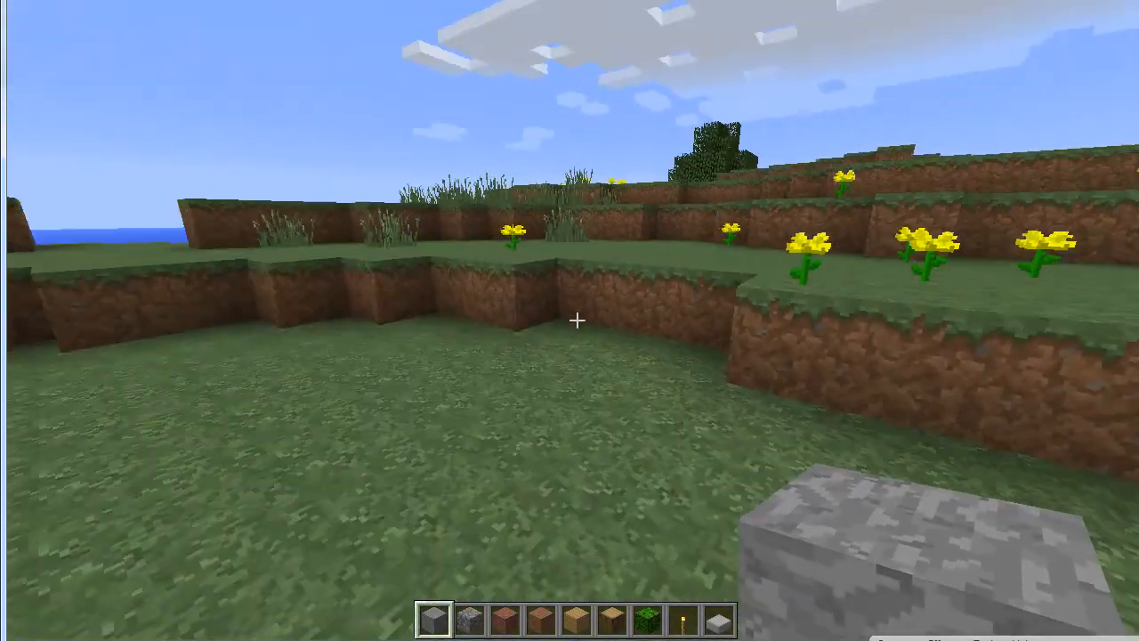
{"action": "mouse_move", "coordinate": [576, 320]}
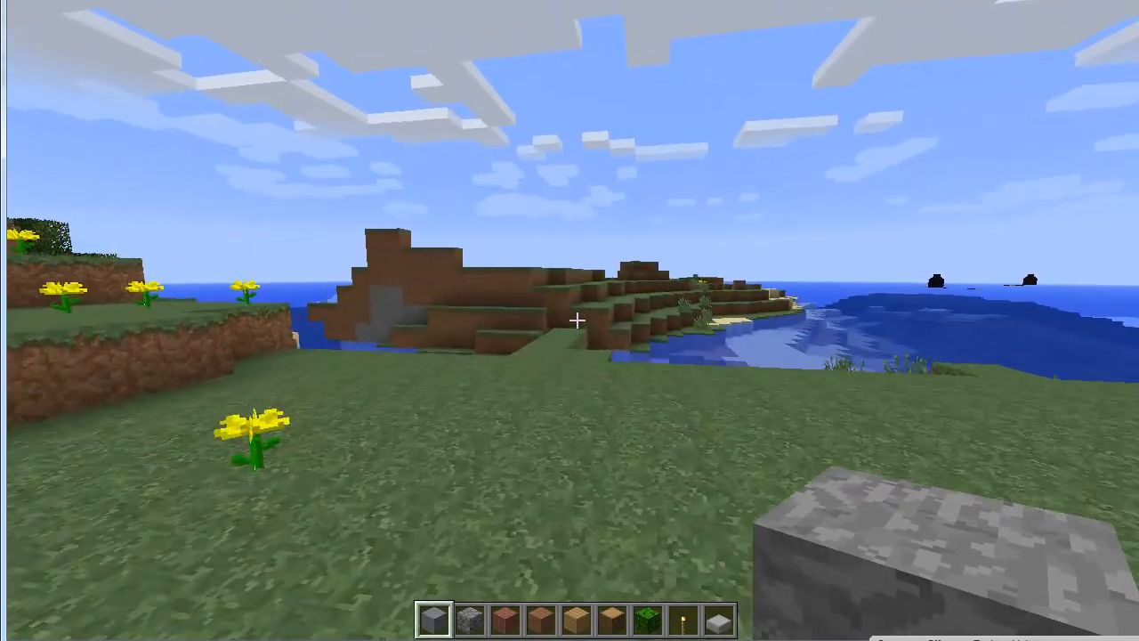
{"action": "mouse_move", "coordinate": [569, 321]}
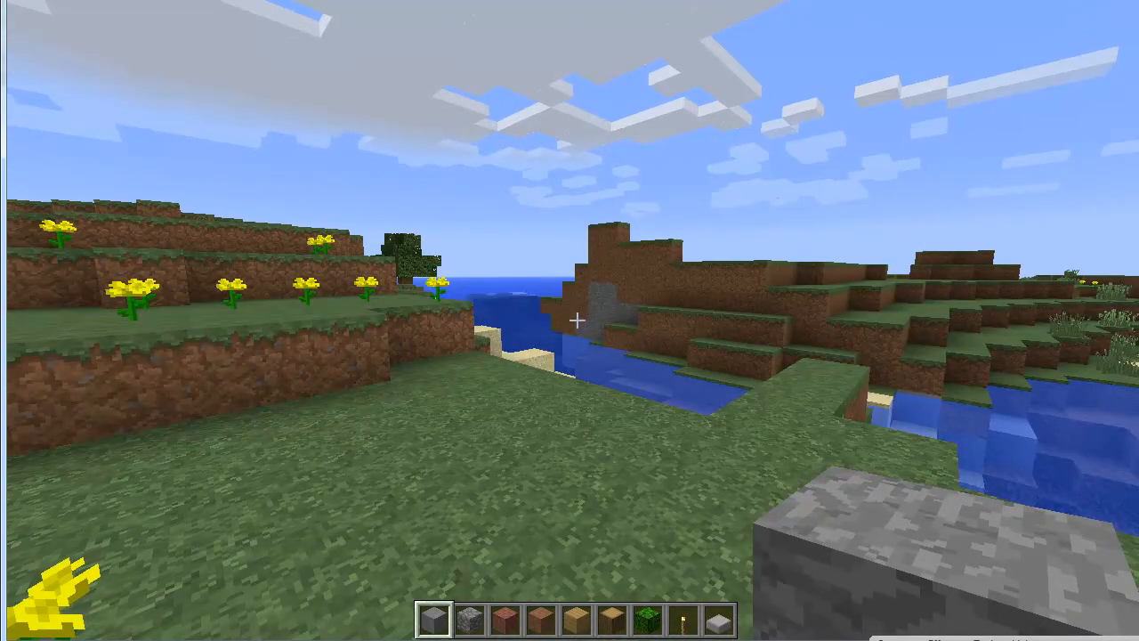
{"action": "key", "text": "Escape"}
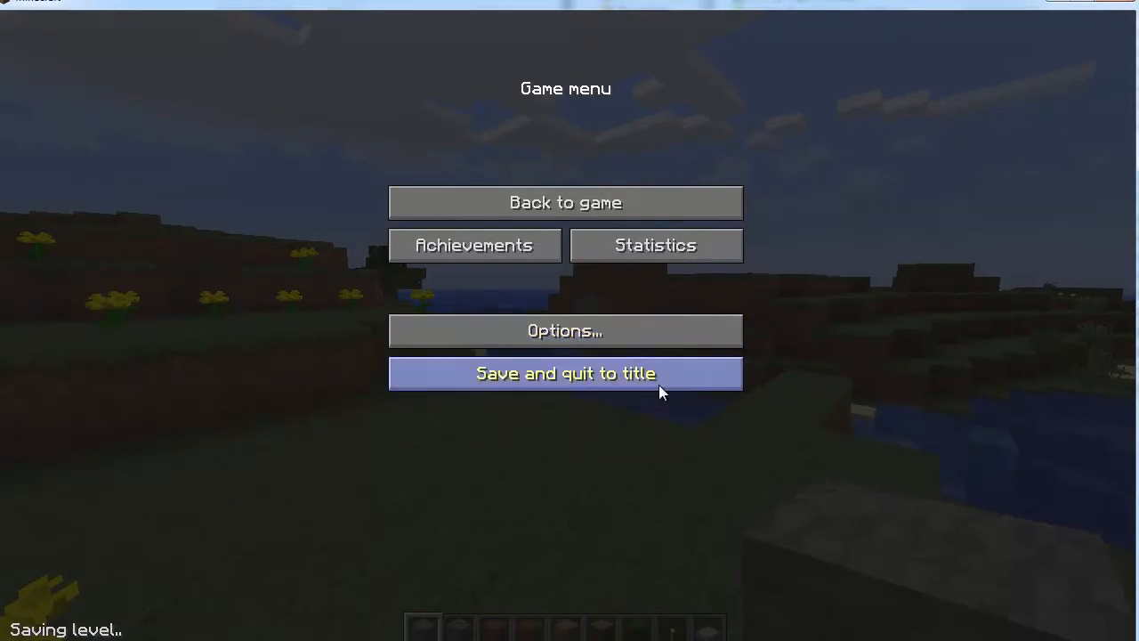